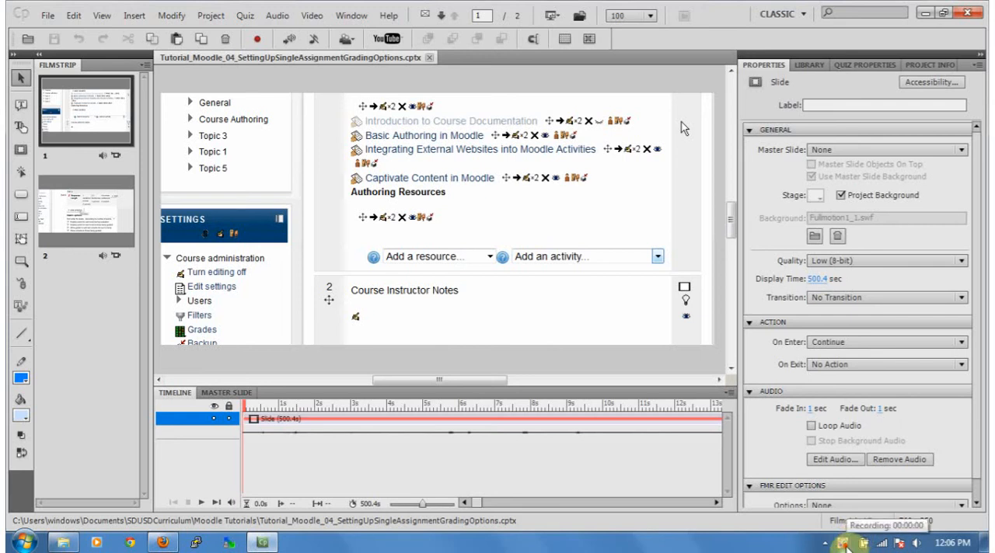
{"action": "mouse_move", "coordinate": [606, 337]}
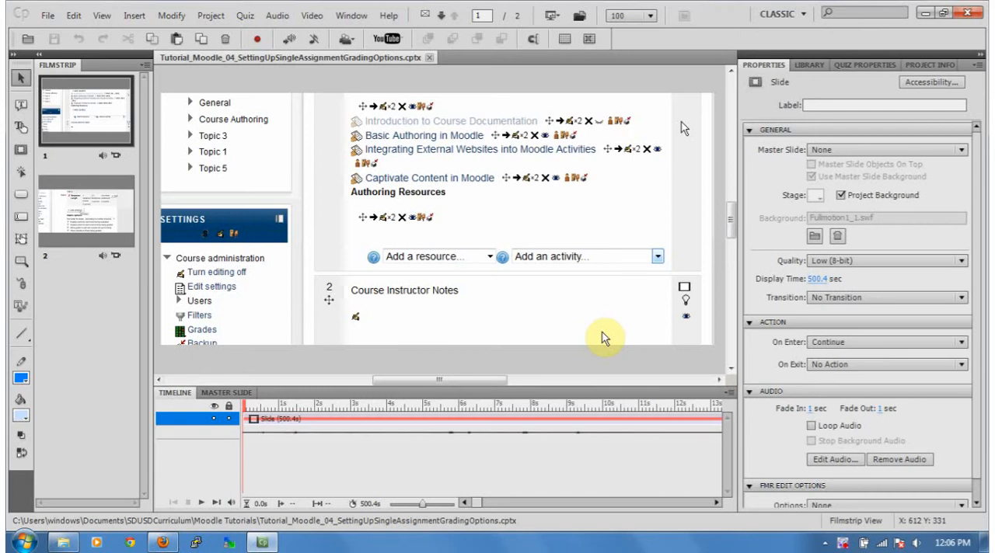
Start Publish to YouTube from the File menu, bringing up the YouTube sign-in
{"action": "left_click", "coordinate": [48, 15]}
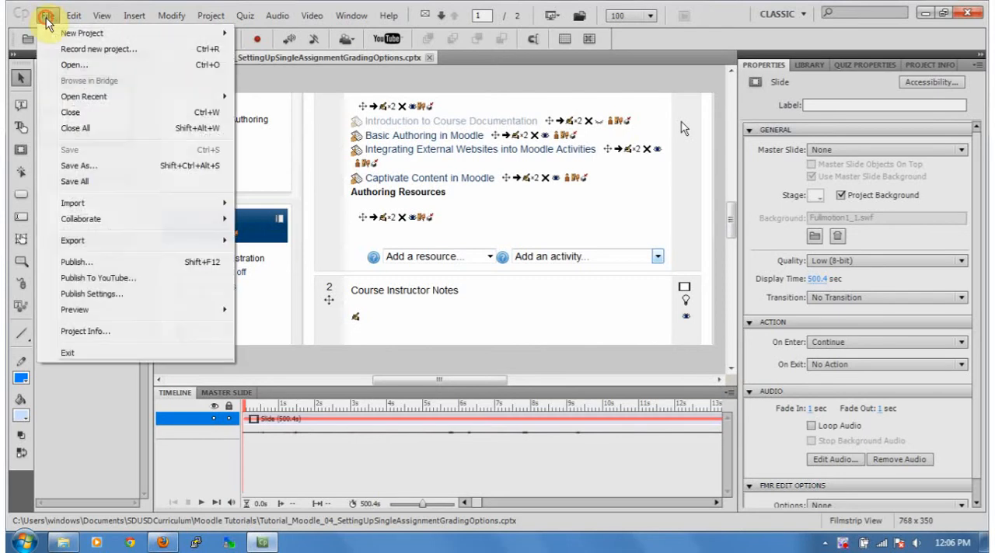
{"action": "mouse_move", "coordinate": [76, 261]}
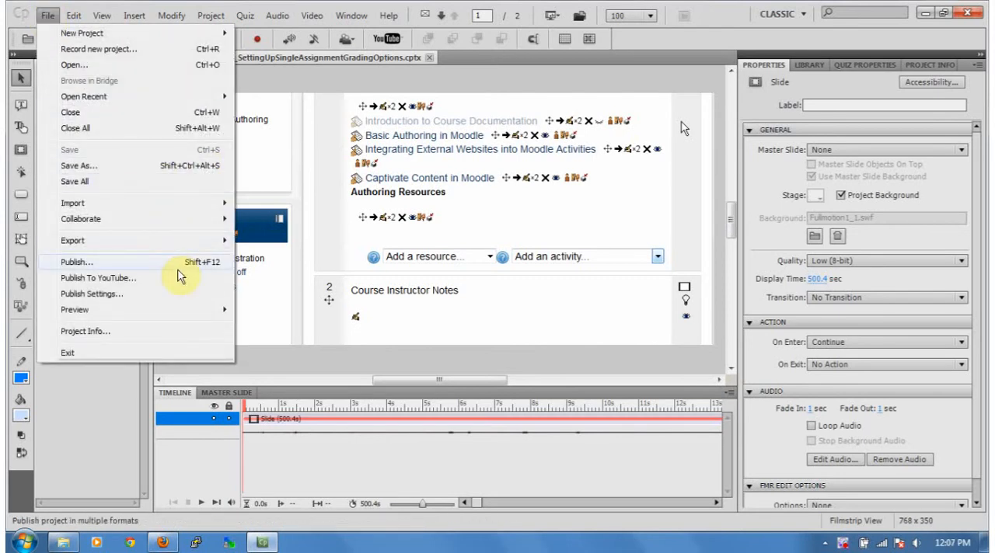
{"action": "mouse_move", "coordinate": [100, 276]}
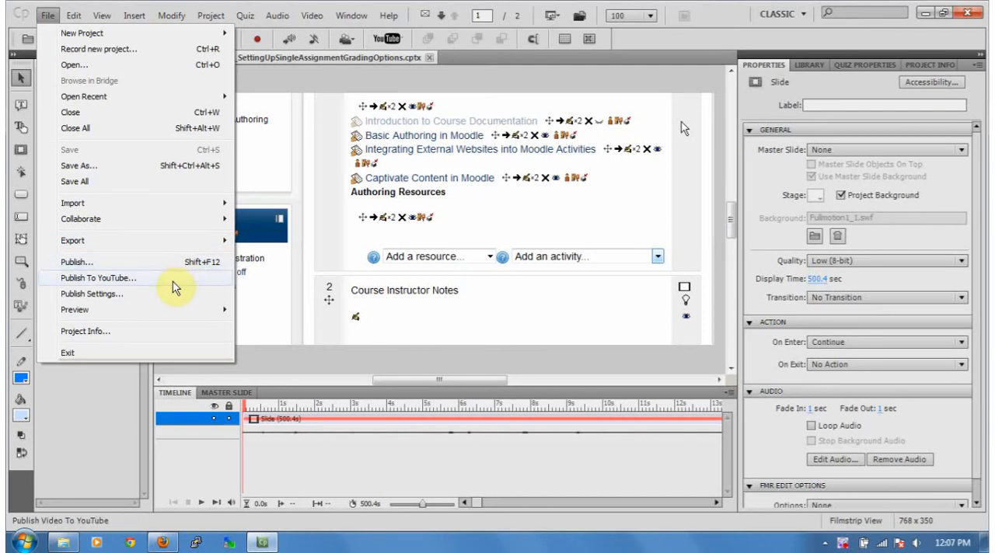
{"action": "left_click", "coordinate": [100, 276]}
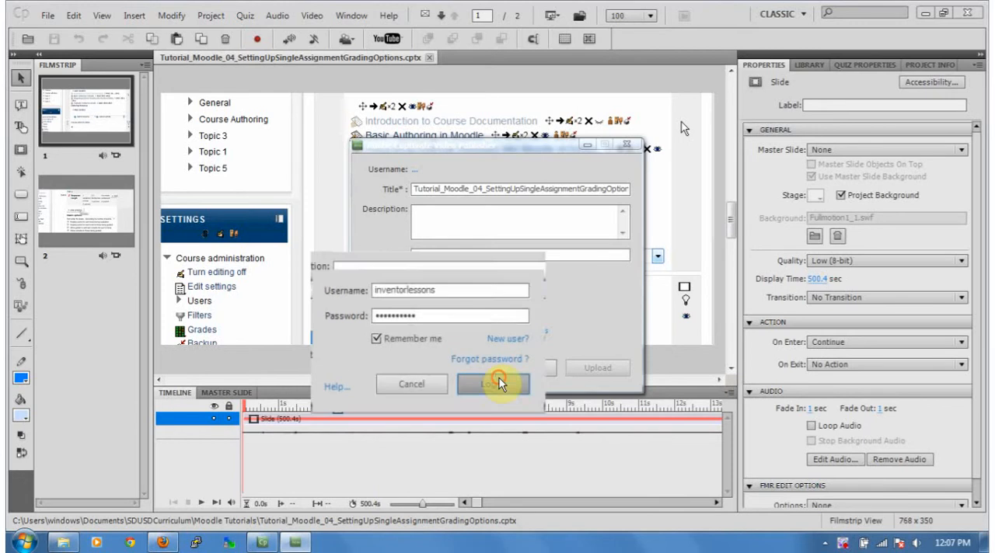
Log in and describe the video as how to use Moodle grading options in Moodle 2.2
{"action": "left_click", "coordinate": [495, 384]}
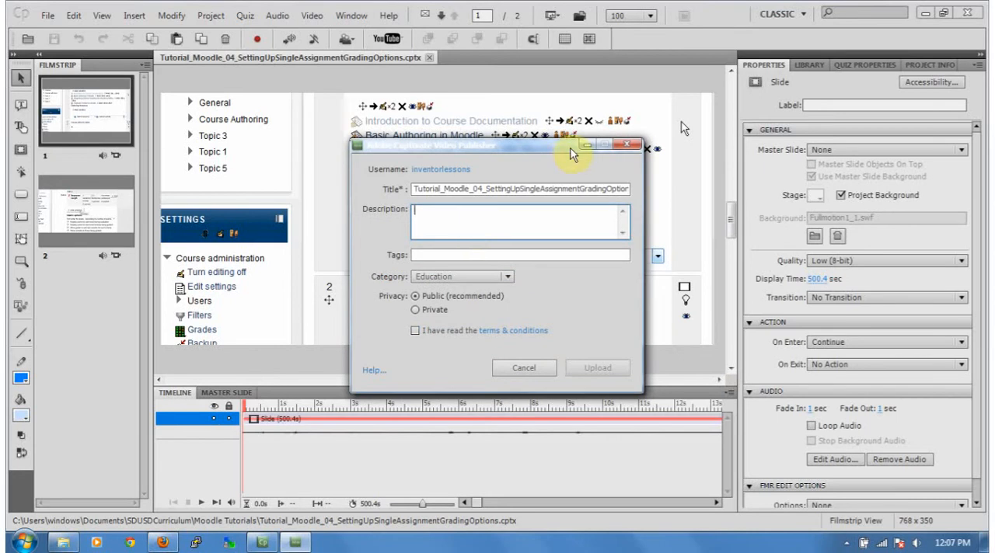
{"action": "triple_click", "coordinate": [519, 189]}
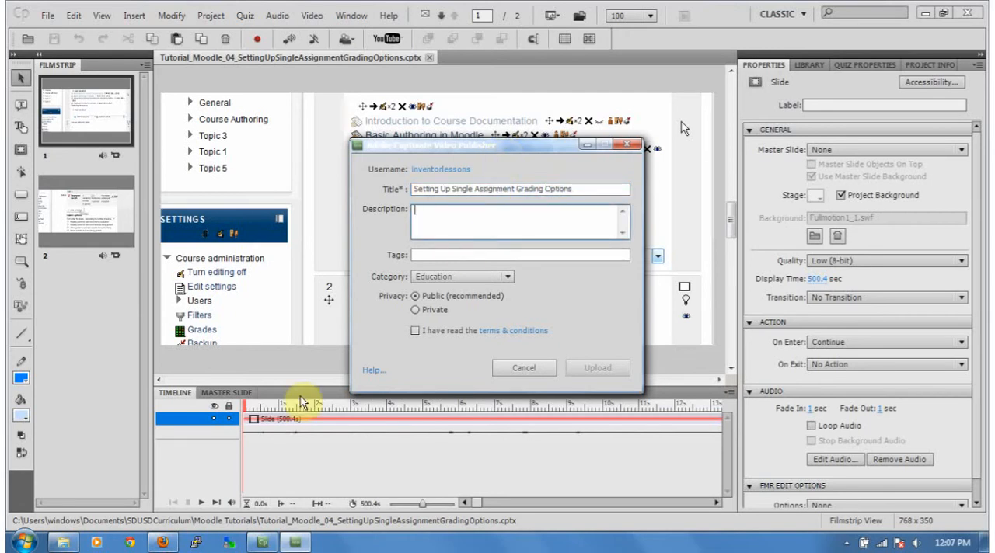
{"action": "type", "text": "How to u"}
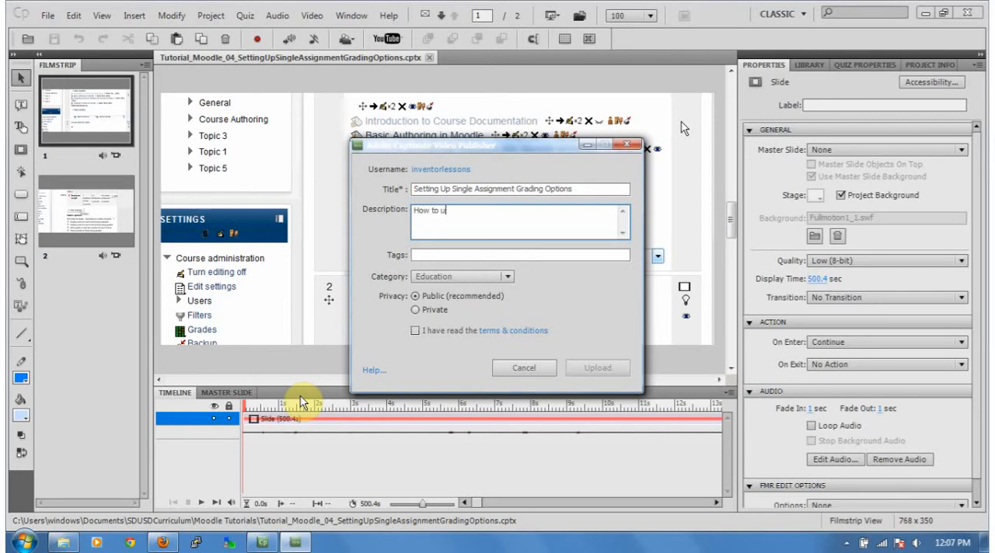
{"action": "type", "text": "se moodle"}
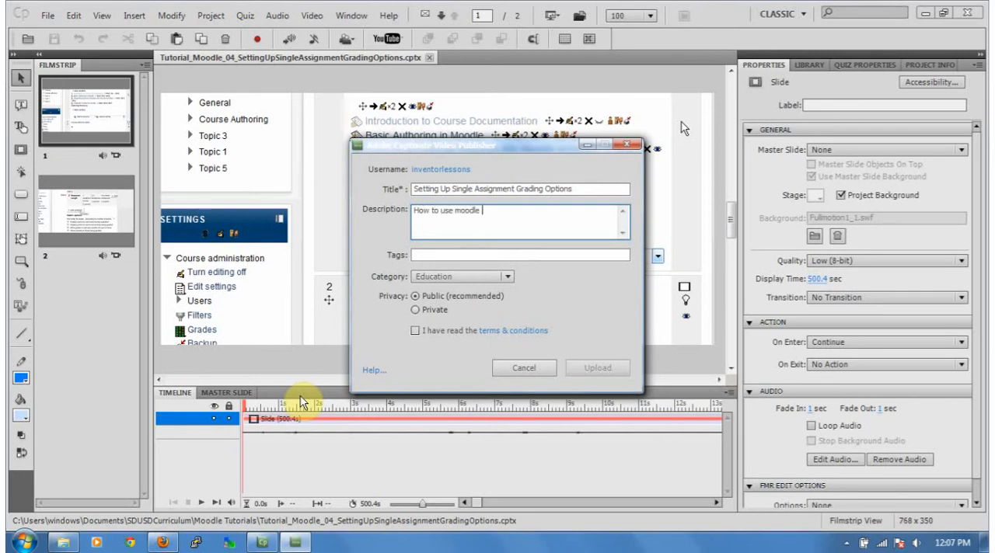
{"action": "type", "text": "grading"}
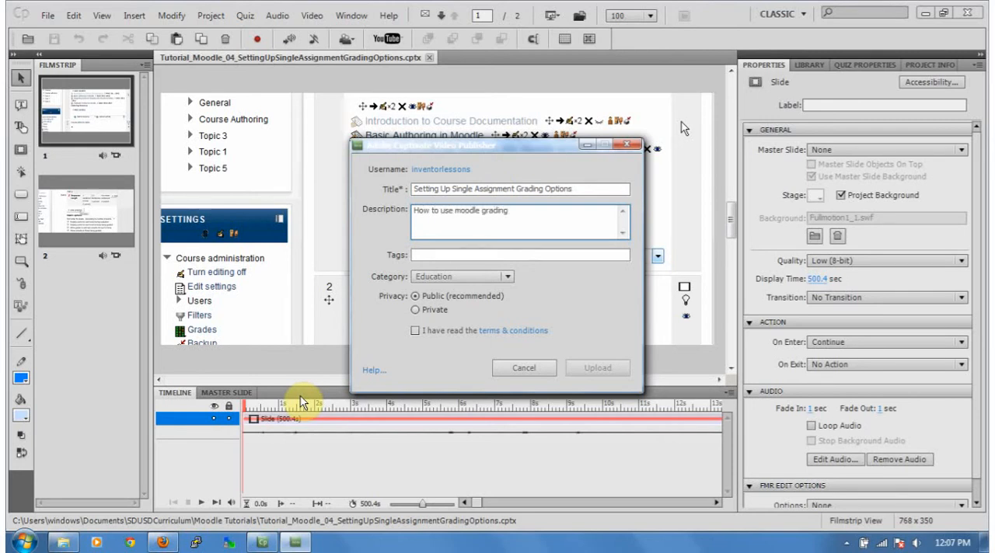
{"action": "type", "text": "options in a single assignment."}
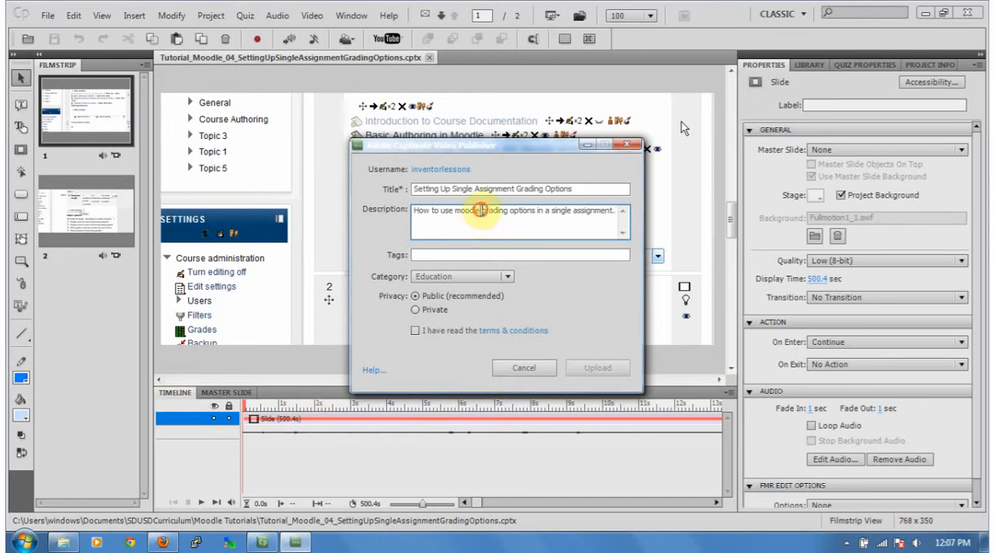
{"action": "type", "text": "2.2"}
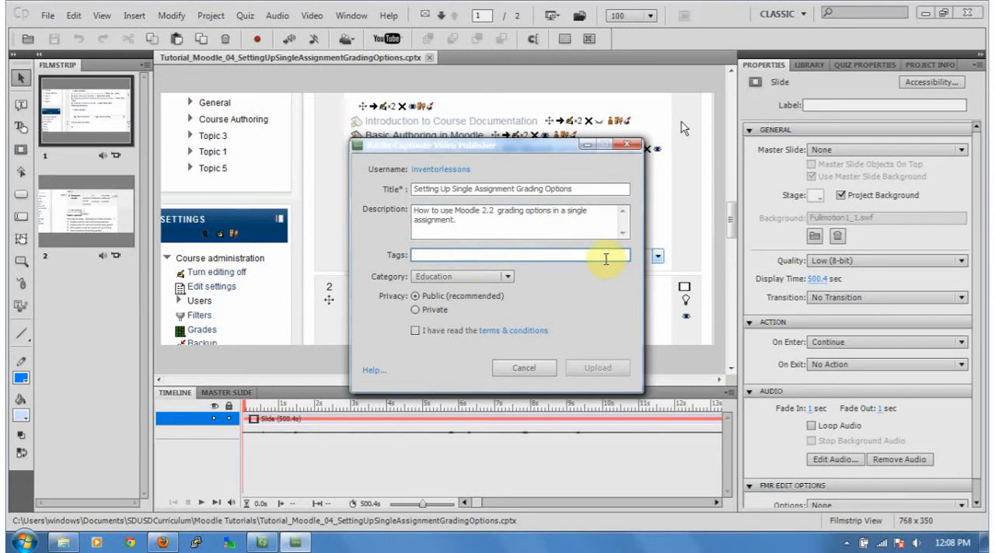
Tag the video 'Moodle 2.2, grading' and accept the terms and conditions
{"action": "type", "text": "Moodle 2"}
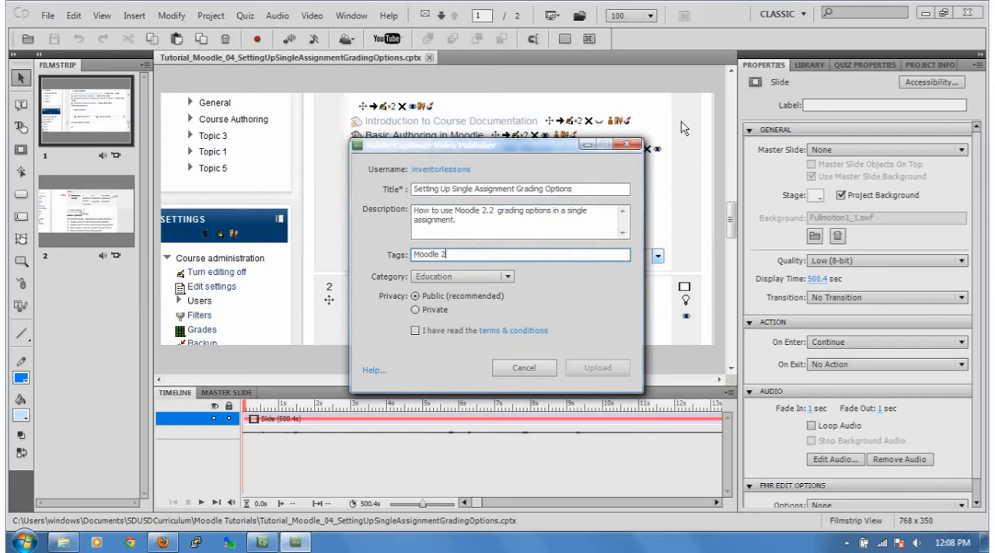
{"action": "type", "text": ".2, g"}
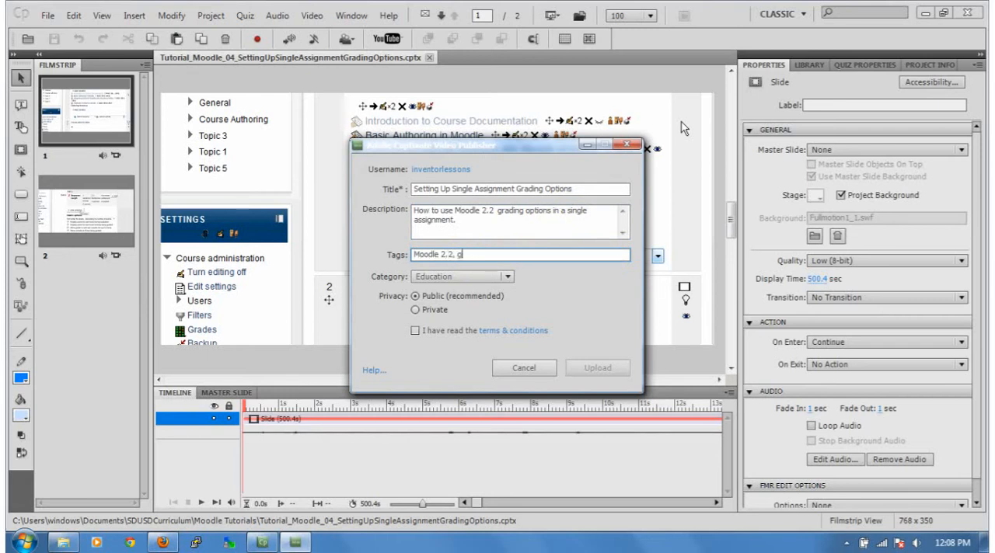
{"action": "type", "text": "rading"}
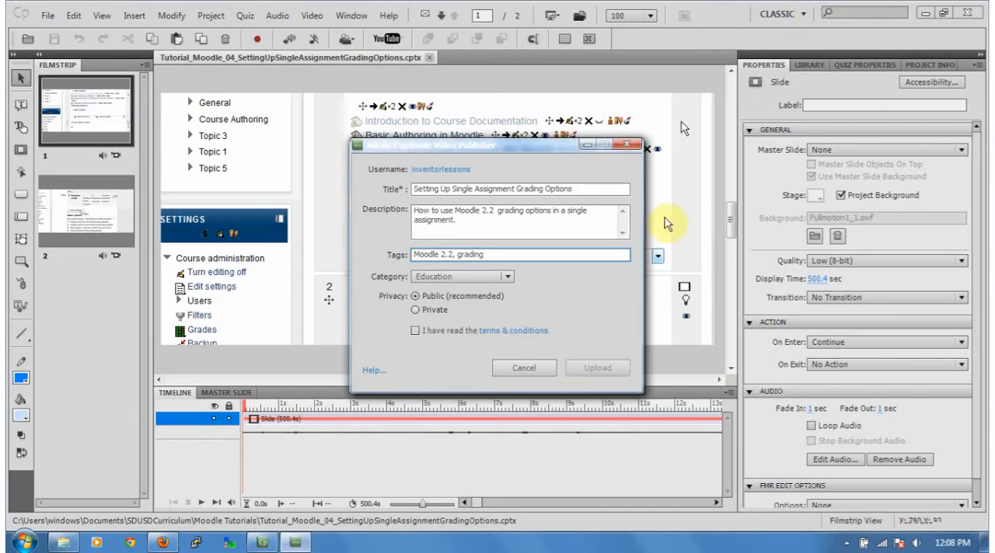
{"action": "left_click", "coordinate": [415, 331]}
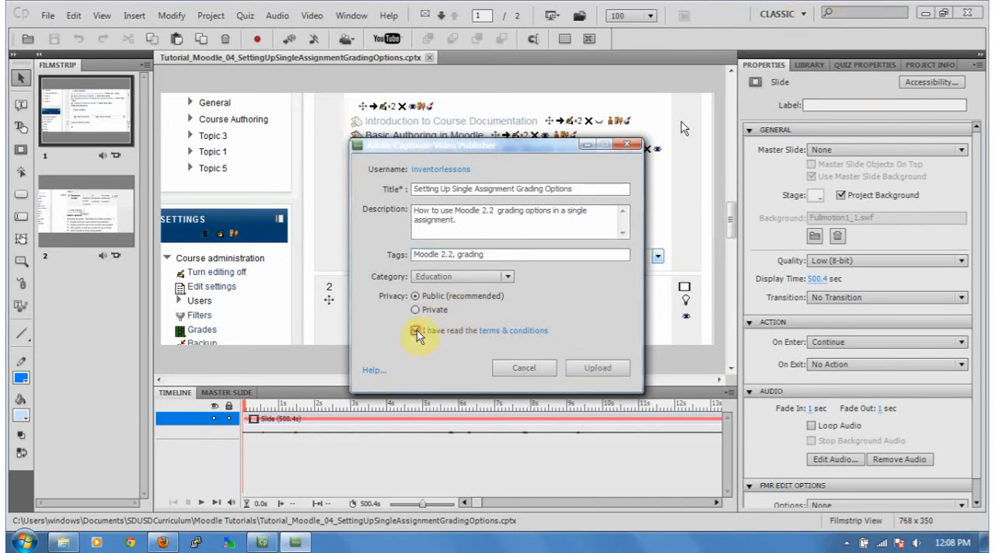
Upload the video to YouTube and wait as the progress bar advances
{"action": "left_click", "coordinate": [597, 367]}
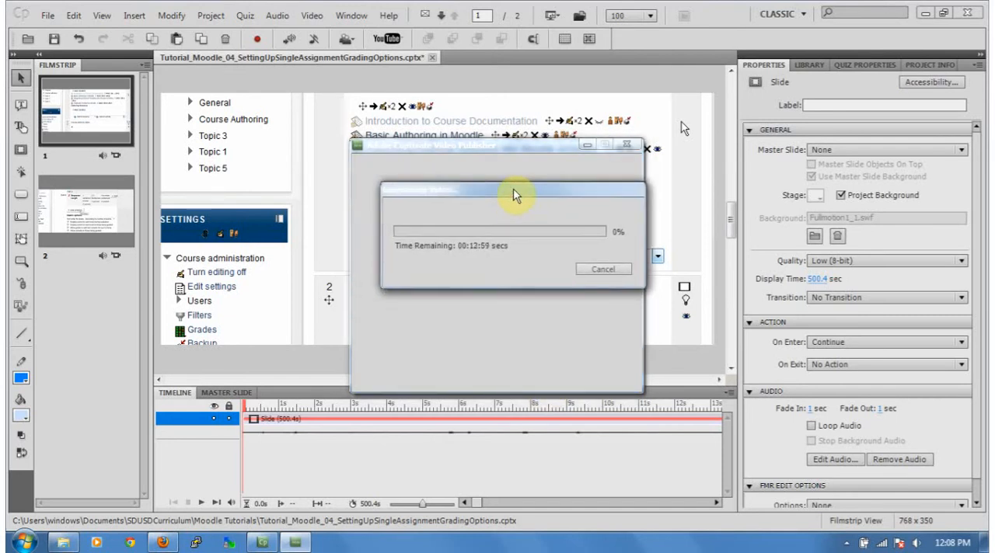
{"action": "mouse_move", "coordinate": [545, 208]}
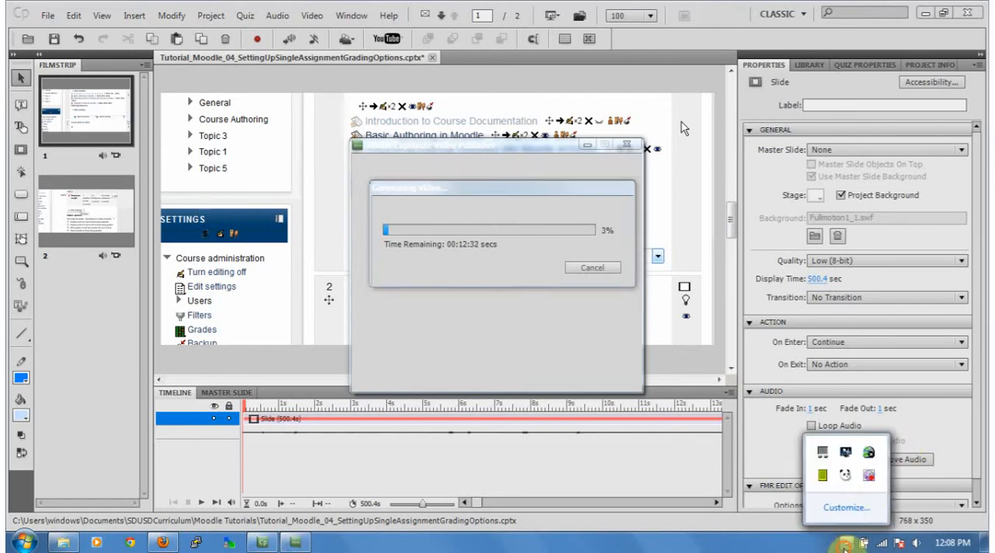
{"action": "left_click", "coordinate": [869, 479]}
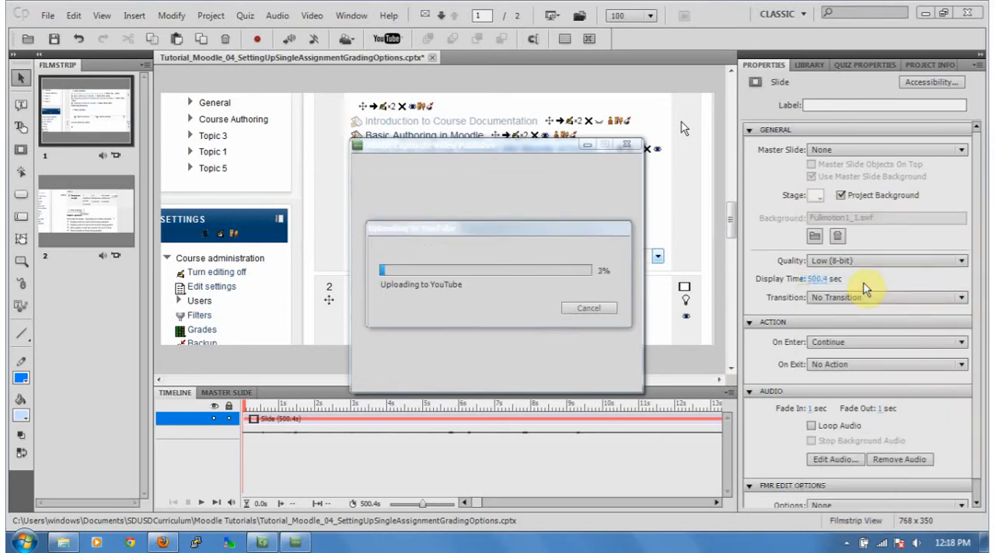
{"action": "mouse_move", "coordinate": [566, 230]}
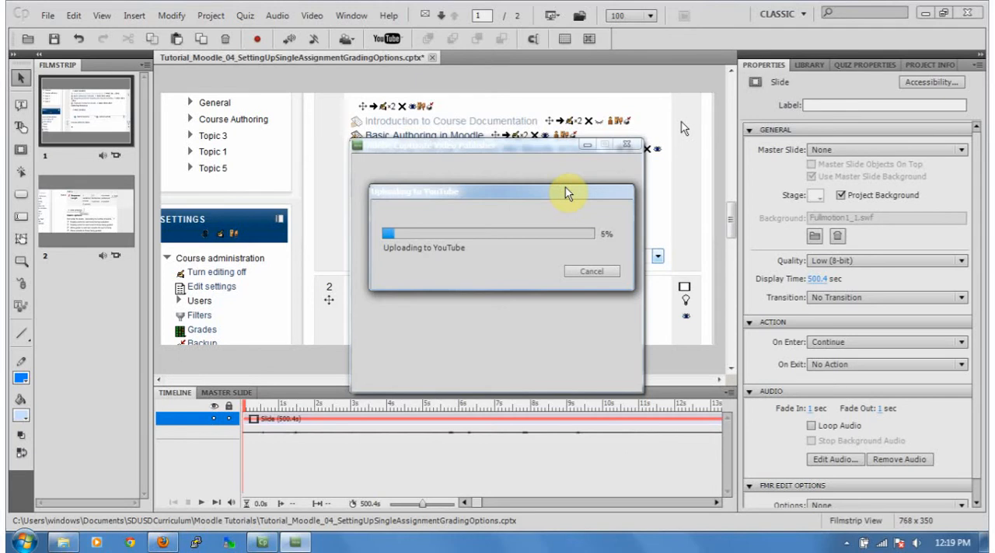
{"action": "mouse_move", "coordinate": [467, 240]}
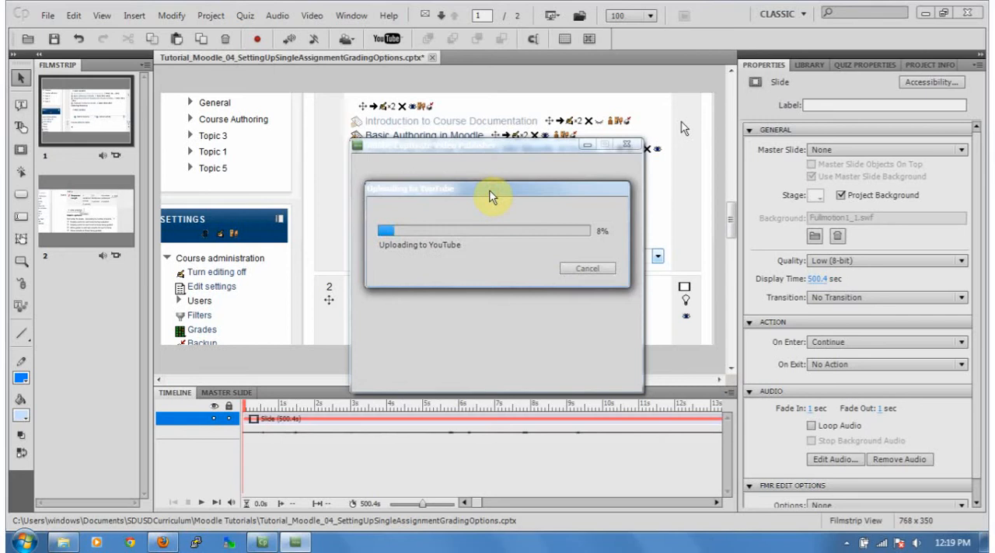
{"action": "mouse_move", "coordinate": [667, 361]}
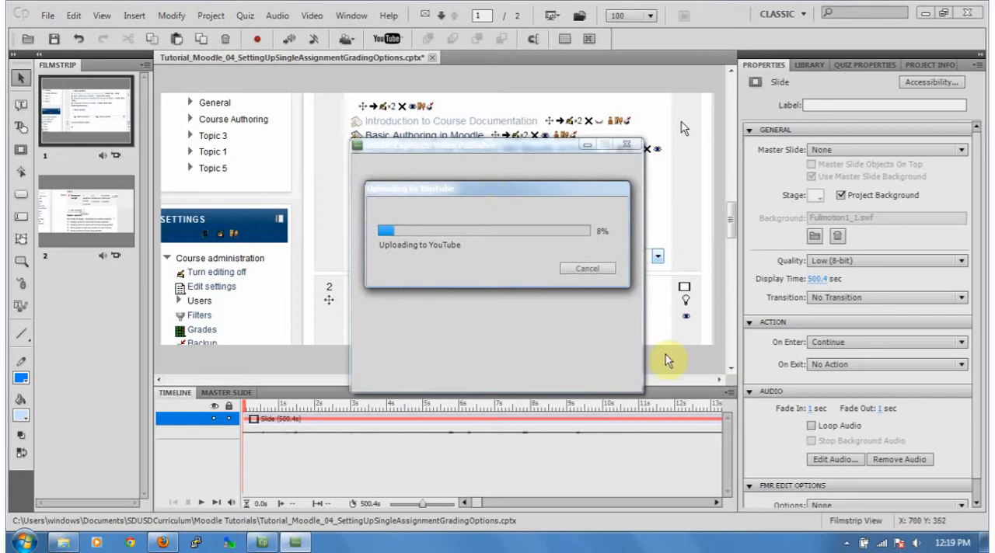
{"action": "mouse_move", "coordinate": [610, 237]}
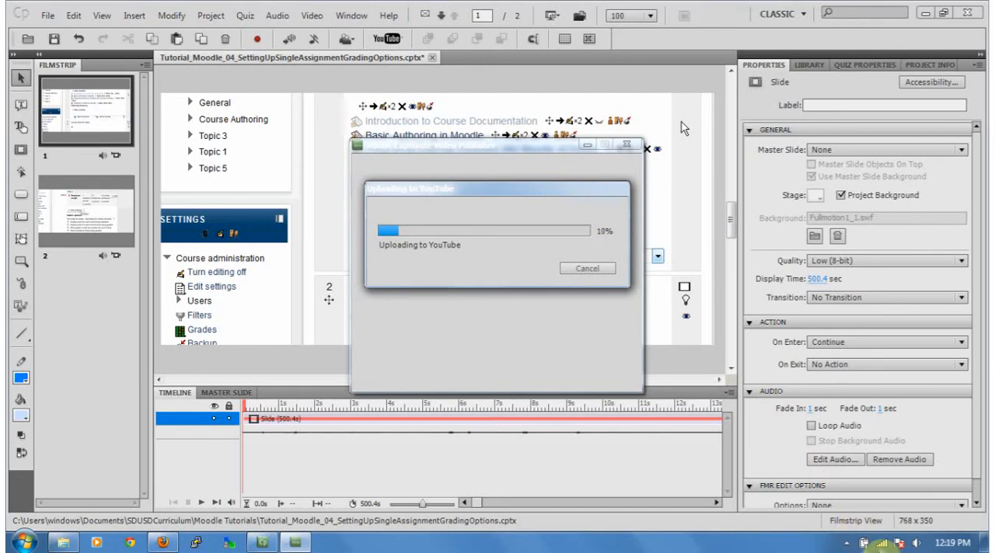
{"action": "mouse_move", "coordinate": [846, 547]}
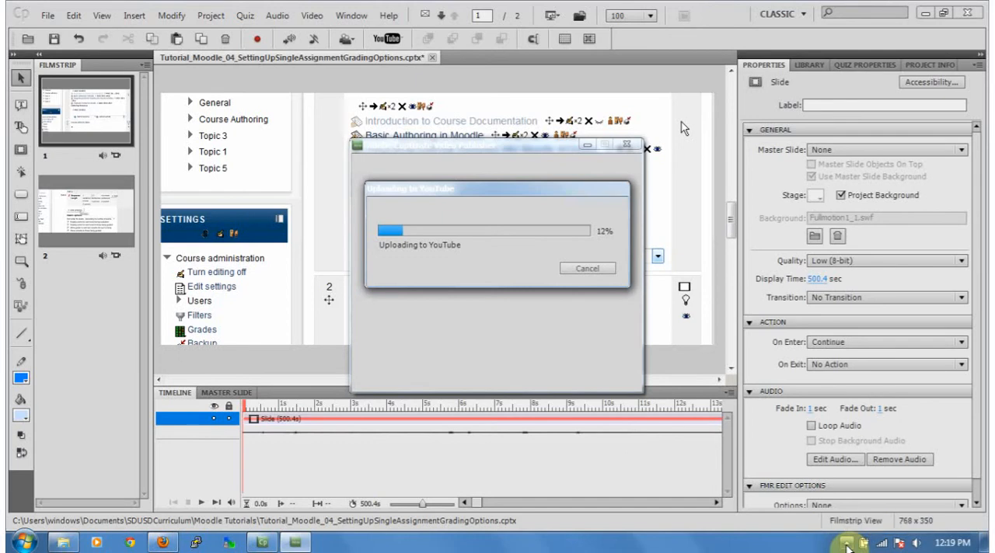
{"action": "left_click", "coordinate": [846, 541]}
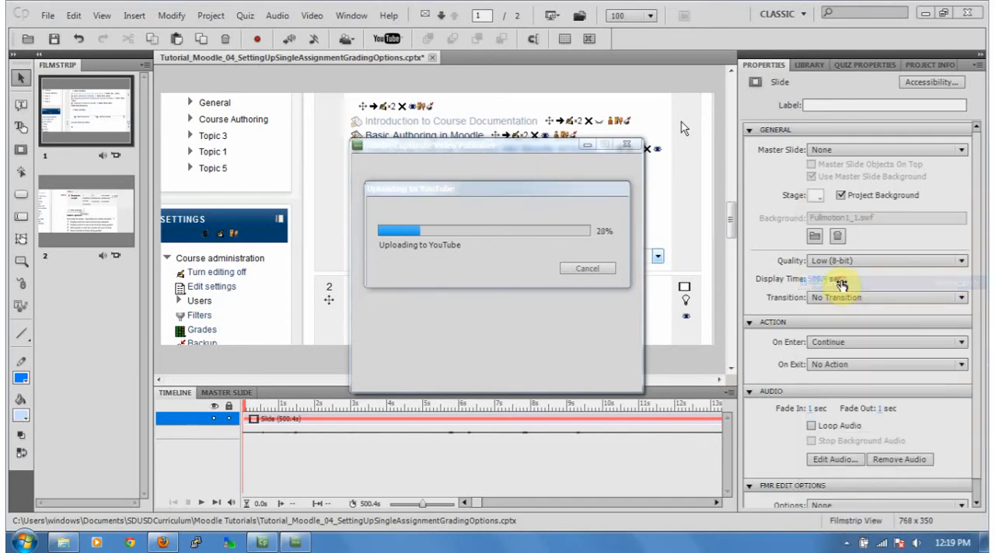
{"action": "mouse_move", "coordinate": [479, 334]}
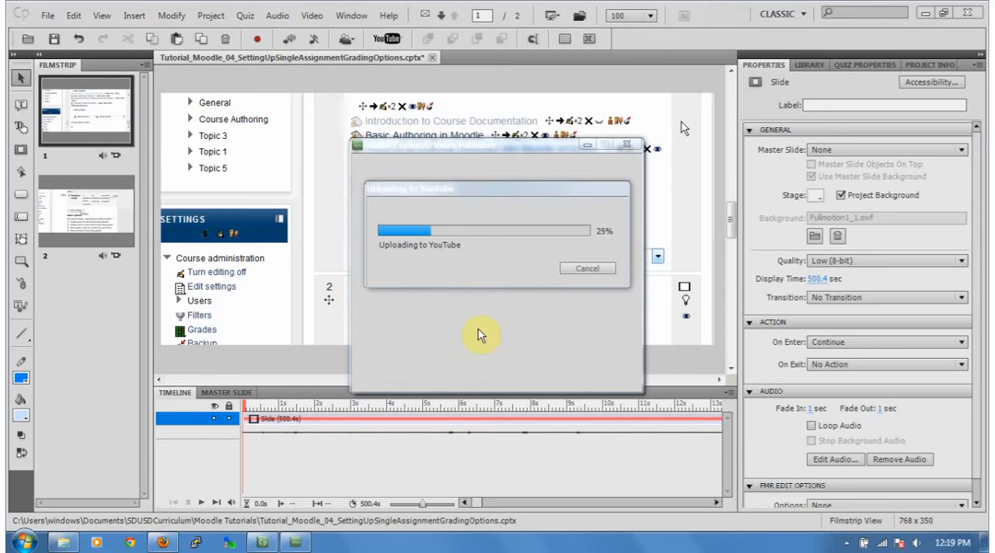
{"action": "mouse_move", "coordinate": [532, 215]}
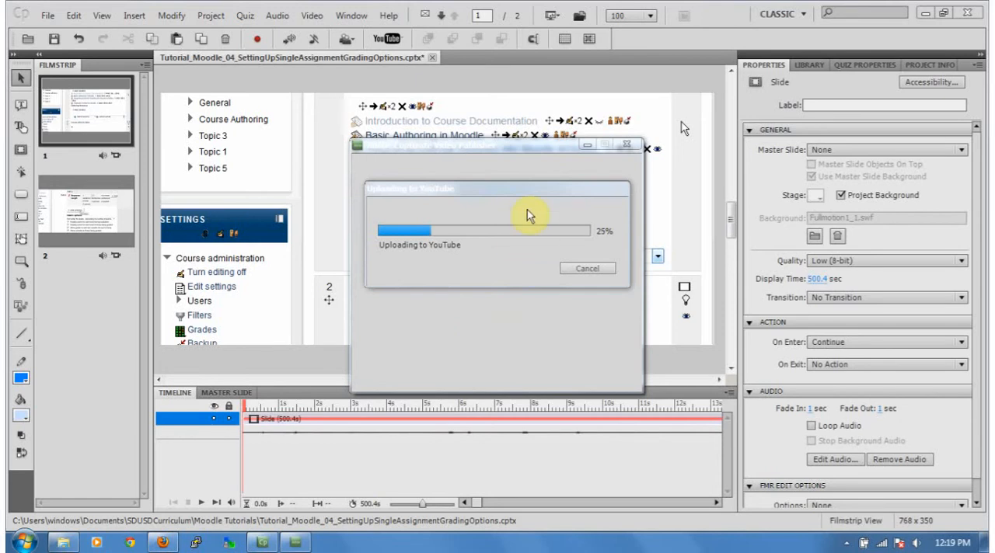
{"action": "mouse_move", "coordinate": [529, 281]}
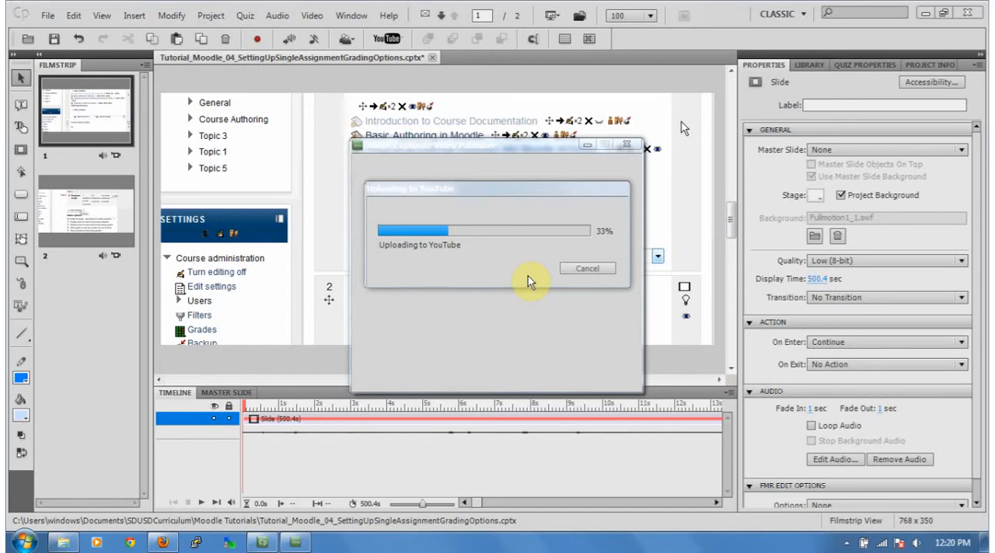
{"action": "mouse_move", "coordinate": [665, 296]}
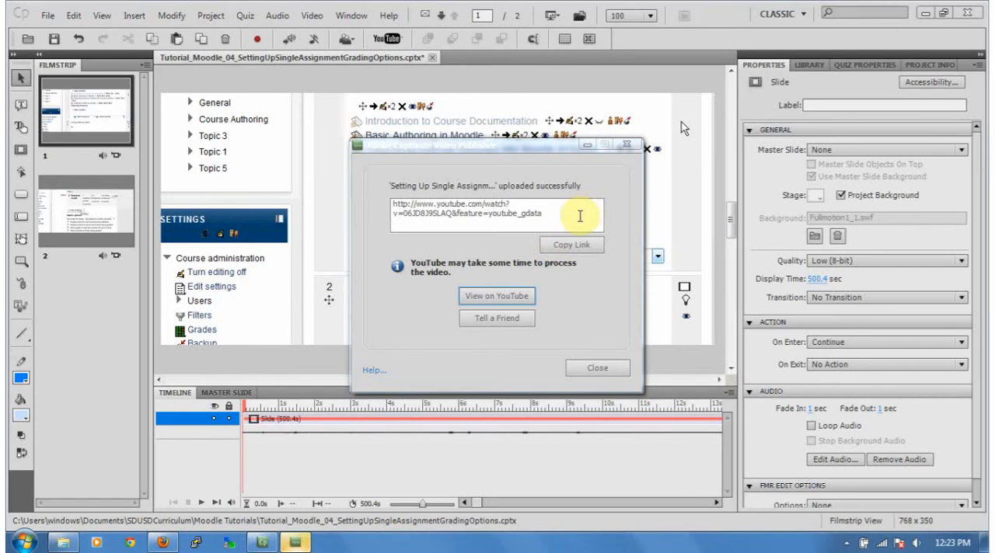
Select the uploaded video's YouTube URL in the success dialog for copying
{"action": "triple_click", "coordinate": [467, 210]}
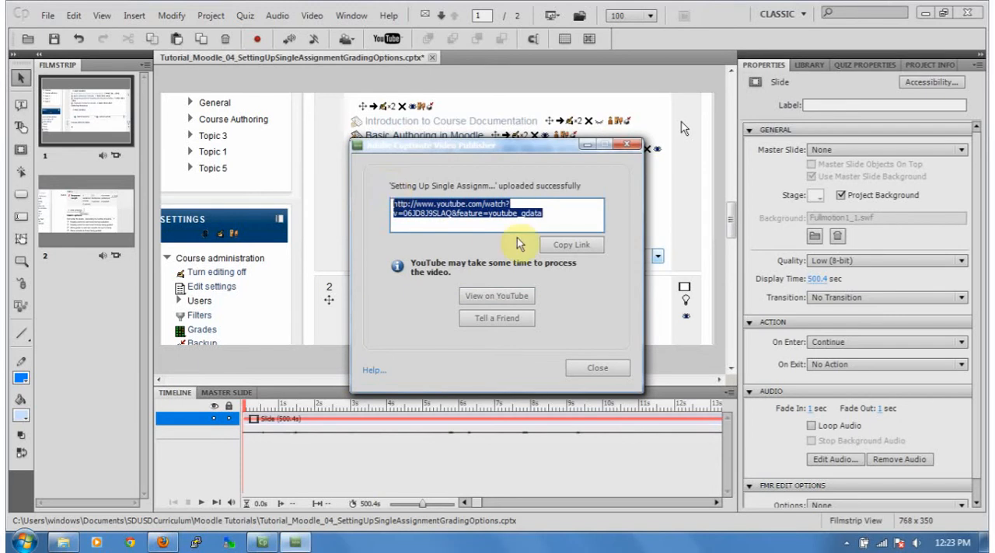
{"action": "mouse_move", "coordinate": [606, 194]}
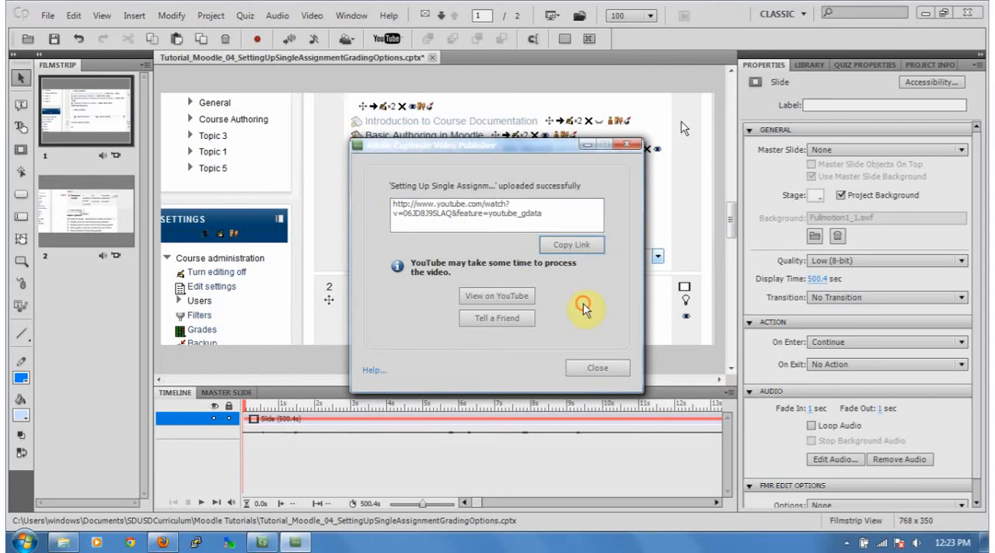
{"action": "mouse_move", "coordinate": [498, 296]}
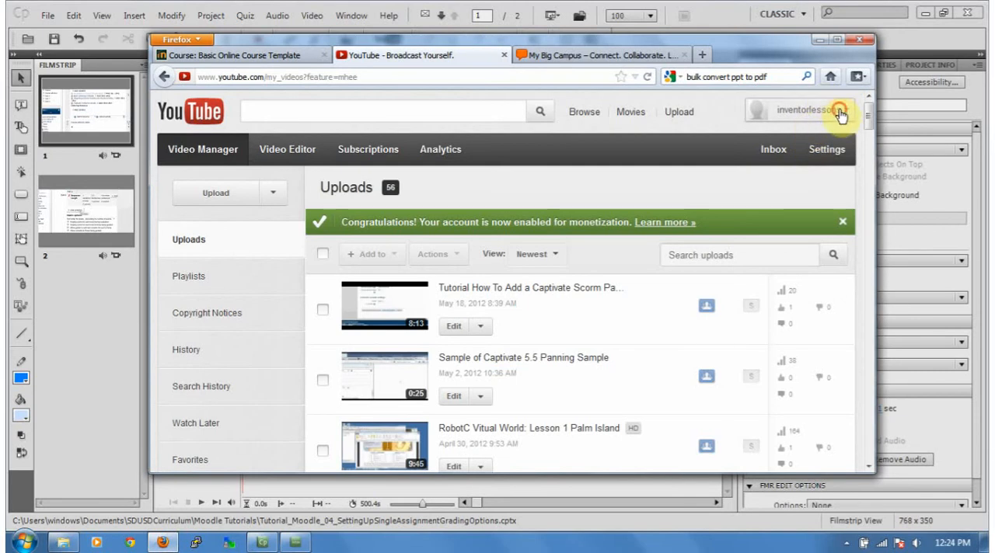
Go to Video Manager and choose the new Setting Up Single Assignment Grading Options upload
{"action": "left_click", "coordinate": [801, 109]}
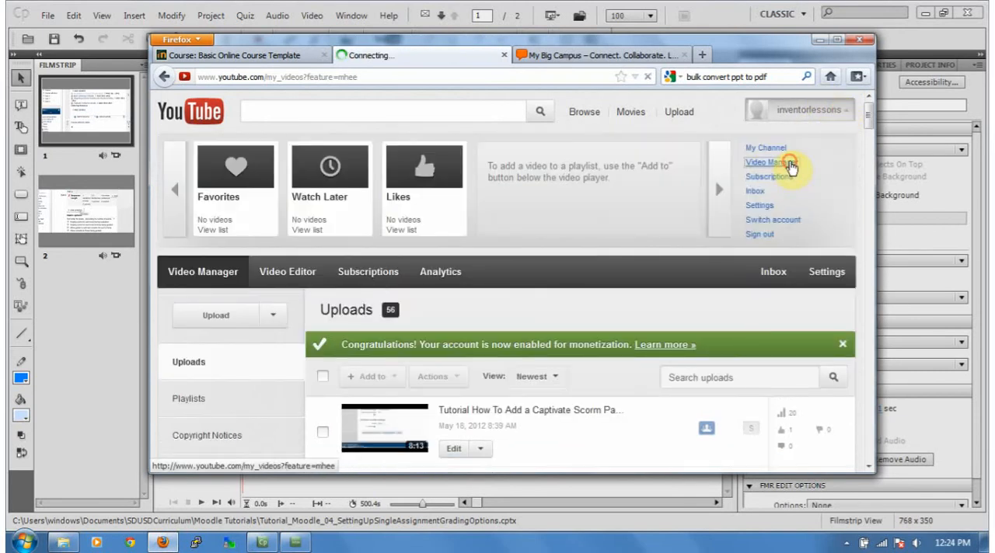
{"action": "left_click", "coordinate": [765, 164]}
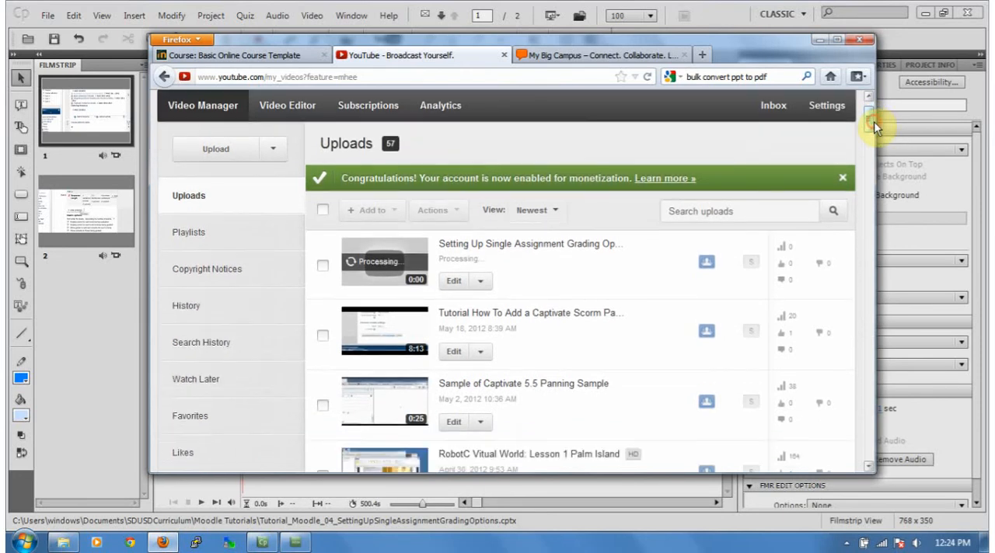
{"action": "mouse_move", "coordinate": [650, 283]}
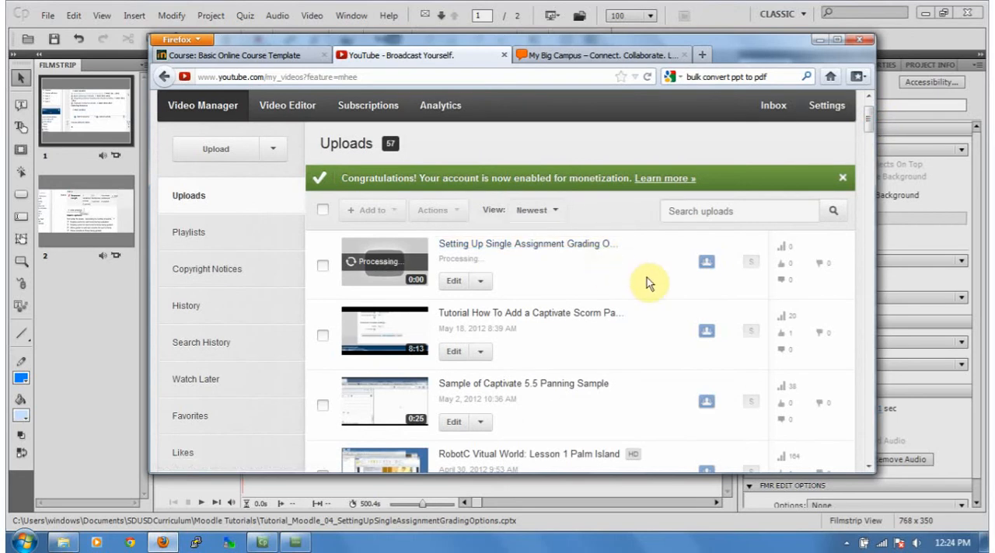
{"action": "mouse_move", "coordinate": [855, 179]}
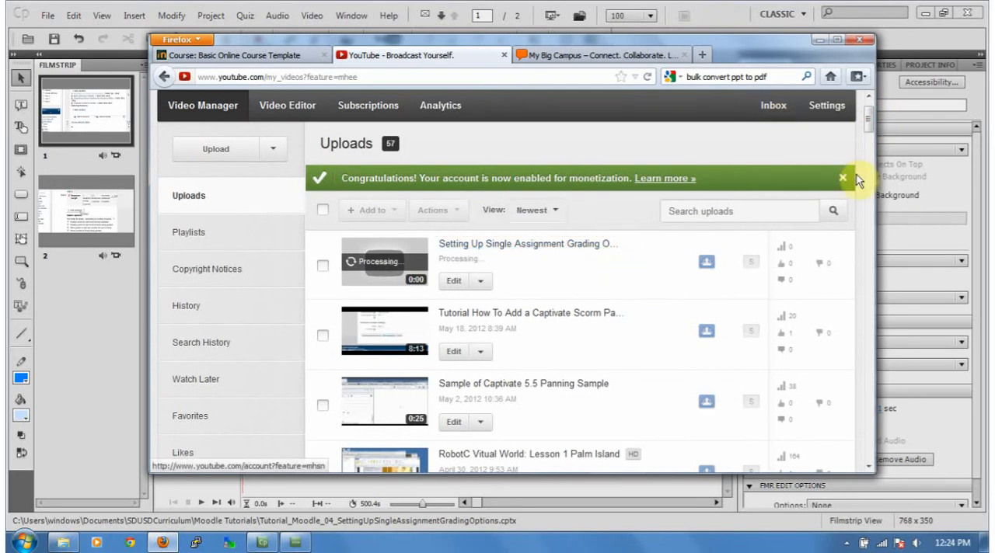
{"action": "mouse_move", "coordinate": [535, 211]}
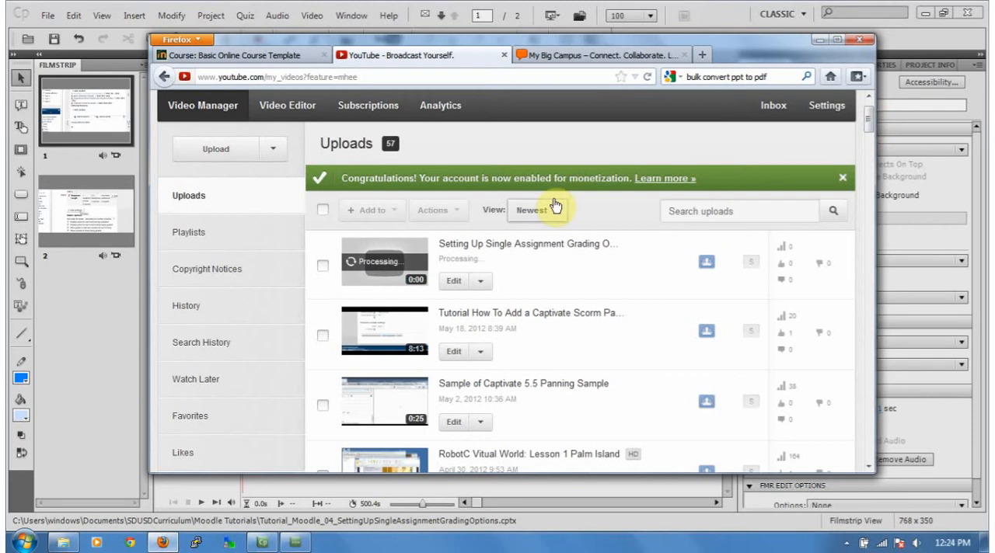
{"action": "mouse_move", "coordinate": [506, 295]}
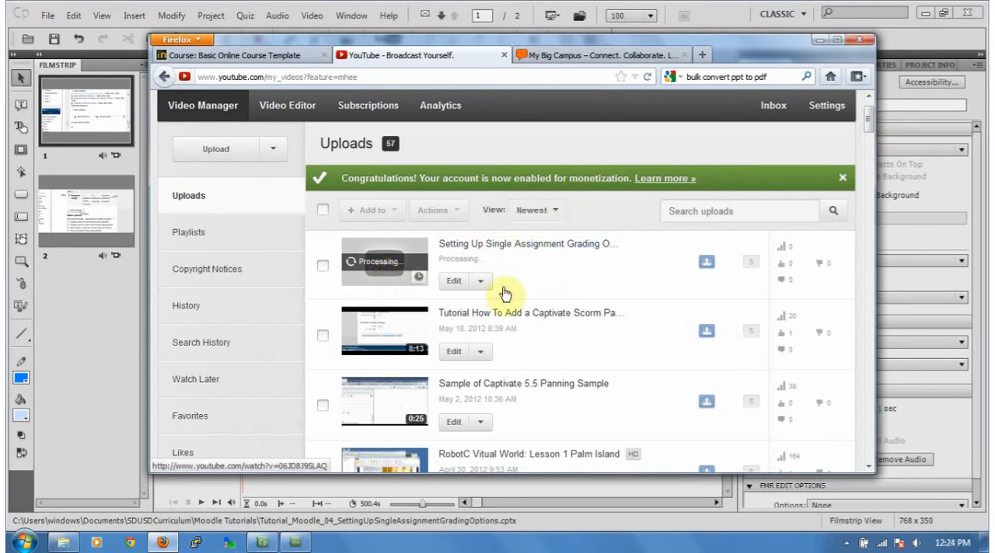
{"action": "mouse_move", "coordinate": [505, 248]}
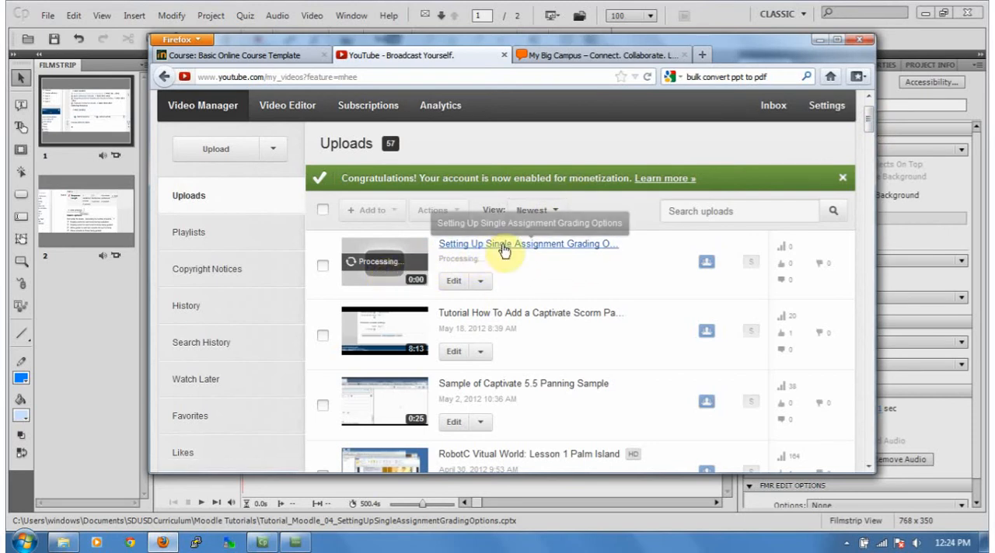
{"action": "left_click", "coordinate": [528, 244]}
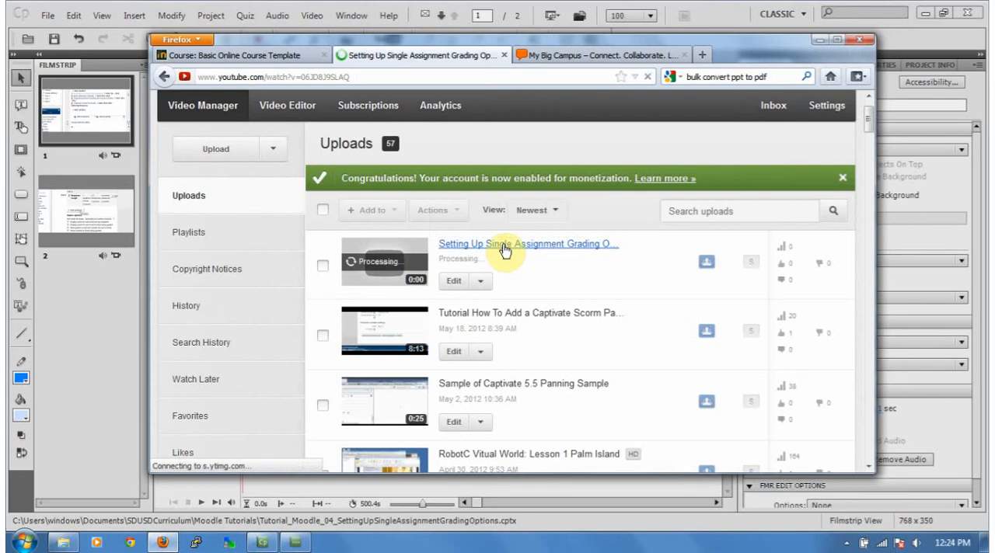
Select the watch-page address of the still-processing grading options video
{"action": "left_click", "coordinate": [529, 244]}
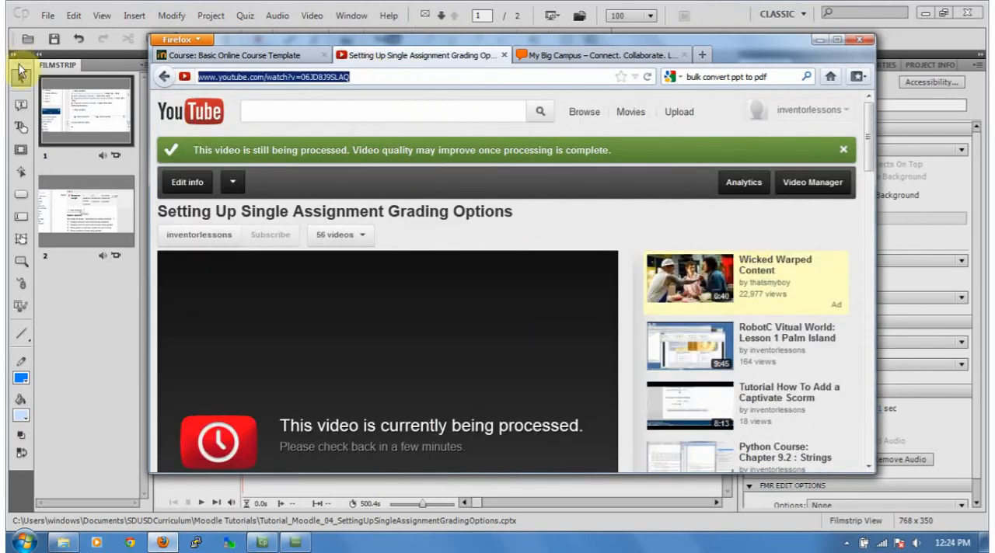
{"action": "mouse_move", "coordinate": [591, 272]}
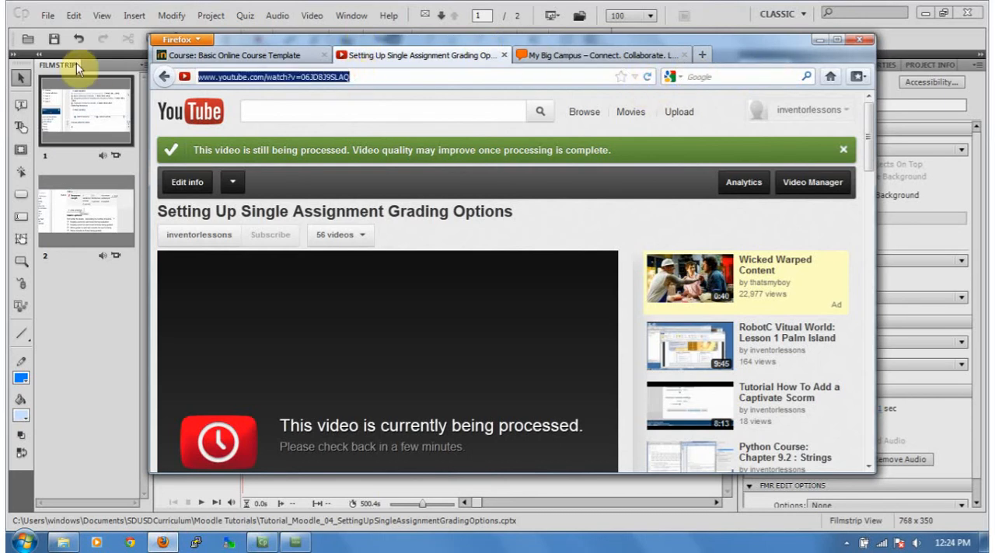
{"action": "mouse_move", "coordinate": [406, 182]}
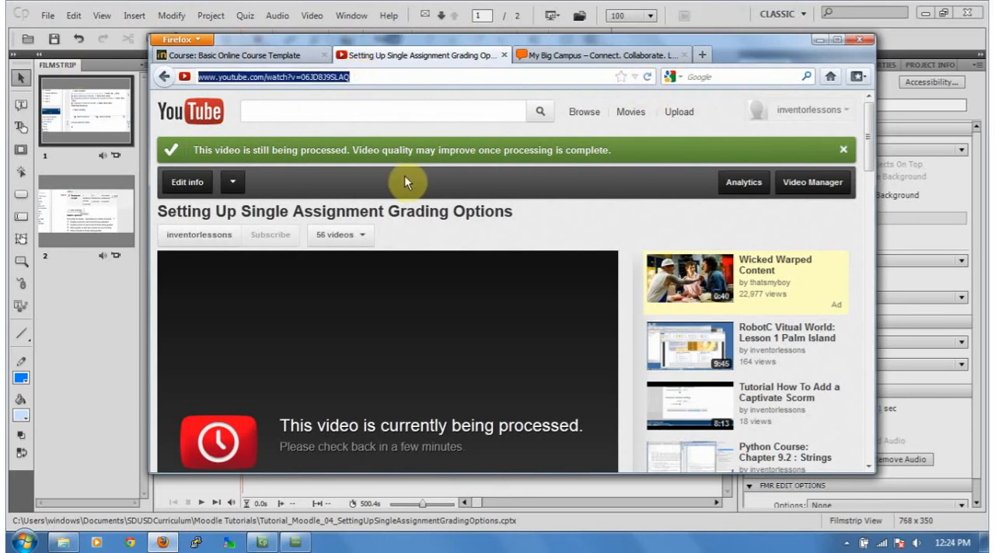
{"action": "mouse_move", "coordinate": [594, 127]}
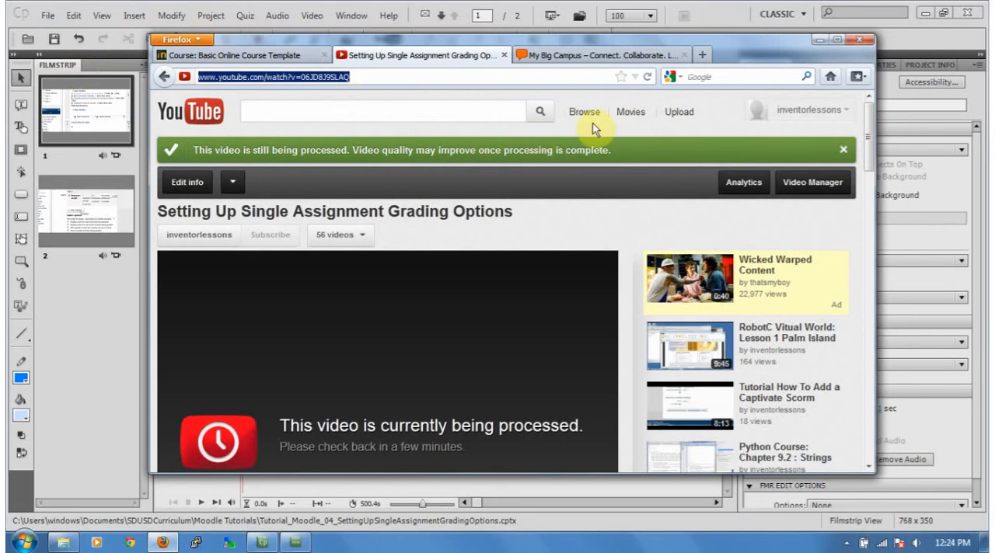
{"action": "mouse_move", "coordinate": [587, 62]}
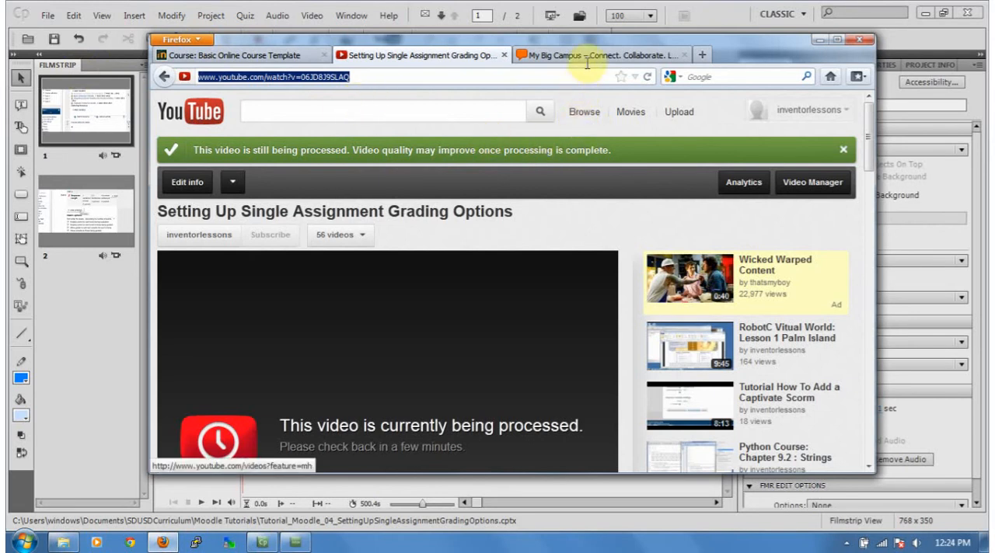
Switch the browser from YouTube to the My Big Campus home page
{"action": "left_click", "coordinate": [604, 56]}
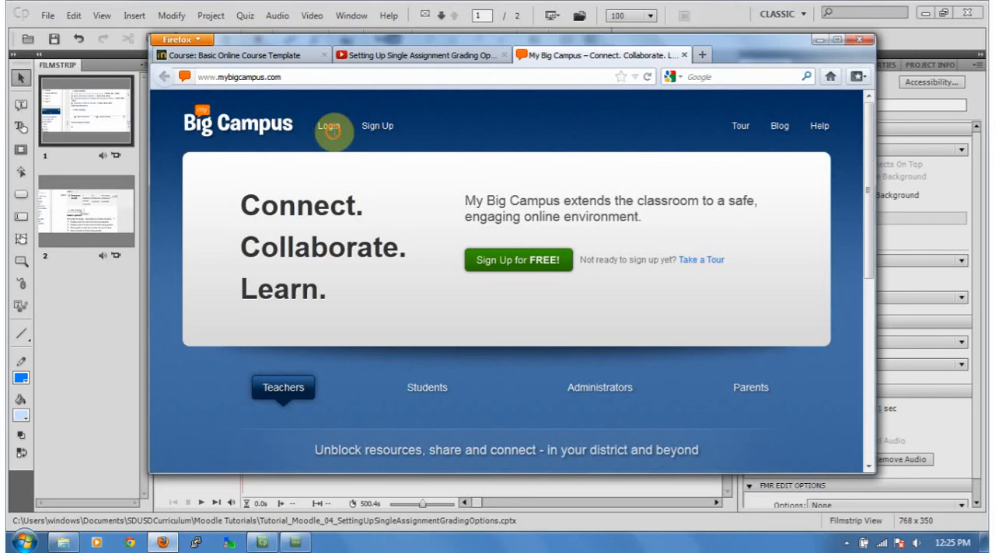
Log in to My Big Campus with user ID, password and school SDUSD San Diego
{"action": "left_click", "coordinate": [330, 124]}
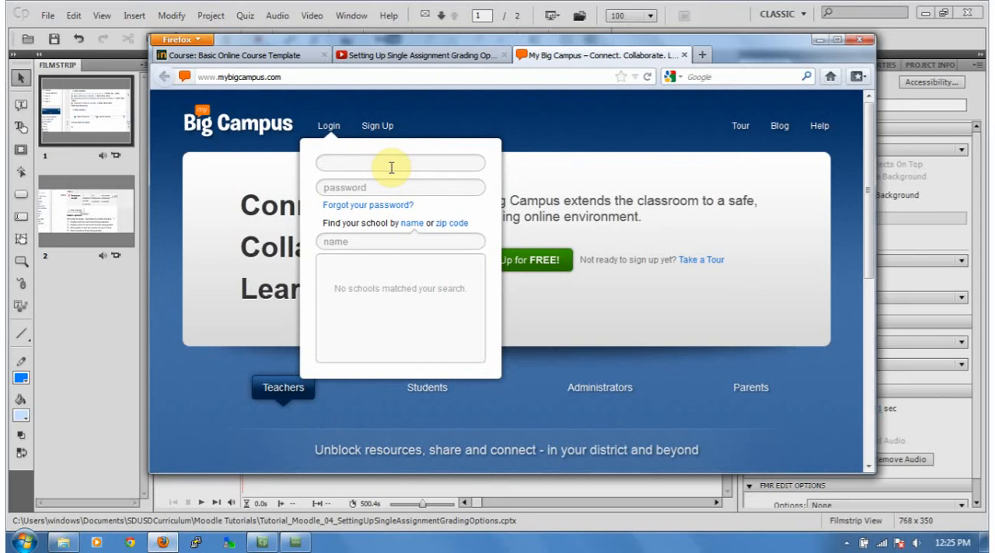
{"action": "left_click", "coordinate": [399, 163]}
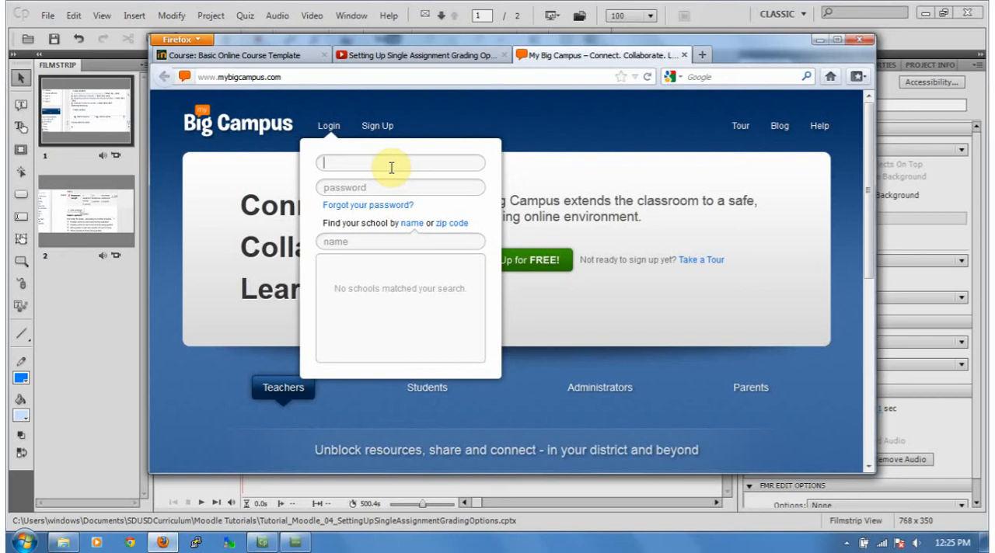
{"action": "type", "text": "144132"}
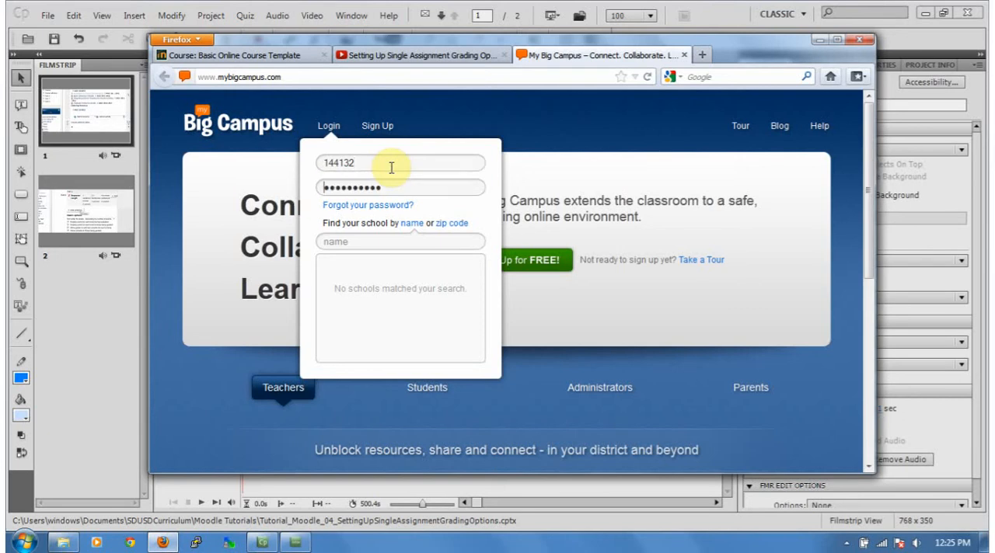
{"action": "mouse_move", "coordinate": [492, 231]}
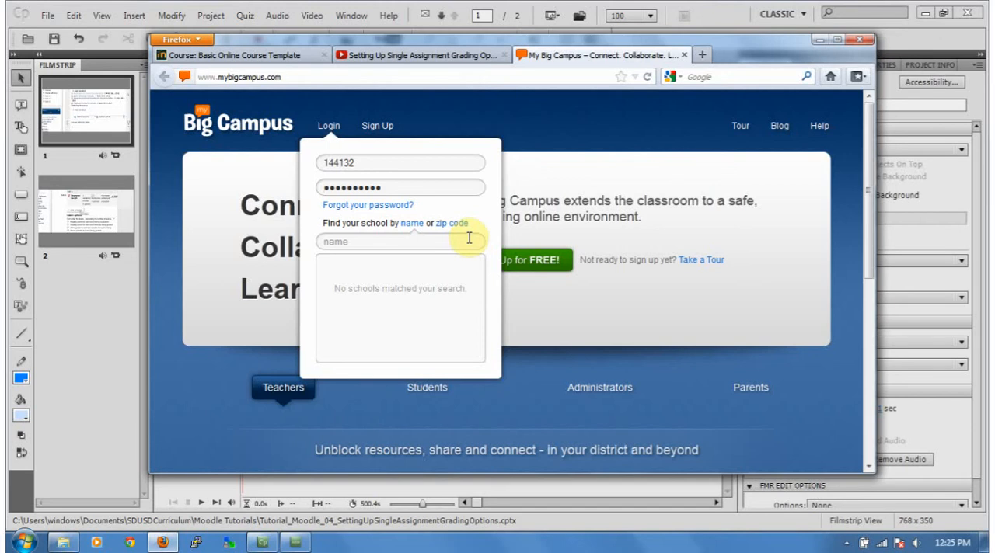
{"action": "mouse_move", "coordinate": [474, 221]}
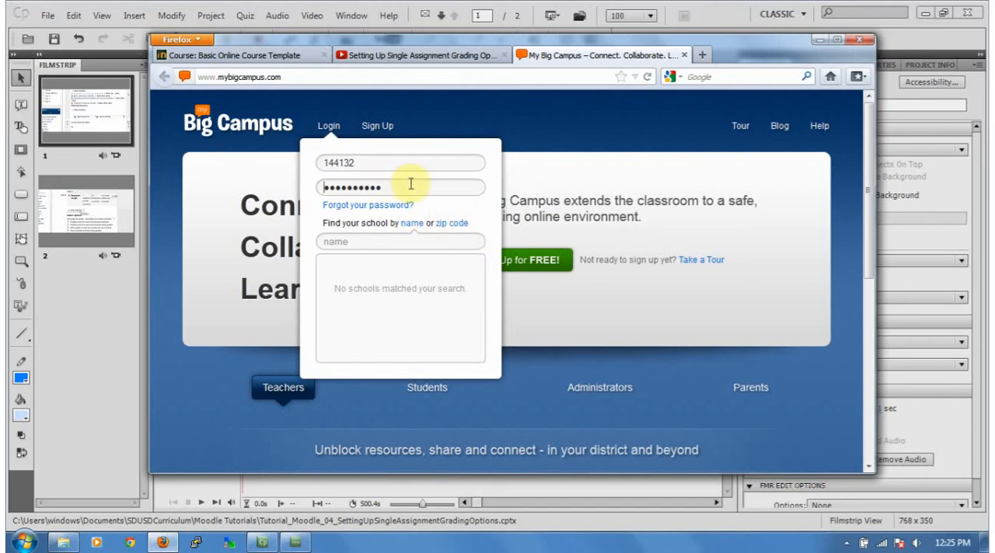
{"action": "mouse_move", "coordinate": [191, 202]}
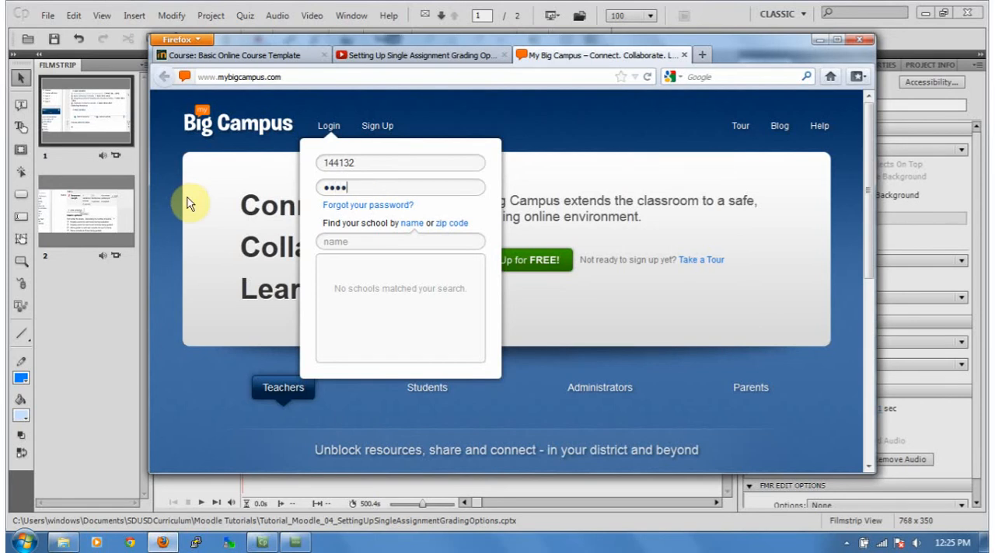
{"action": "type", "text": "password"}
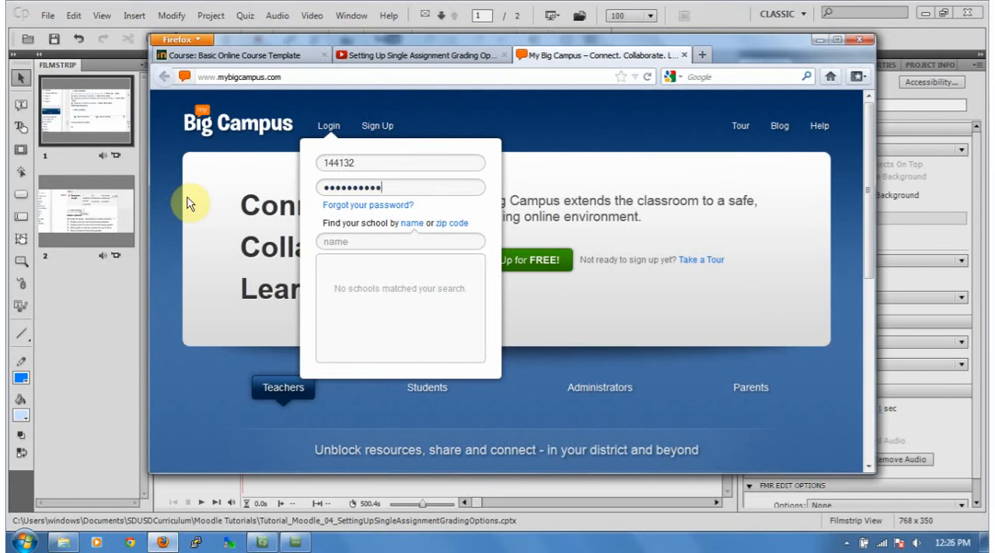
{"action": "mouse_move", "coordinate": [451, 273]}
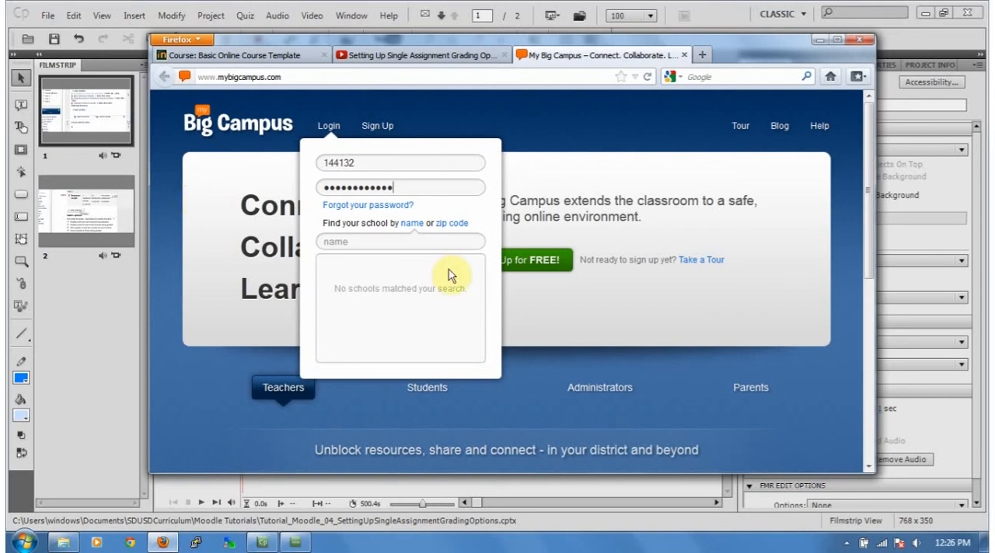
{"action": "mouse_move", "coordinate": [482, 218]}
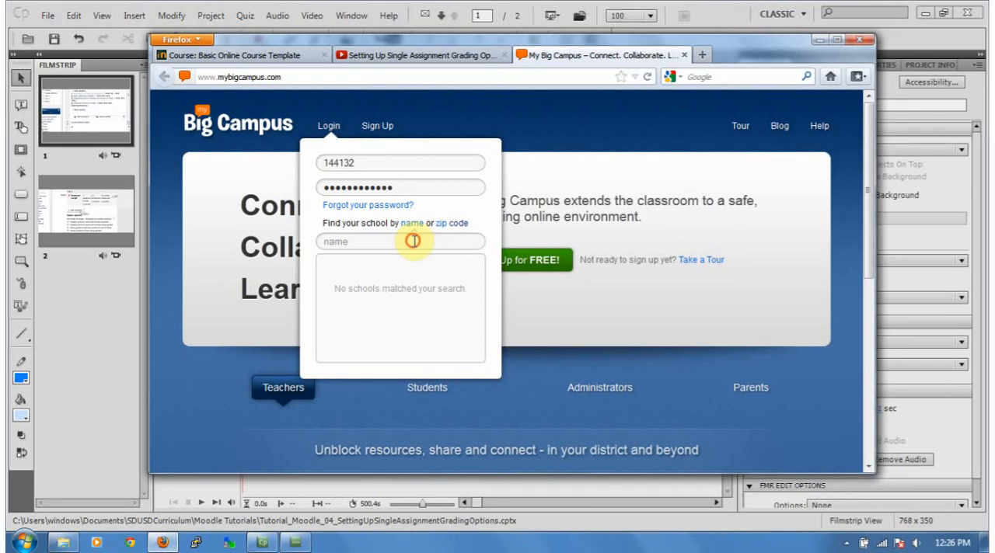
{"action": "type", "text": "SDUSD"}
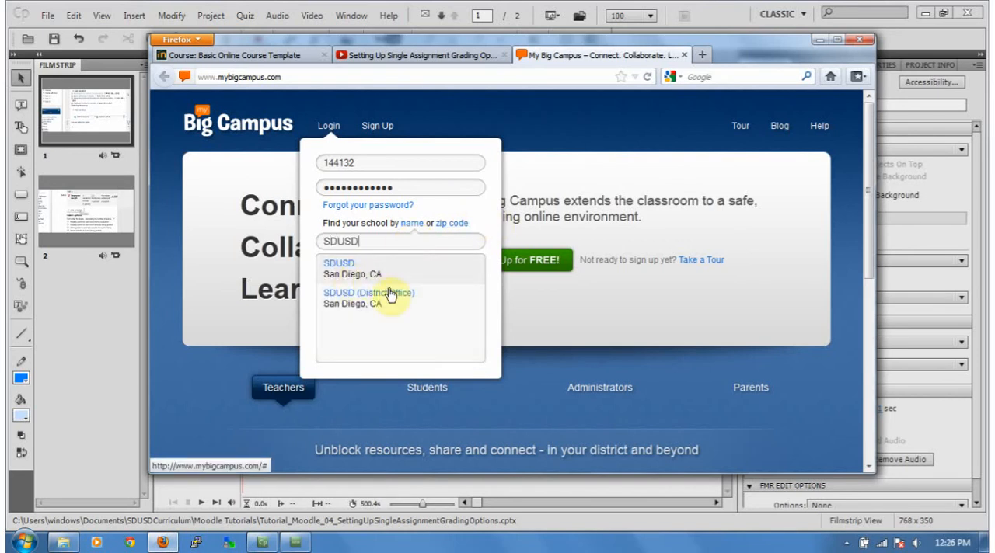
{"action": "left_click", "coordinate": [342, 267]}
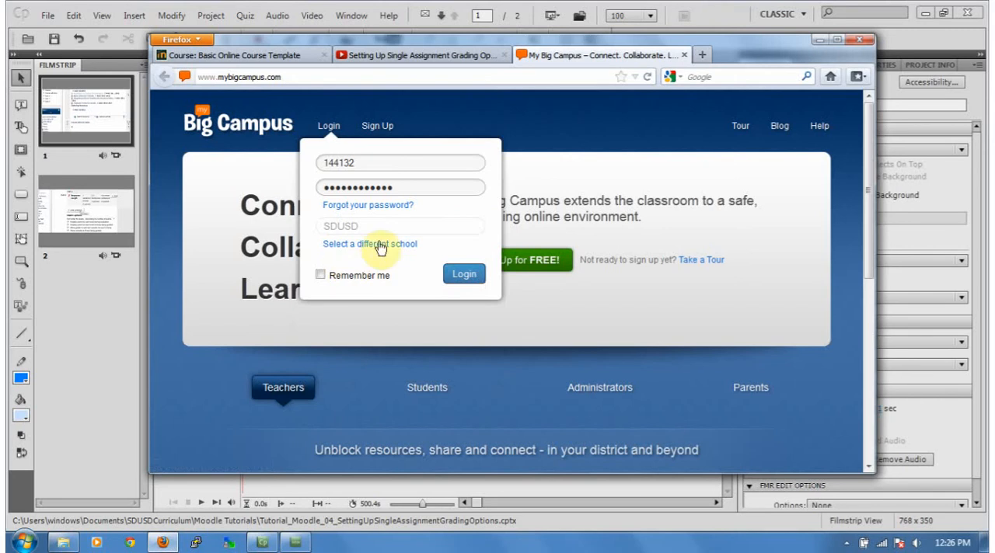
{"action": "left_click", "coordinate": [463, 273]}
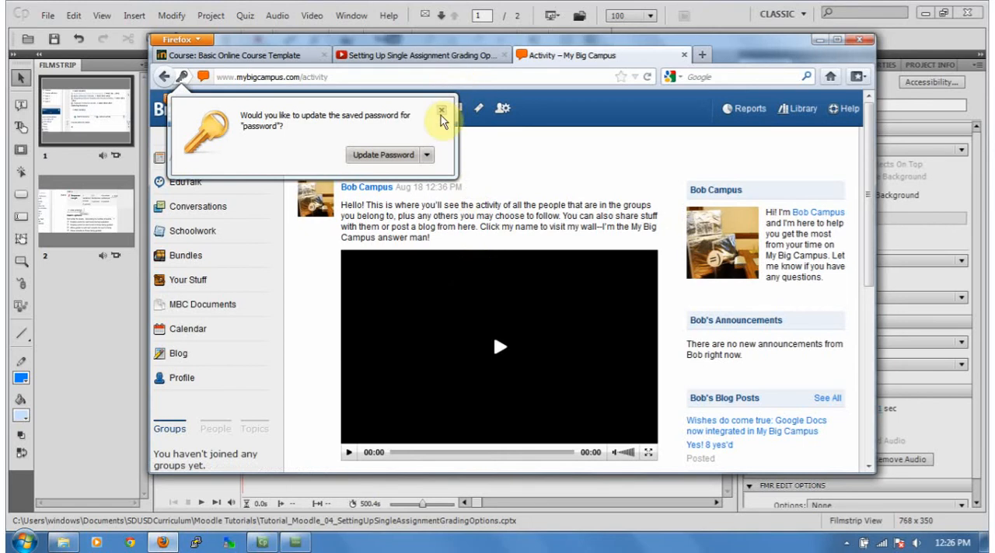
Begin Add New YouTube Video in the Library and return to the tutorial's YouTube page for its URL
{"action": "left_click", "coordinate": [441, 109]}
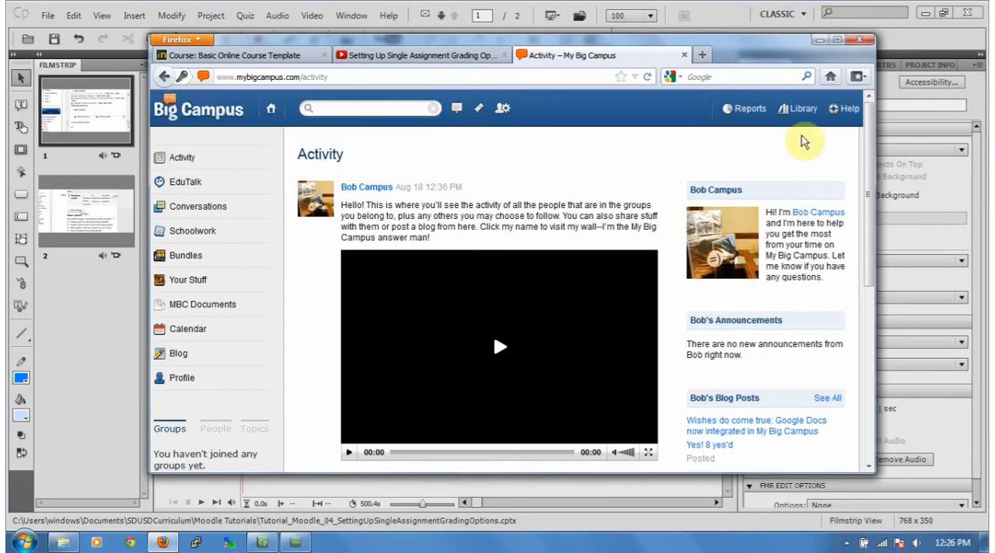
{"action": "left_click", "coordinate": [802, 109]}
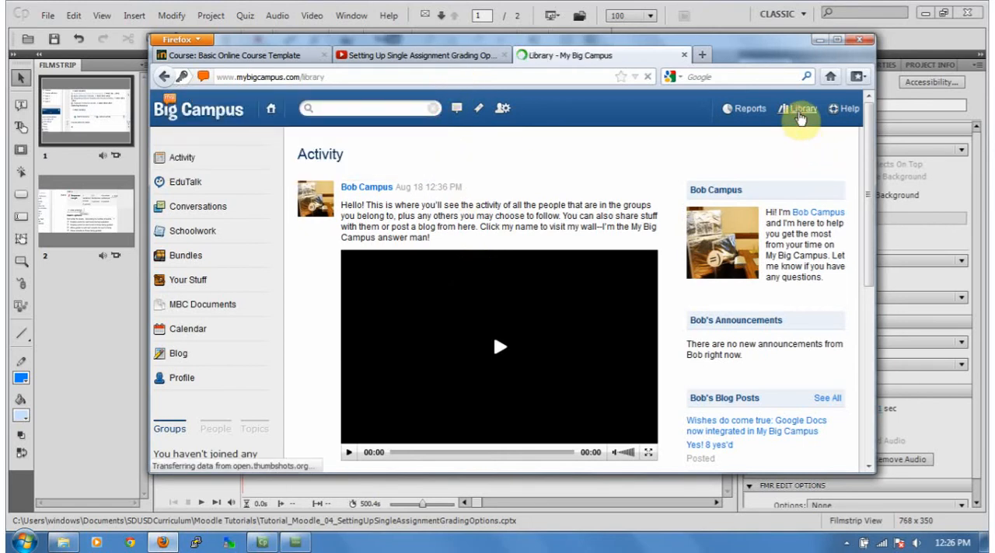
{"action": "left_click", "coordinate": [800, 108]}
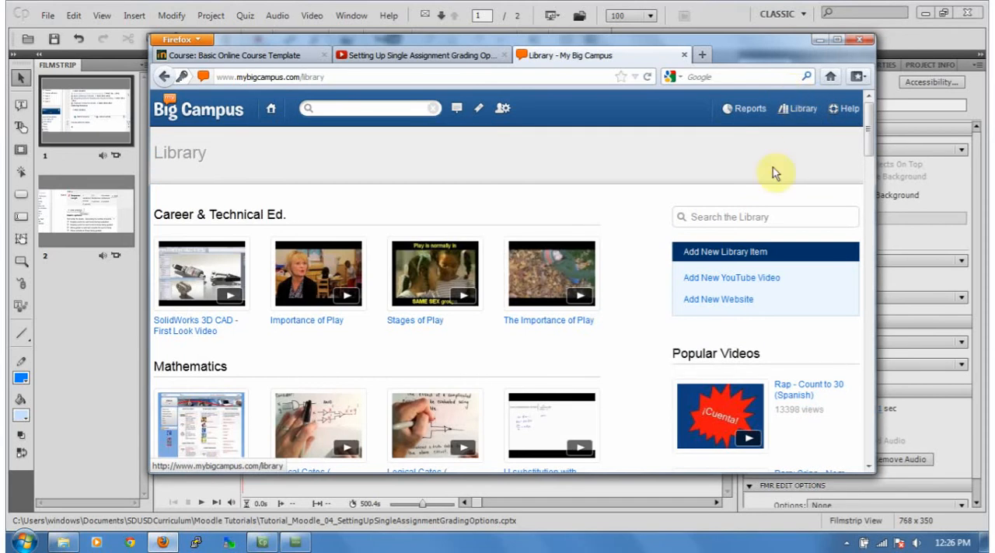
{"action": "left_click", "coordinate": [731, 277]}
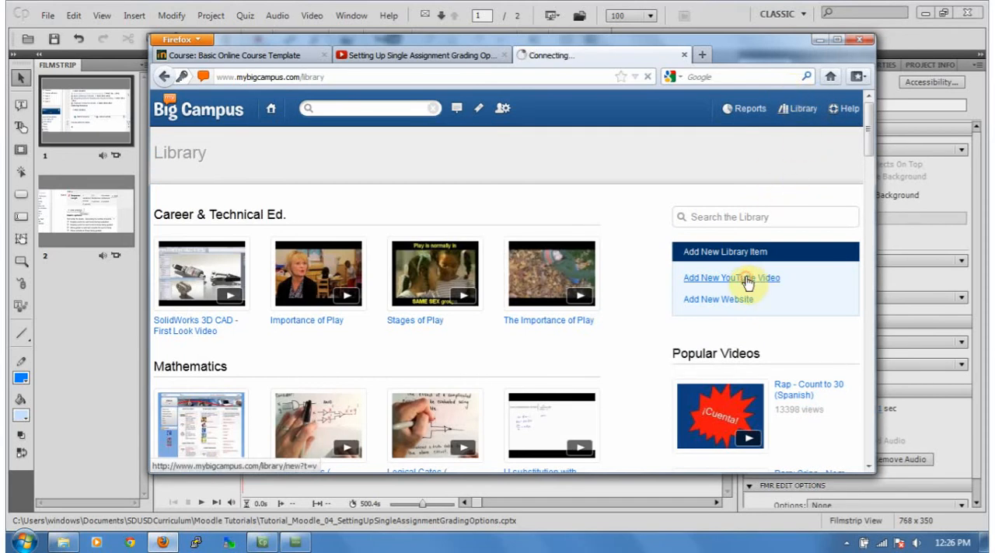
{"action": "left_click", "coordinate": [731, 276]}
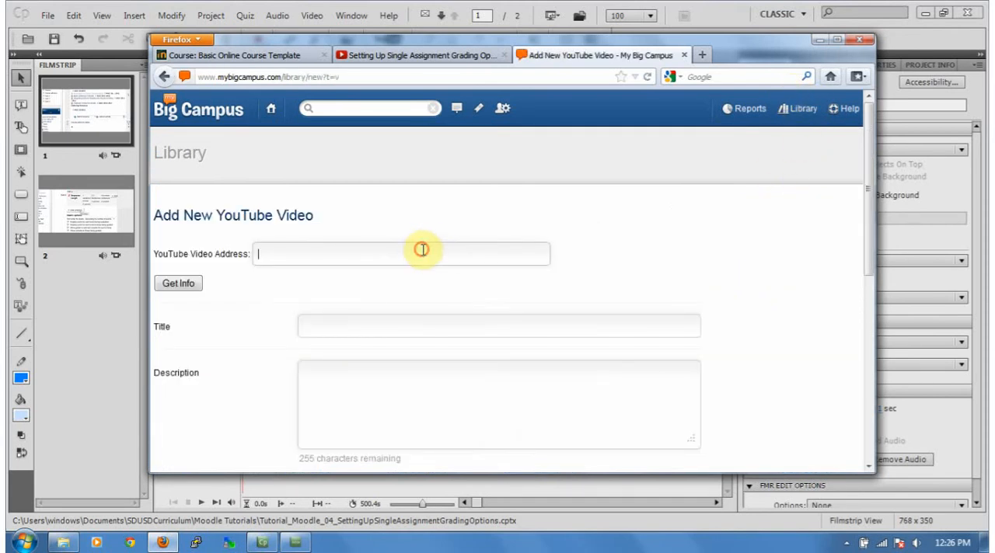
{"action": "mouse_move", "coordinate": [216, 14]}
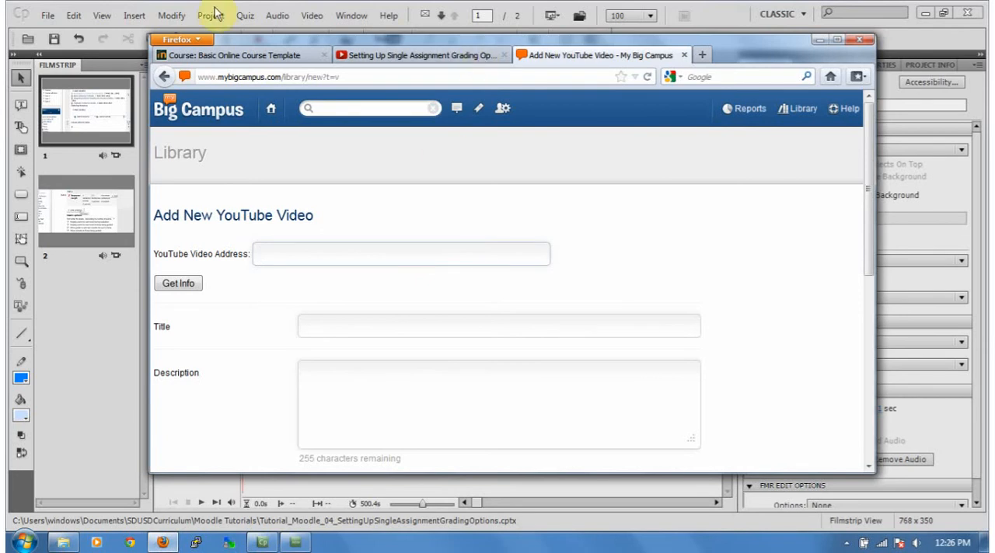
{"action": "left_click", "coordinate": [419, 56]}
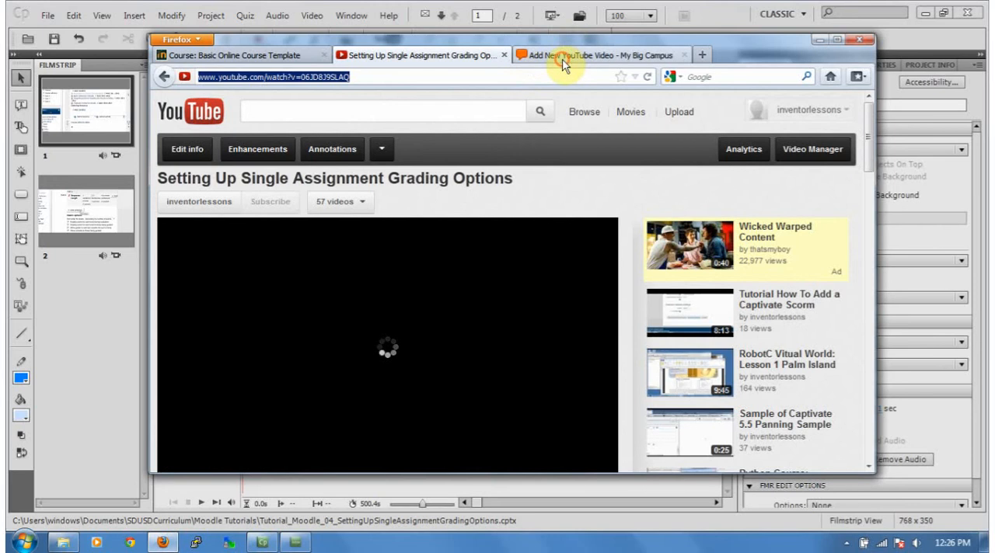
Close the YouTube page and fetch the video's title, description and tags with Get Info
{"action": "left_click", "coordinate": [599, 56]}
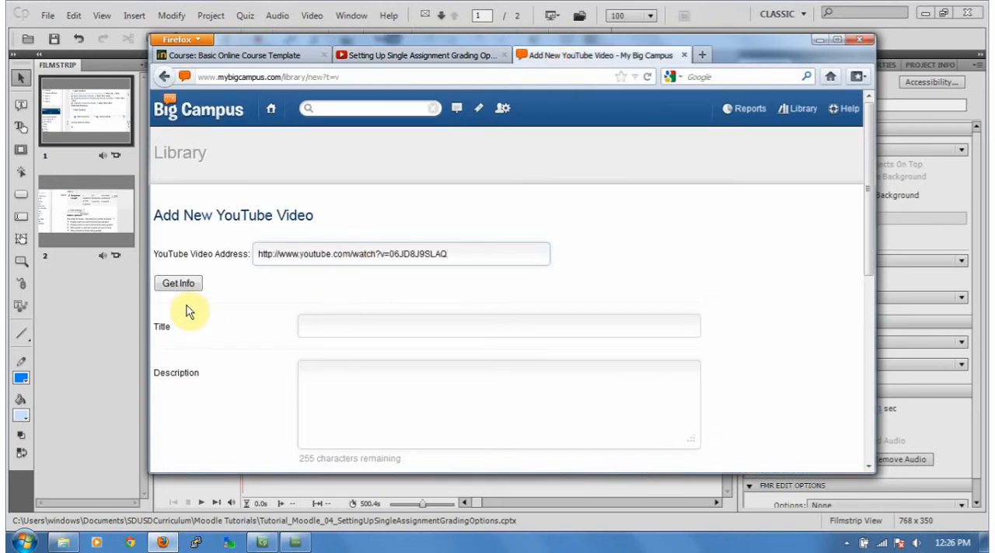
{"action": "left_click", "coordinate": [417, 56]}
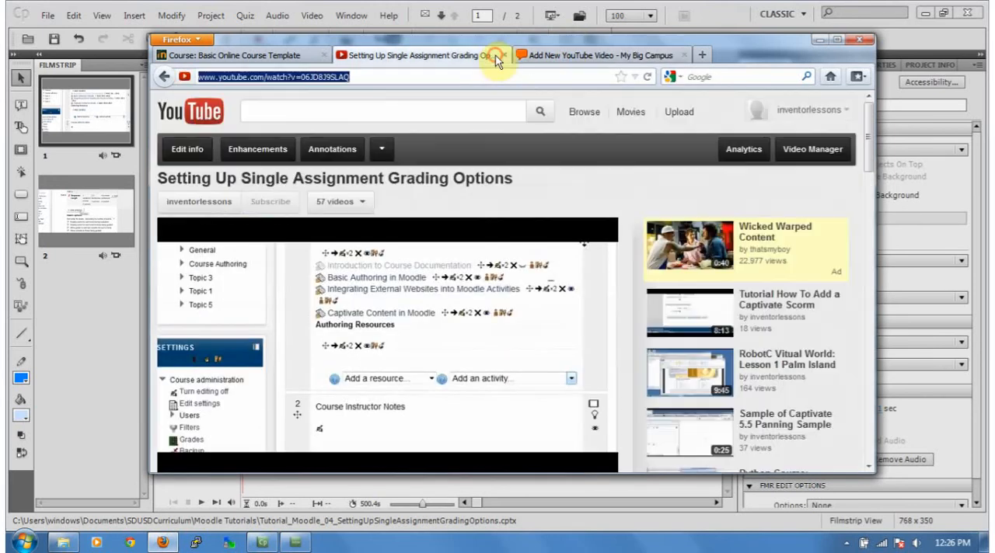
{"action": "left_click", "coordinate": [504, 56]}
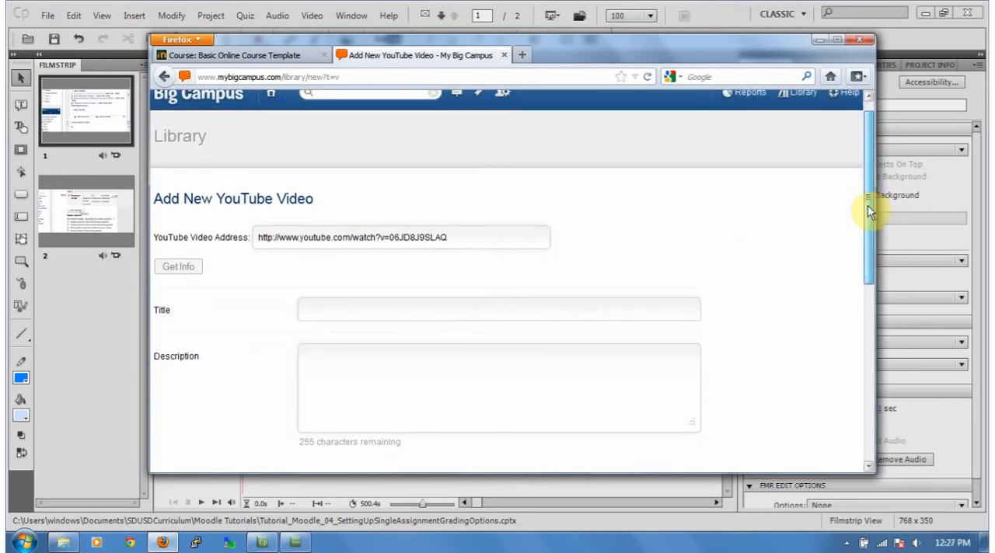
{"action": "scroll", "scroll_direction": "down", "scroll_amount": 3}
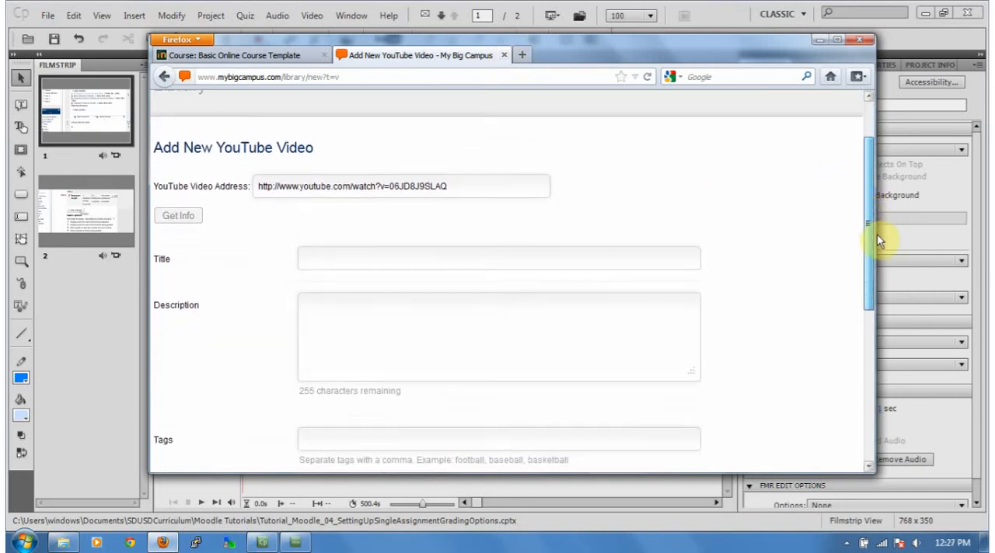
{"action": "left_click", "coordinate": [179, 176]}
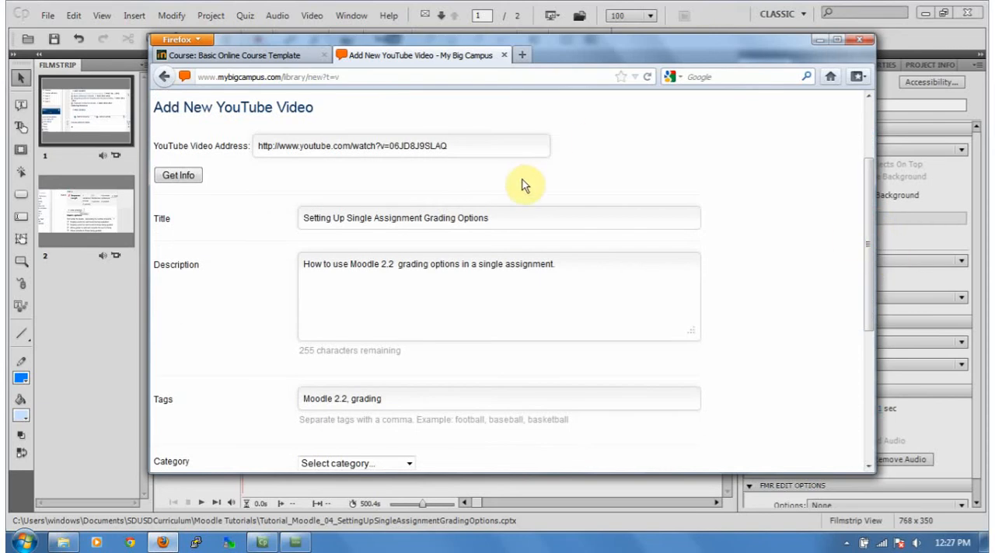
Set category Career & Technical Ed., grades 7th to 12th, and add the video to the library
{"action": "scroll", "scroll_direction": "down", "scroll_amount": 3}
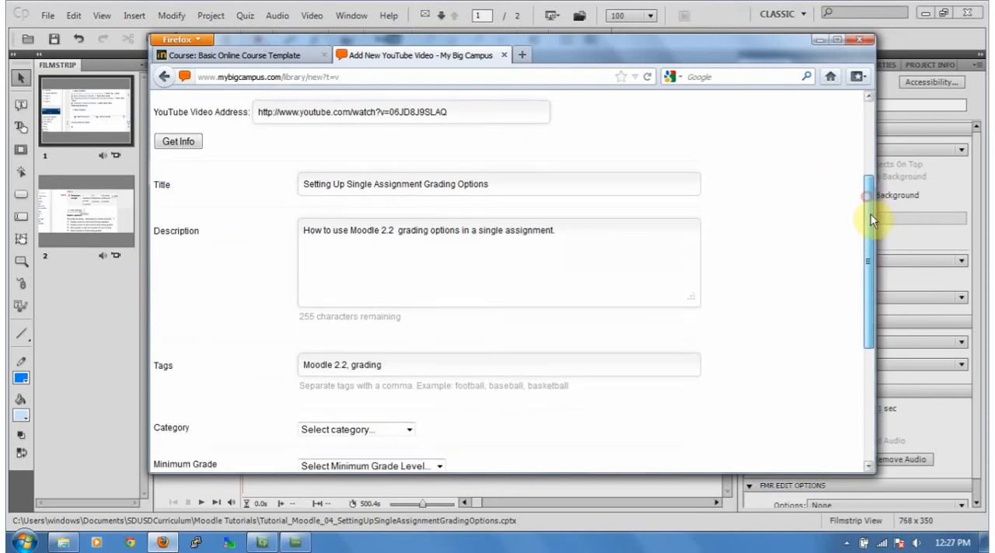
{"action": "scroll", "scroll_direction": "up", "scroll_amount": 3}
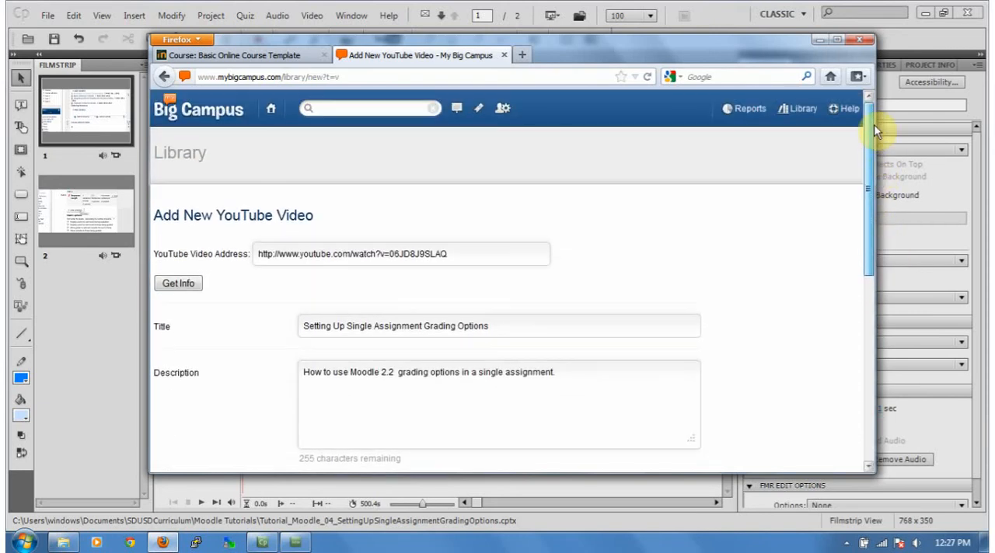
{"action": "scroll", "scroll_direction": "down", "scroll_amount": 3}
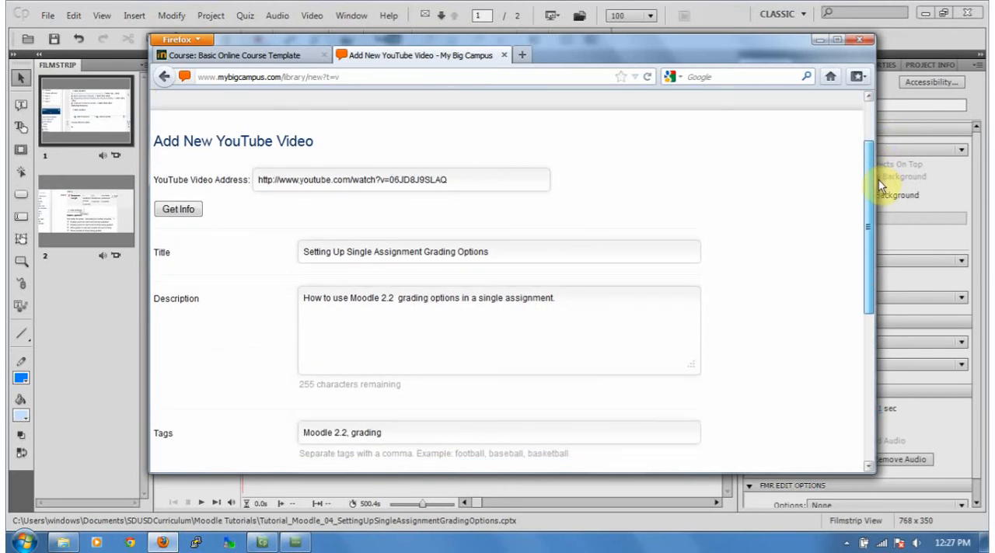
{"action": "scroll", "scroll_direction": "down", "scroll_amount": 3}
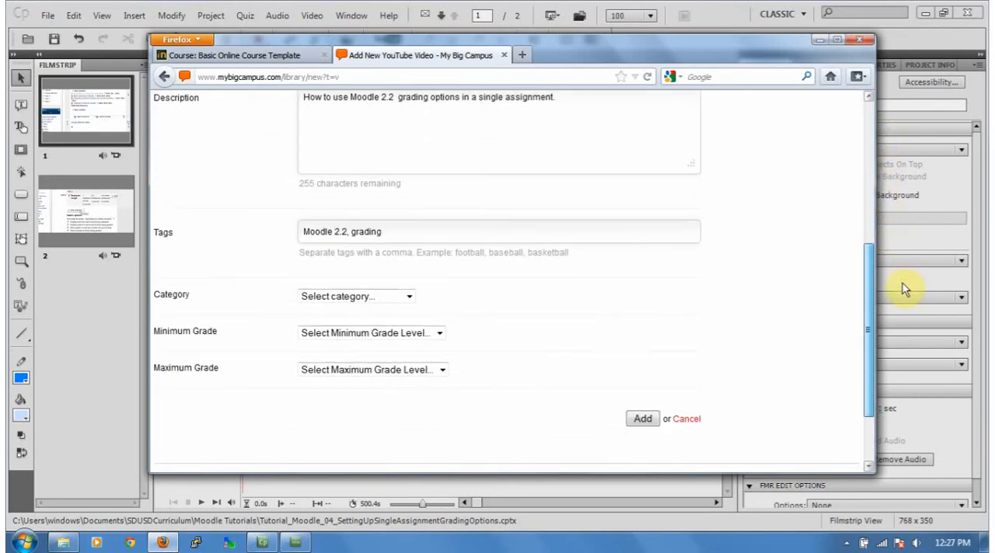
{"action": "left_click", "coordinate": [355, 295]}
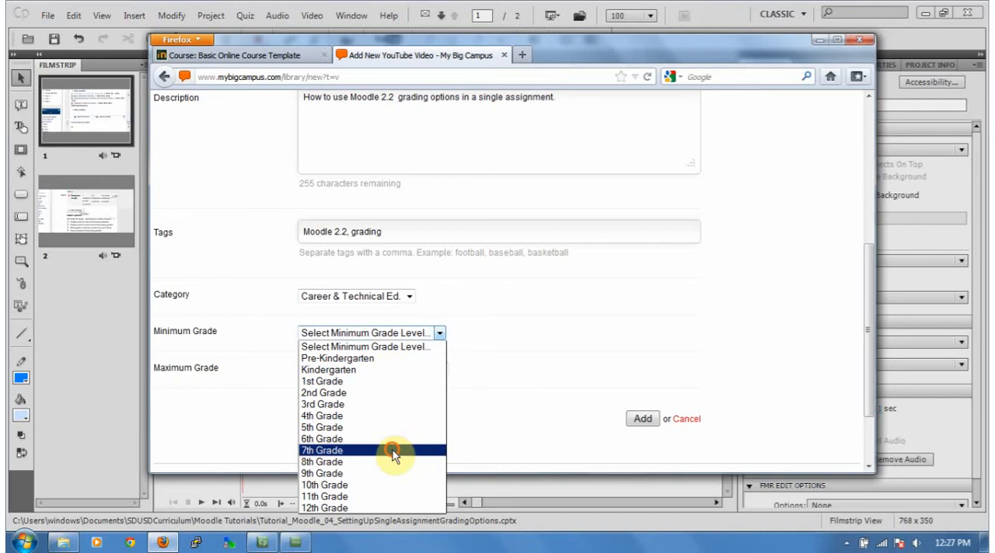
{"action": "left_click", "coordinate": [321, 451]}
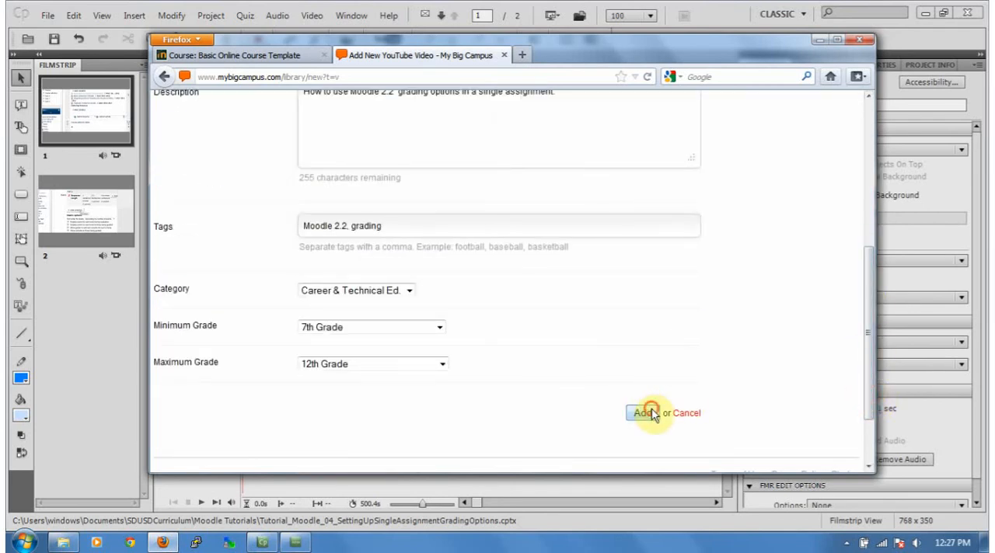
{"action": "left_click", "coordinate": [642, 413]}
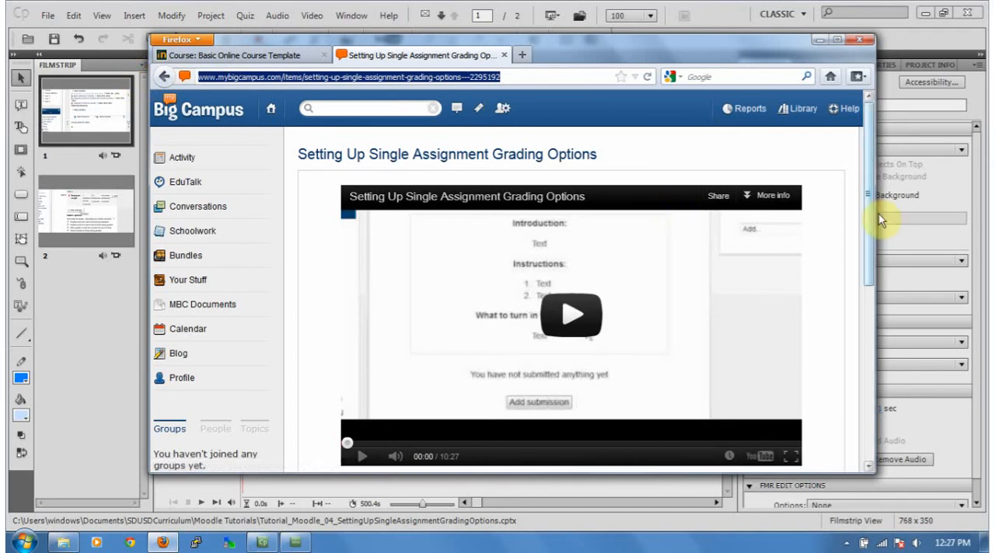
{"action": "mouse_move", "coordinate": [594, 147]}
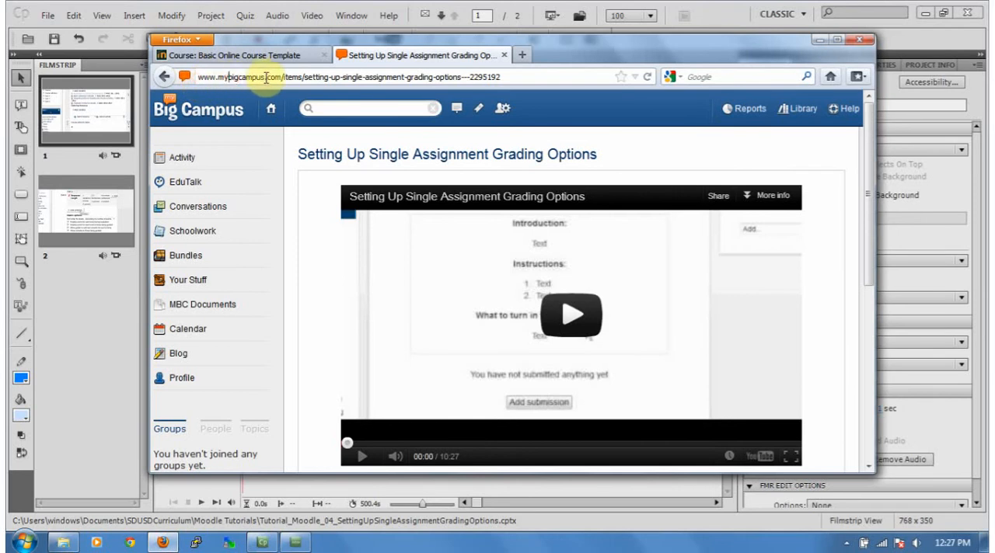
{"action": "mouse_move", "coordinate": [519, 78]}
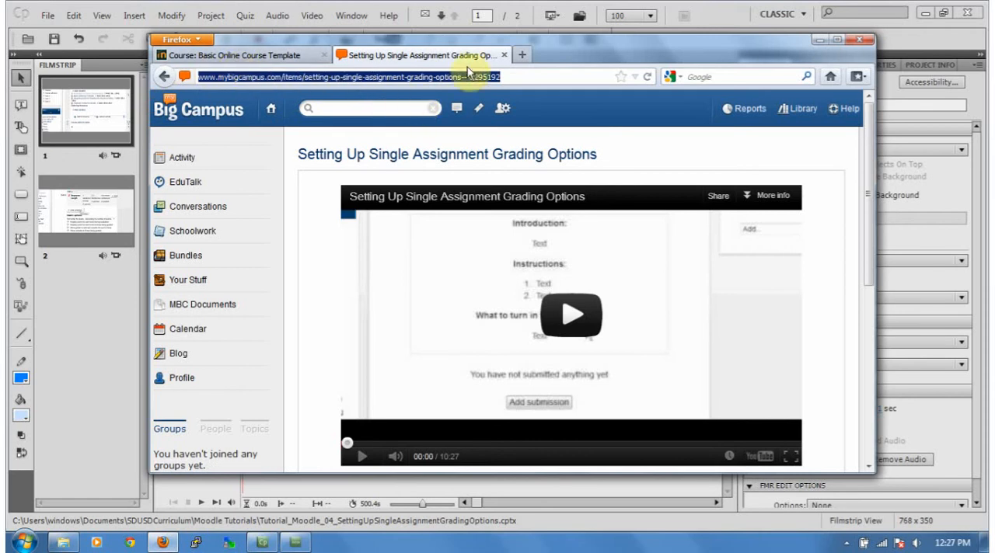
{"action": "mouse_move", "coordinate": [675, 131]}
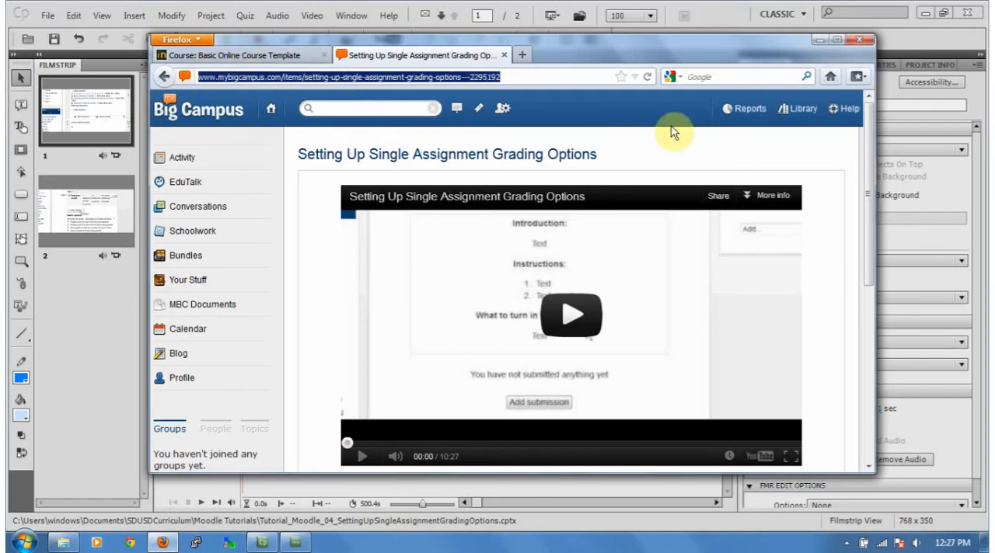
{"action": "mouse_move", "coordinate": [547, 102]}
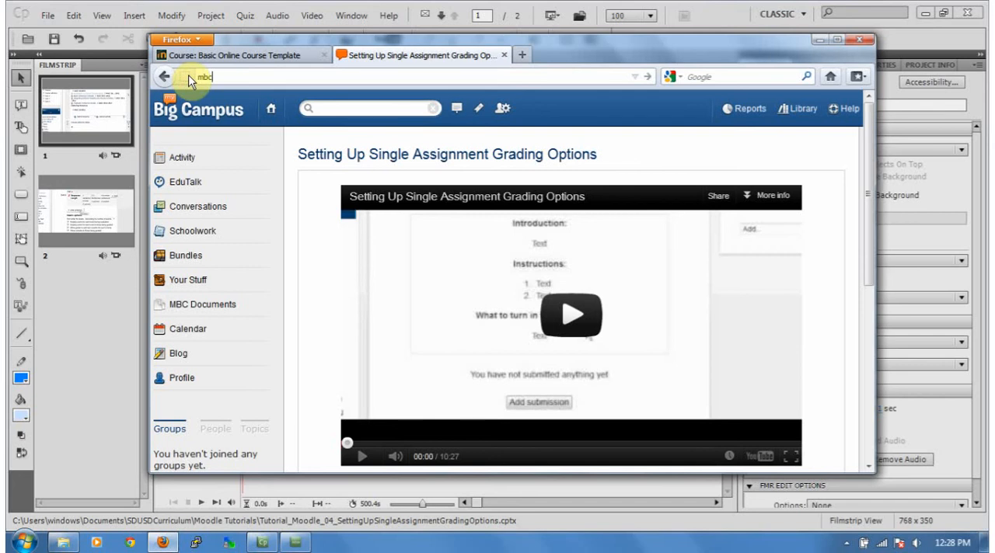
Search the My Big Campus library for 'grading options'
{"action": "type", "text": ".sandi.net"}
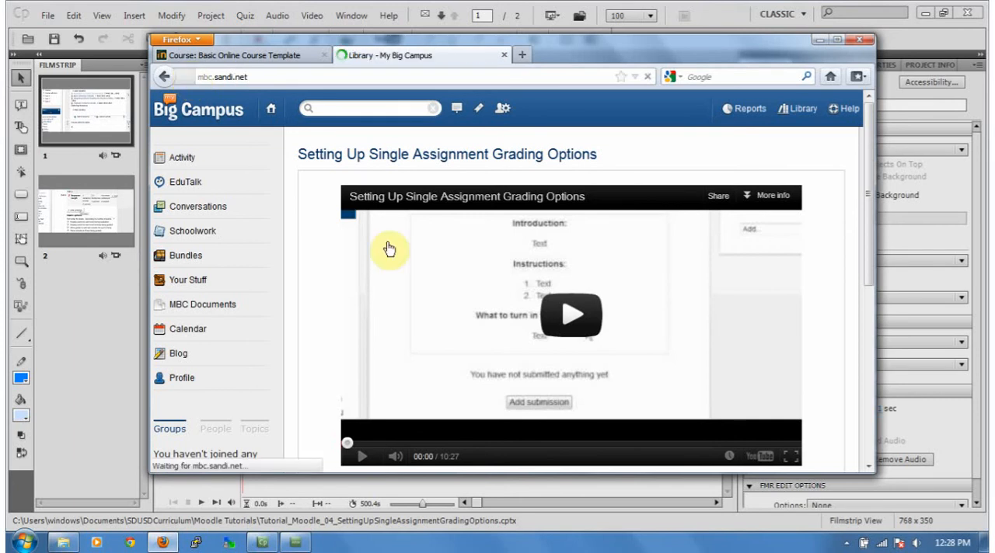
{"action": "mouse_move", "coordinate": [440, 299]}
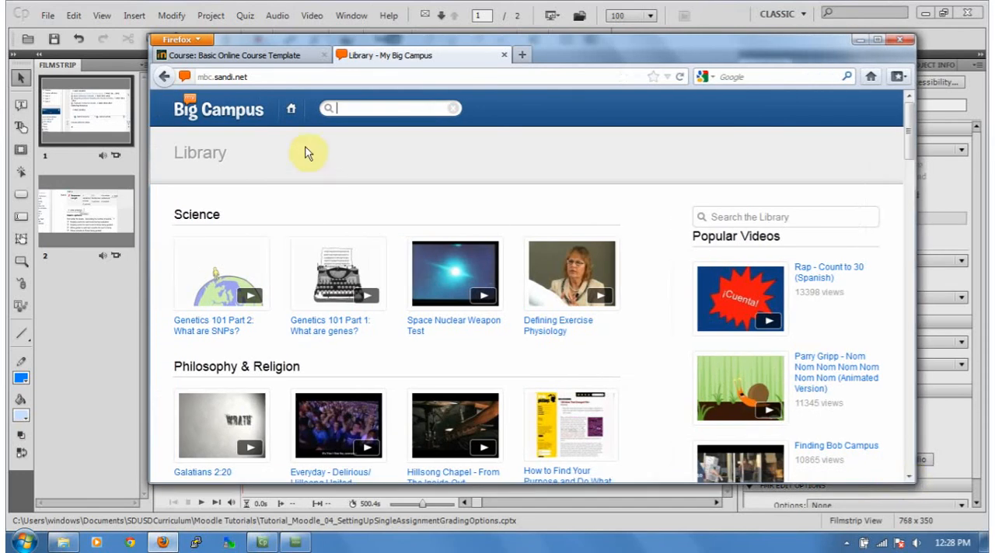
{"action": "left_click", "coordinate": [225, 76]}
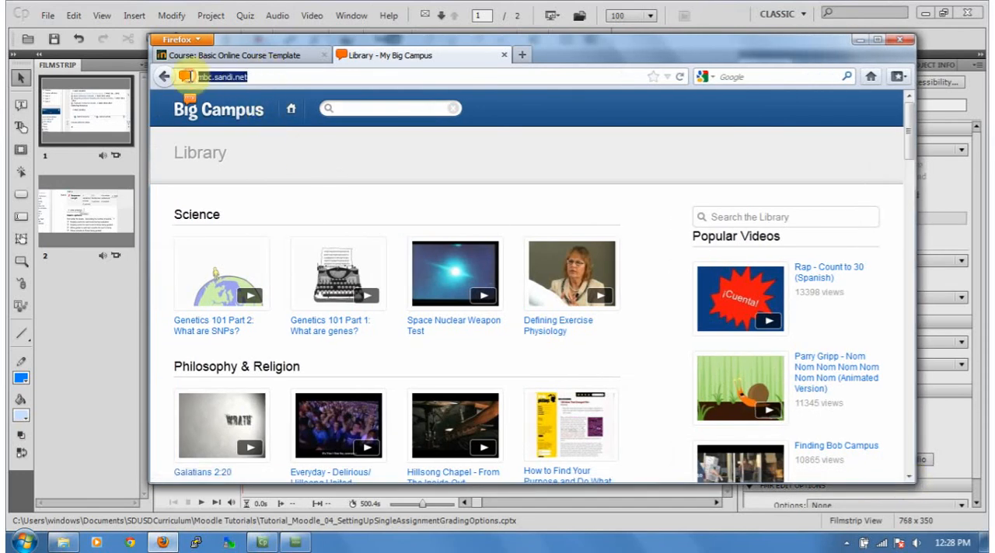
{"action": "mouse_move", "coordinate": [454, 208]}
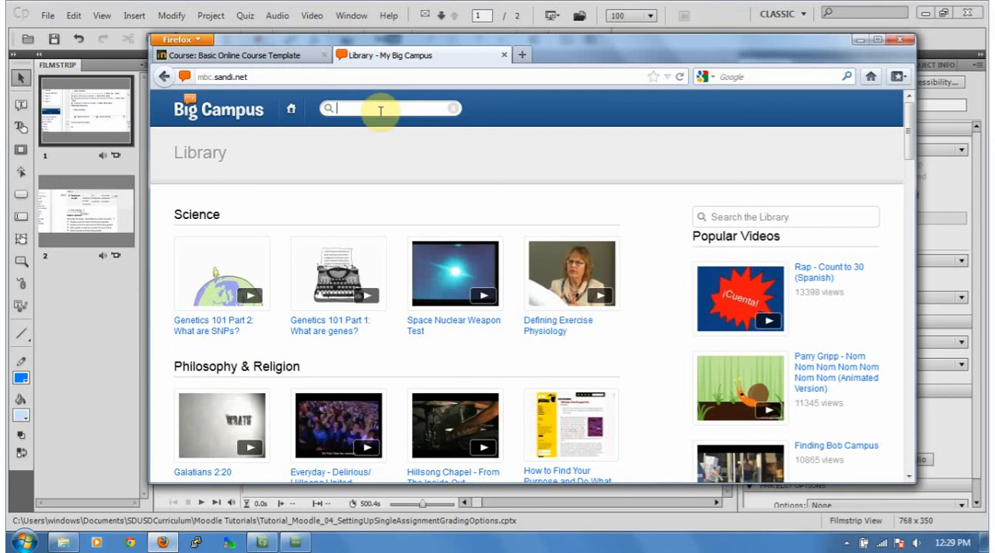
{"action": "type", "text": "grad"}
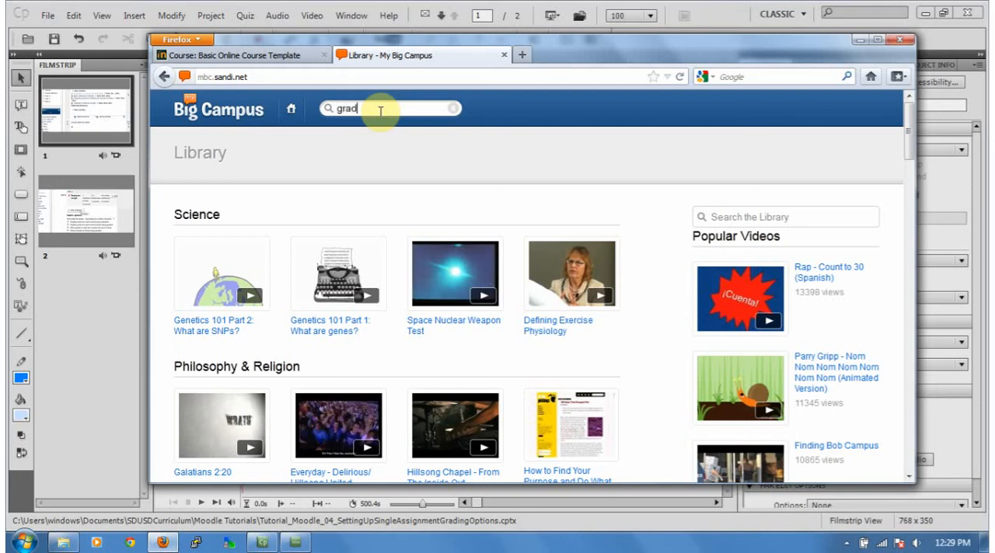
{"action": "type", "text": "grading options"}
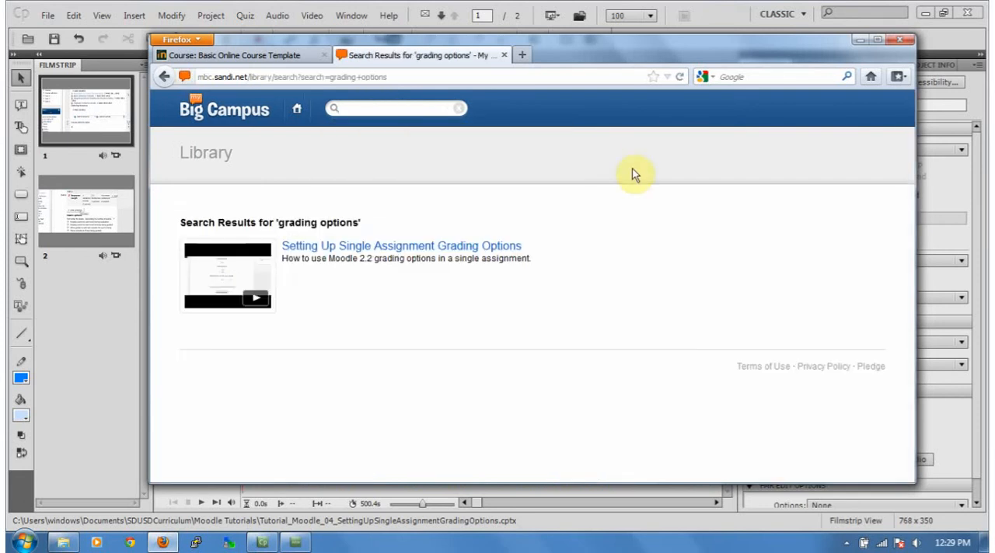
{"action": "mouse_move", "coordinate": [314, 251]}
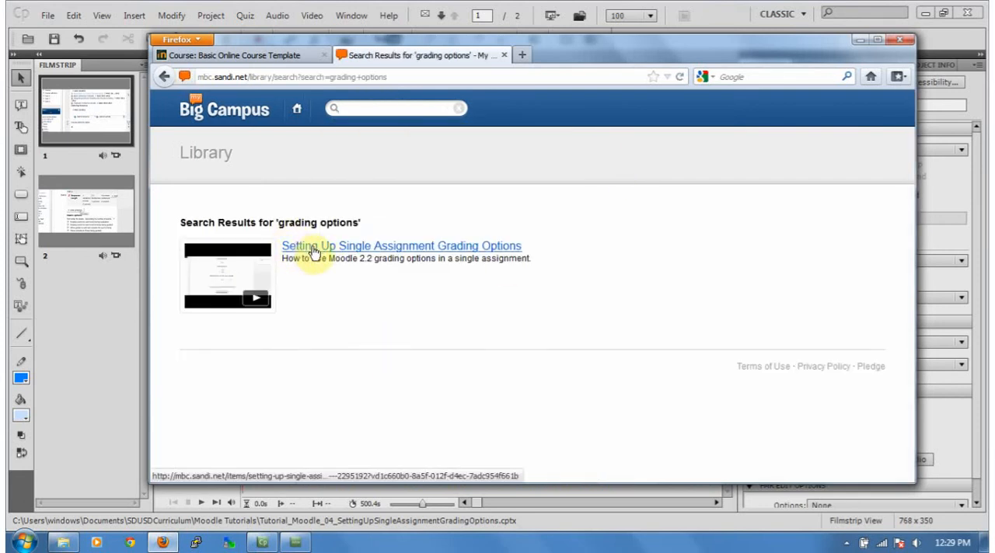
Open the Setting Up Single Assignment Grading Options video, copy its address and return to Moodle
{"action": "left_click", "coordinate": [394, 246]}
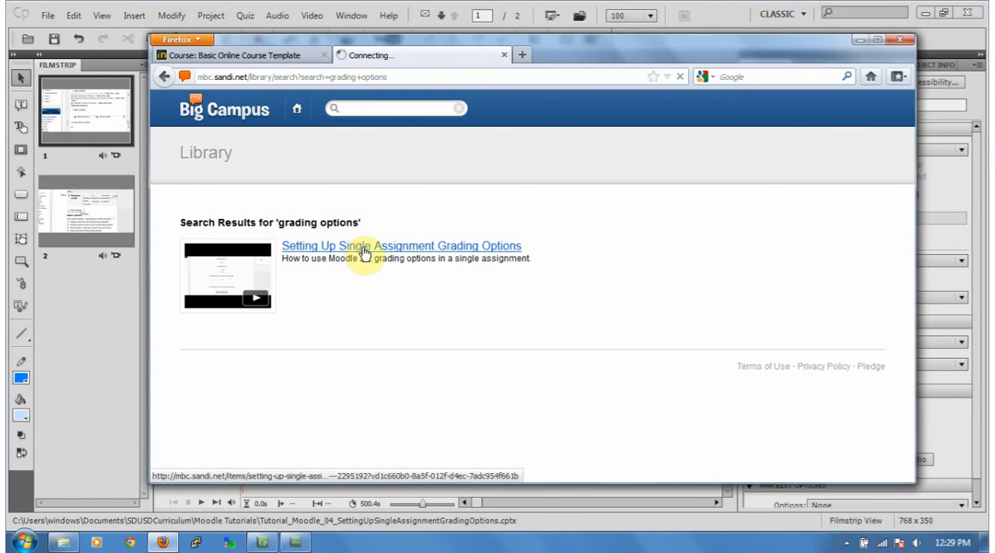
{"action": "left_click", "coordinate": [401, 245]}
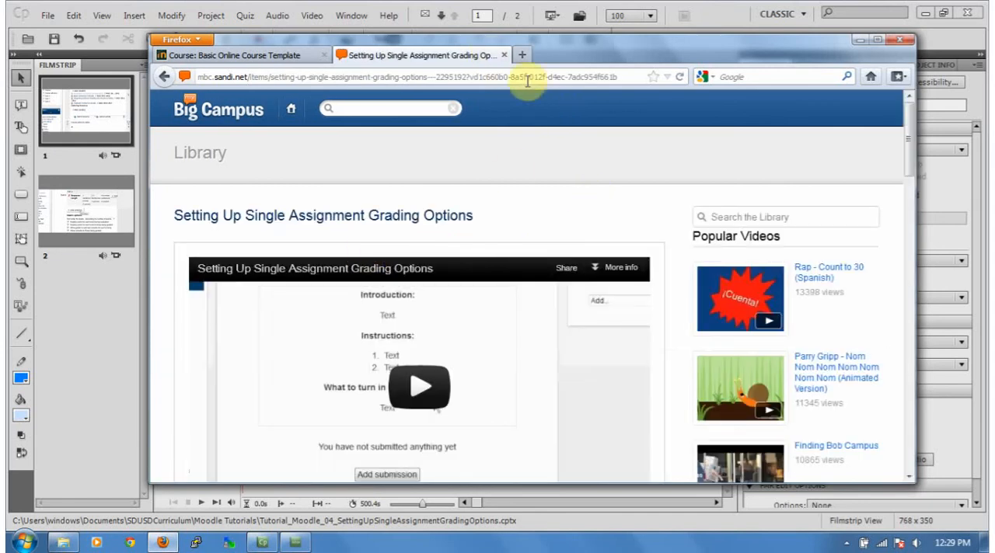
{"action": "left_click", "coordinate": [420, 76]}
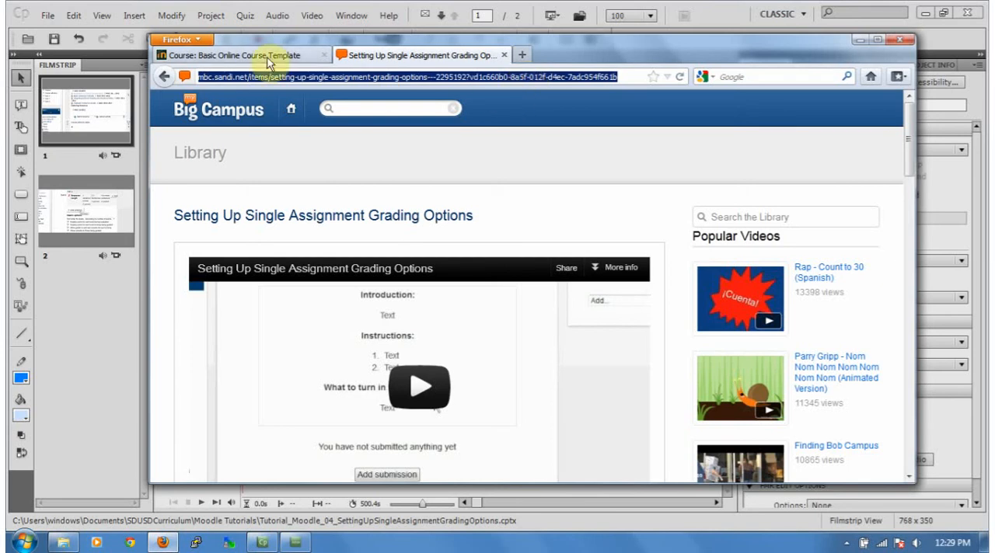
{"action": "left_click", "coordinate": [241, 56]}
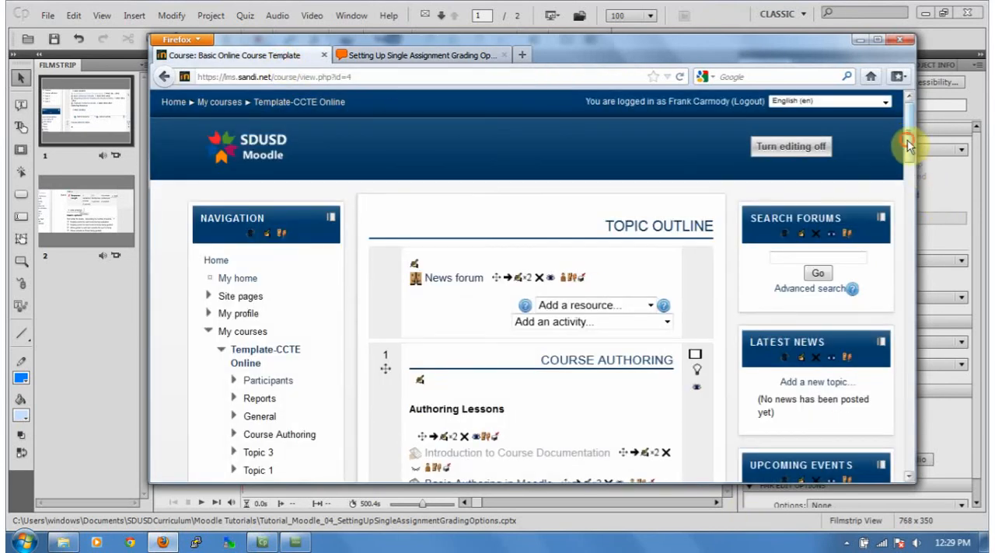
Add a URL resource to the Course Authoring topic from the Add a resource list
{"action": "scroll", "scroll_direction": "down", "scroll_amount": 3}
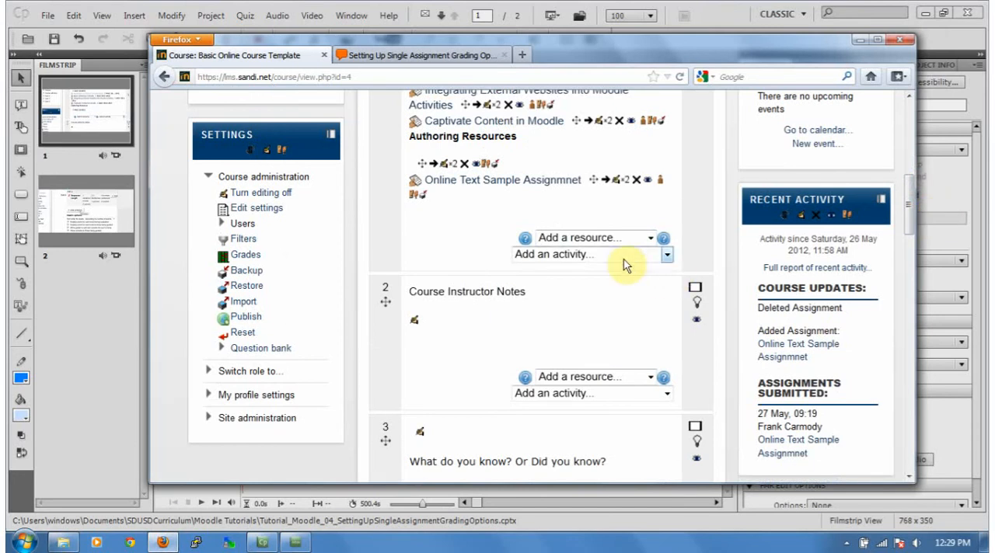
{"action": "left_click", "coordinate": [651, 236]}
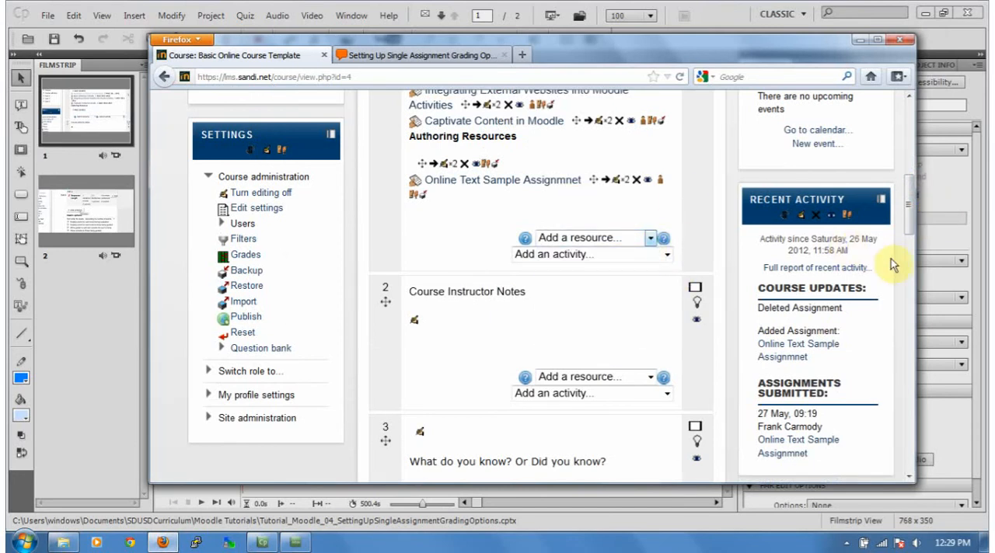
{"action": "scroll", "scroll_direction": "up", "scroll_amount": 3}
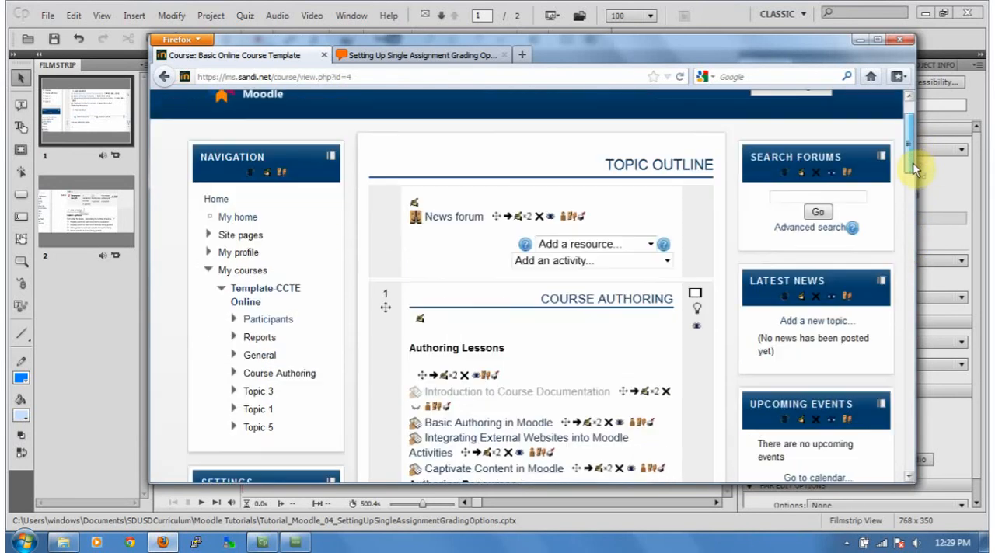
{"action": "scroll", "scroll_direction": "down", "scroll_amount": 3}
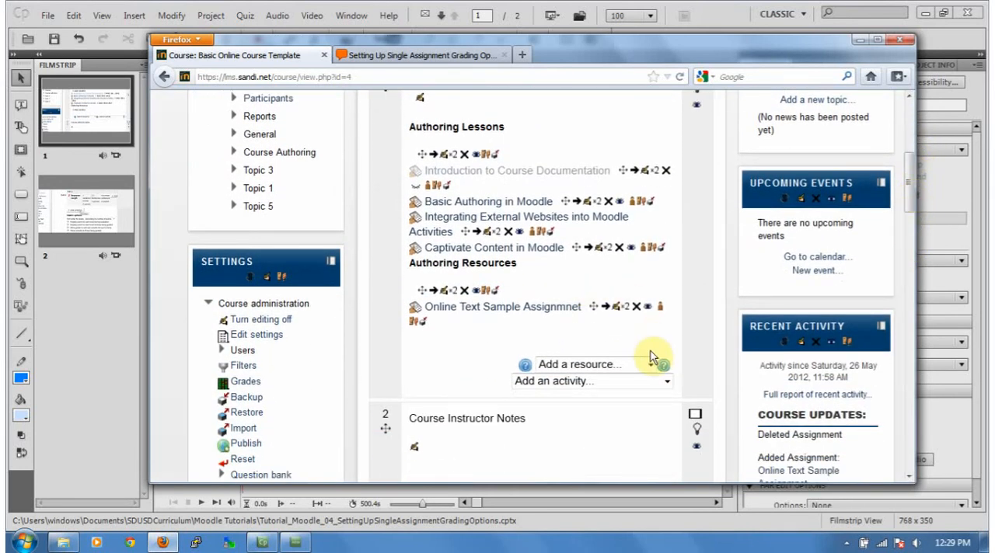
{"action": "left_click", "coordinate": [650, 364]}
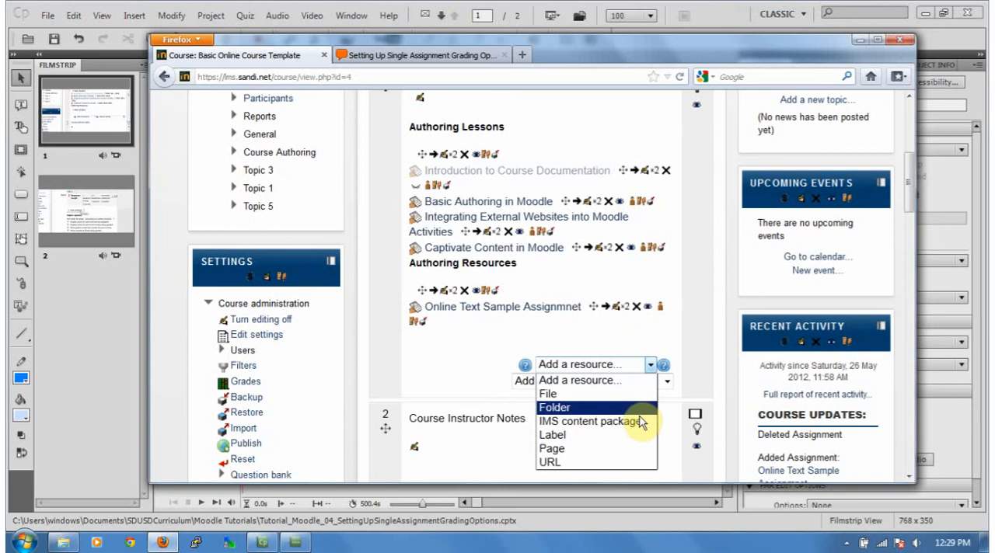
{"action": "mouse_move", "coordinate": [653, 417]}
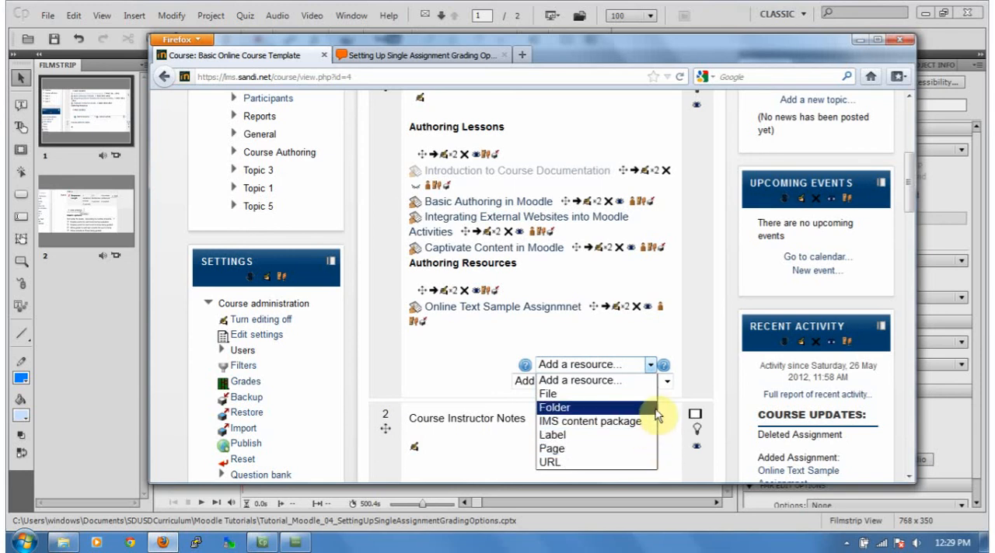
{"action": "mouse_move", "coordinate": [653, 463]}
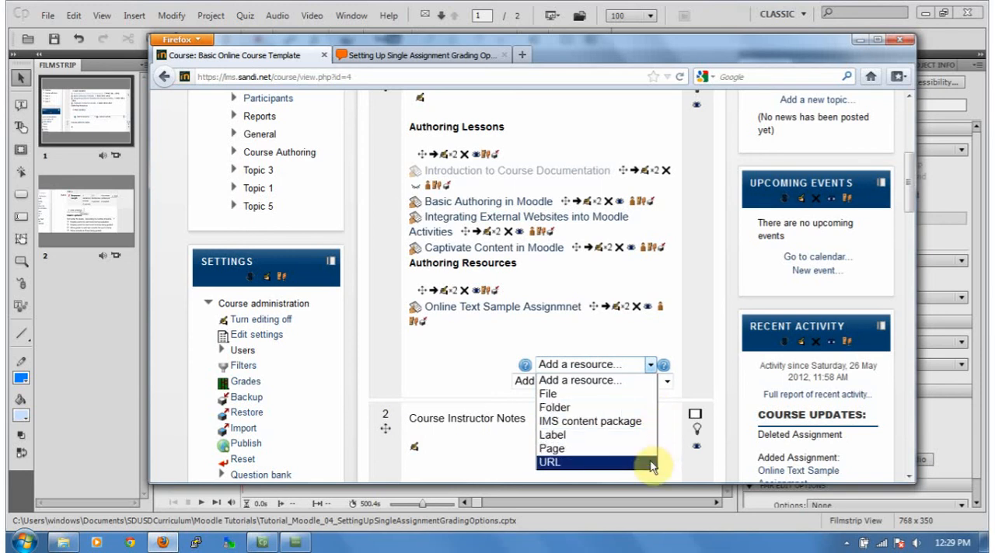
{"action": "left_click", "coordinate": [550, 464]}
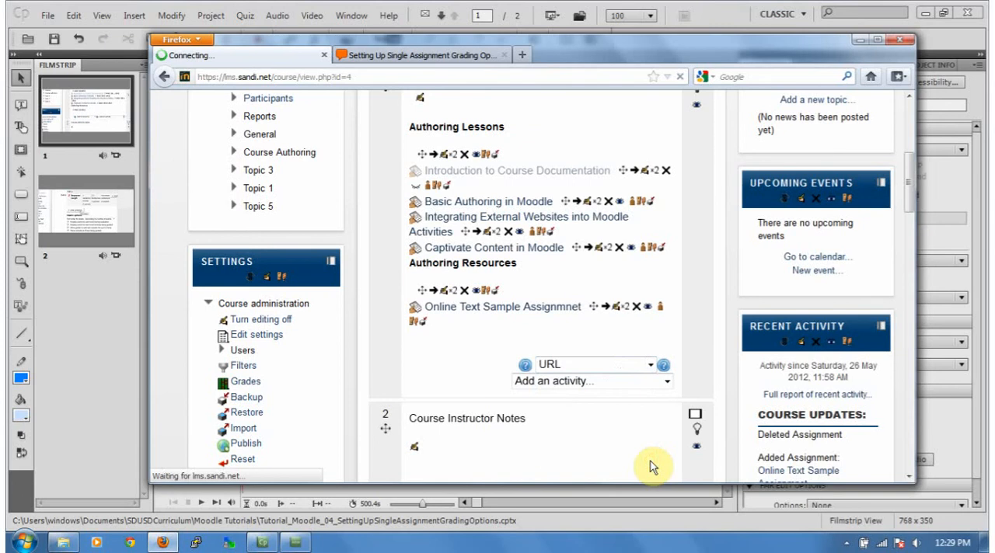
{"action": "left_click", "coordinate": [663, 364]}
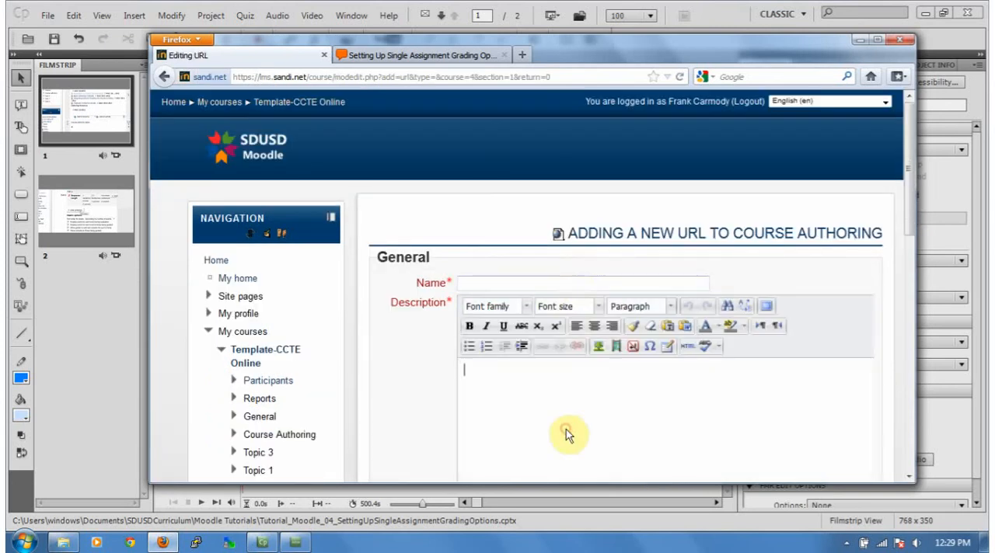
Enter the mbc.sandi.net grading-options address and name the resource Moodle Assignment Grading Options
{"action": "type", "text": "http://mbc.sandi.net/items/setting-up-single-assignment-grading-options---2295192?vd1c660b0-8a5f-012f-d4ec-7adc954f661b"}
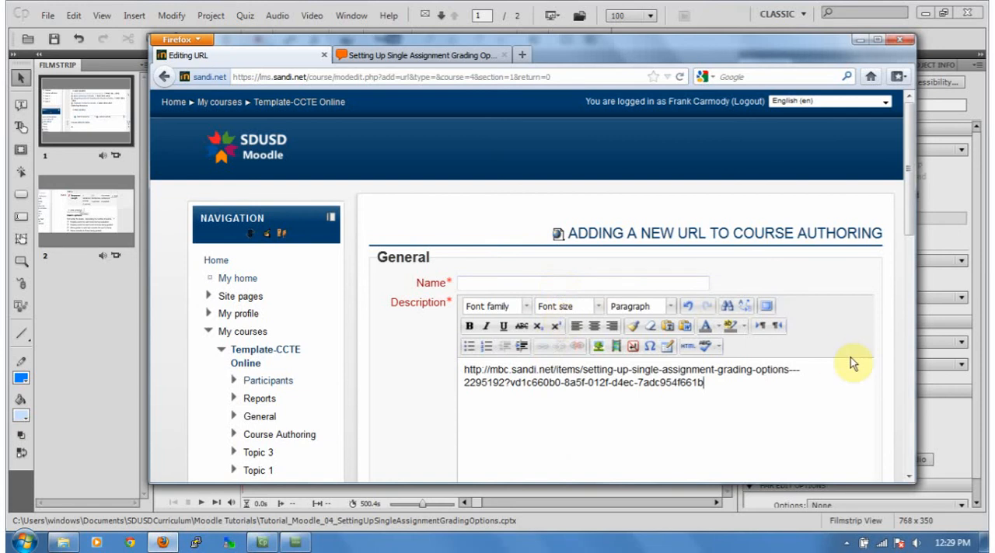
{"action": "left_click", "coordinate": [581, 283]}
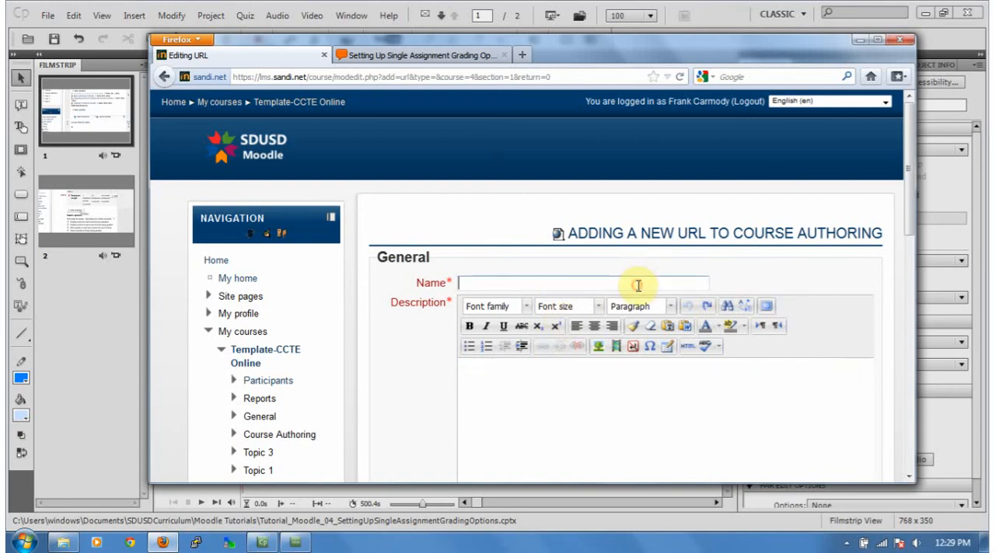
{"action": "type", "text": "Moodle"}
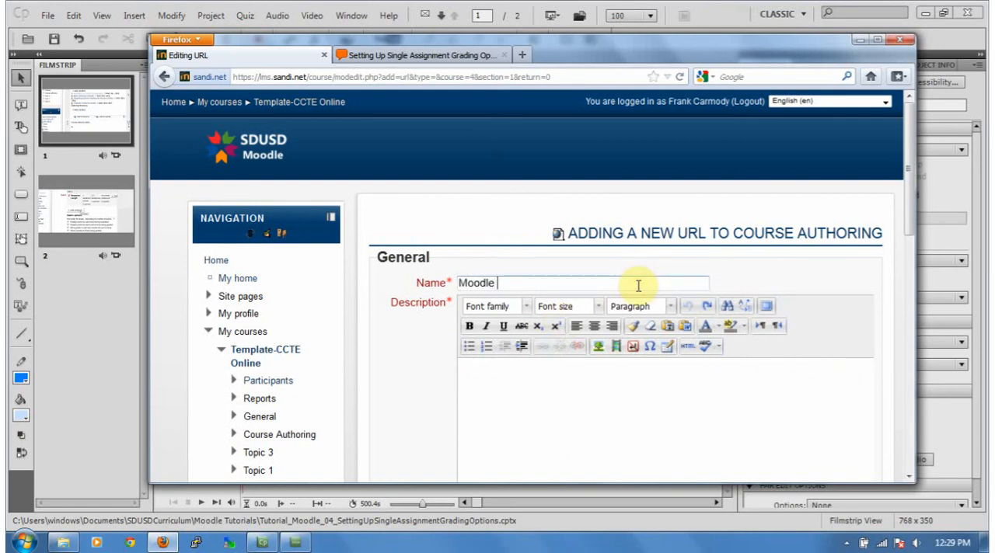
{"action": "type", "text": "assignment G"}
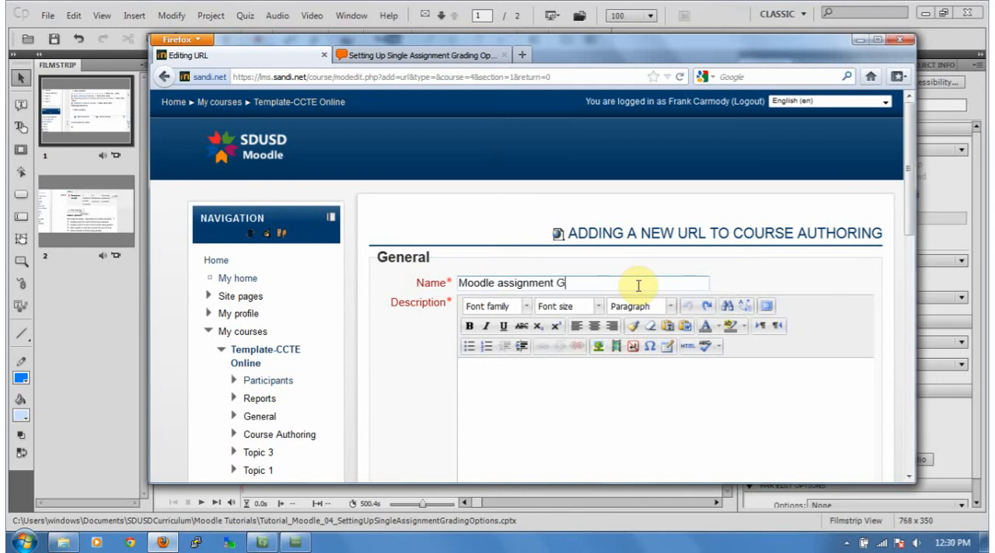
{"action": "type", "text": "rading Option"}
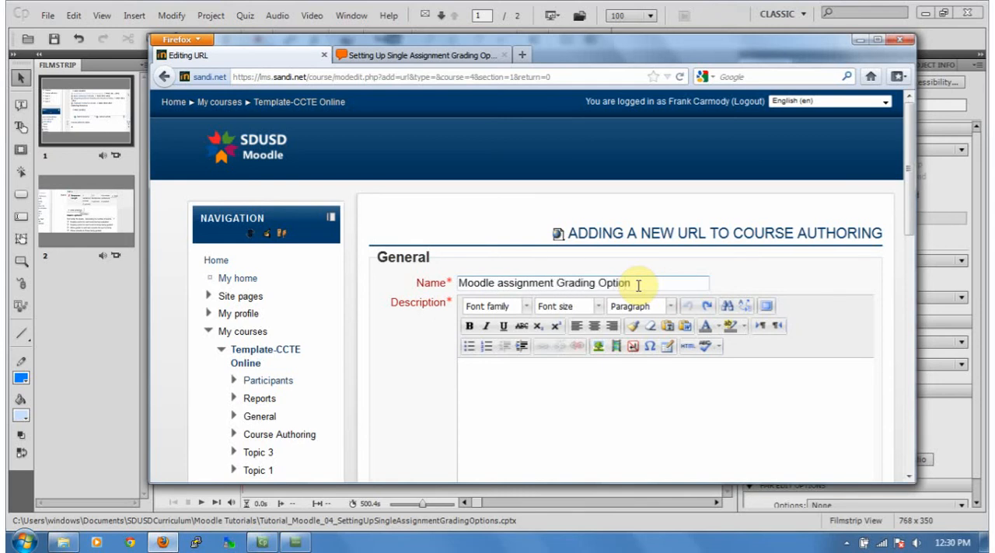
Describe it as a video showing the options for setting up grading in Moodle
{"action": "scroll", "scroll_direction": "down", "scroll_amount": 3}
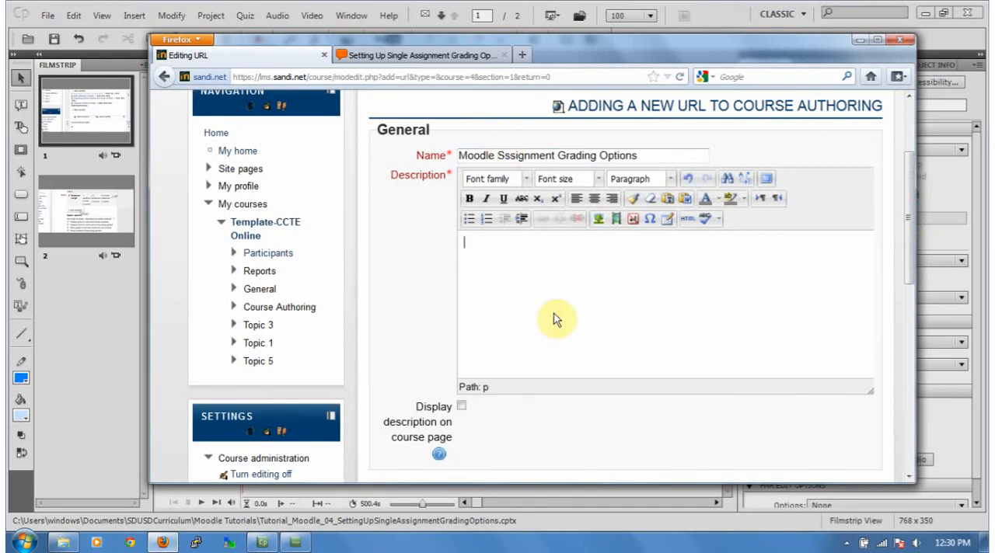
{"action": "type", "text": "Video"}
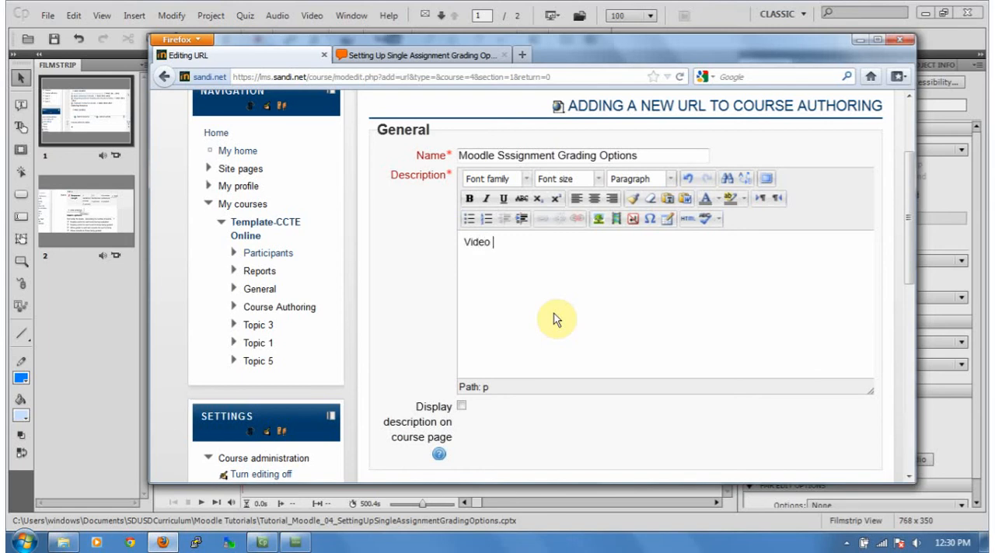
{"action": "type", "text": "is showing t"}
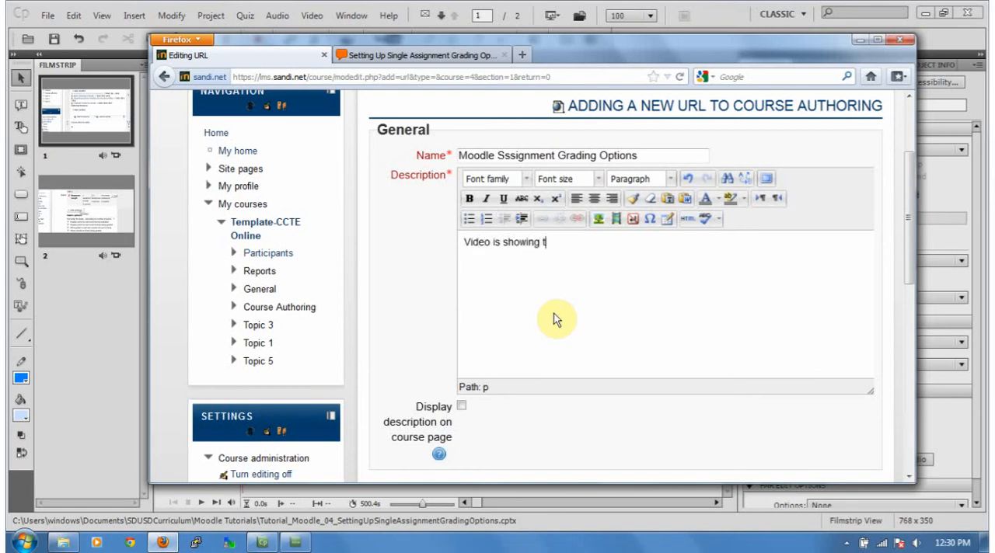
{"action": "type", "text": "heoptions for"}
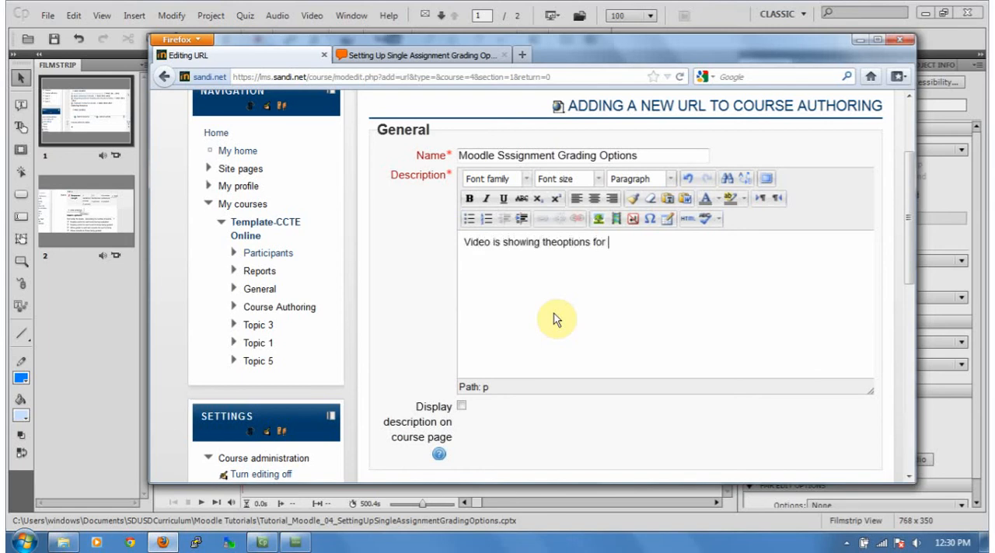
{"action": "type", "text": "gradinf a"}
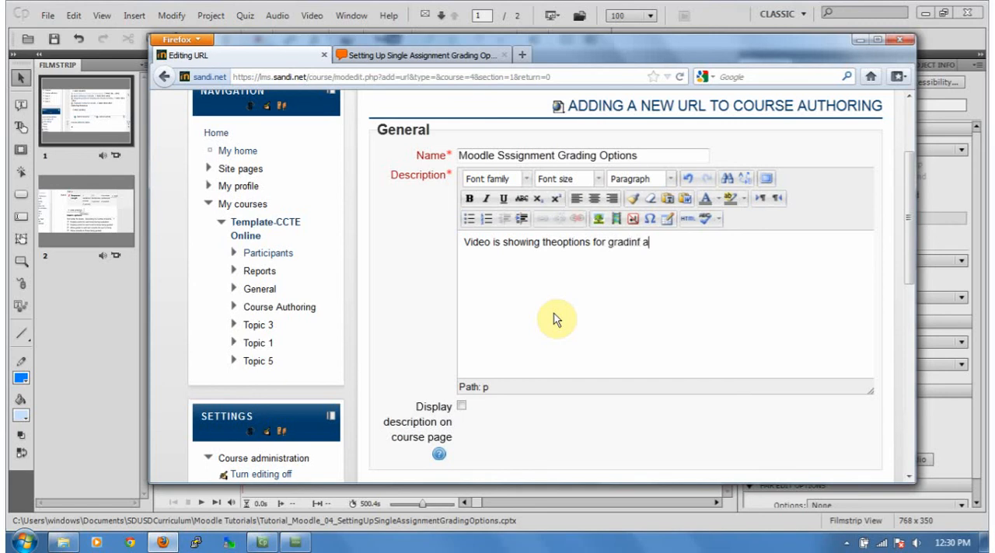
{"action": "type", "text": "setting"}
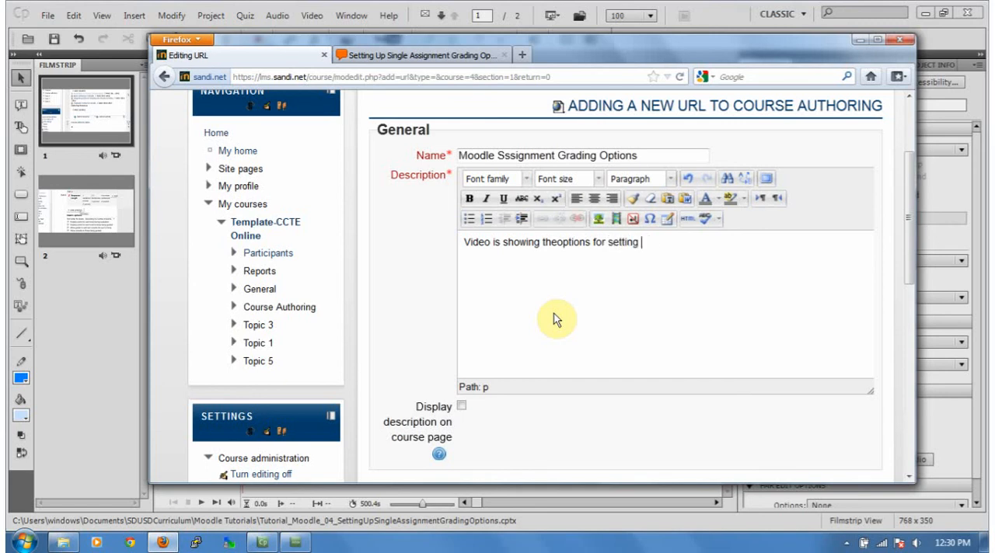
{"action": "type", "text": "up grading in"}
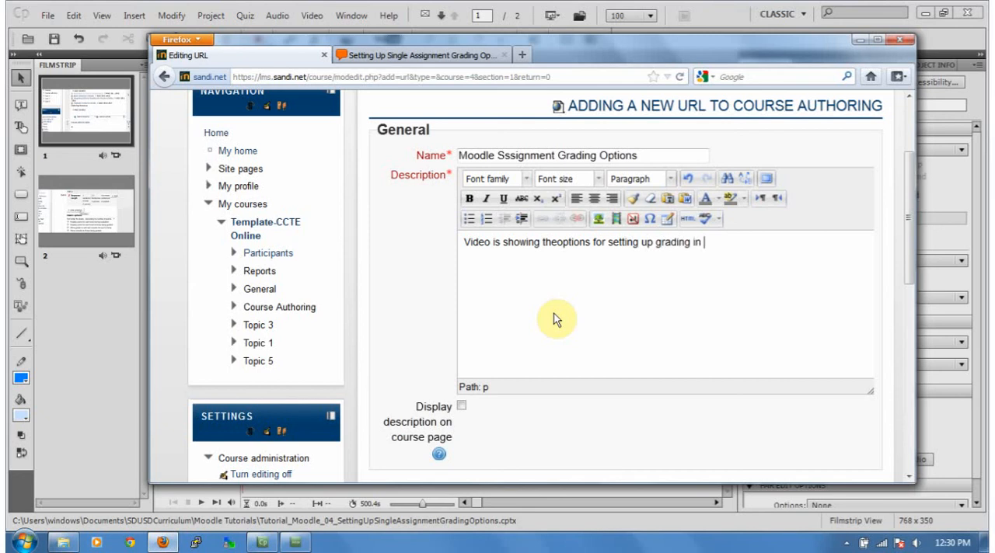
{"action": "type", "text": "Mood:le"}
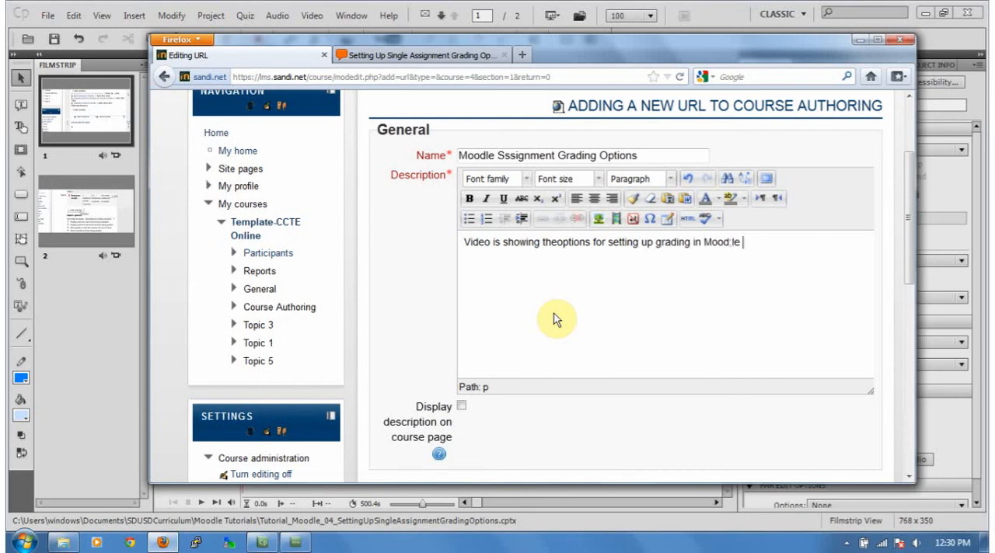
{"action": "key", "text": "Backspace"}
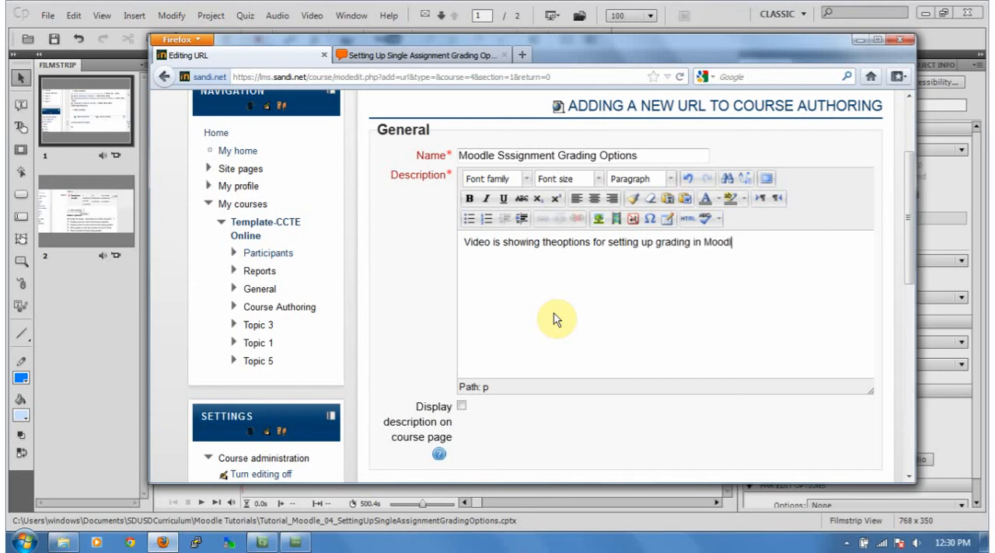
{"action": "type", "text": "e"}
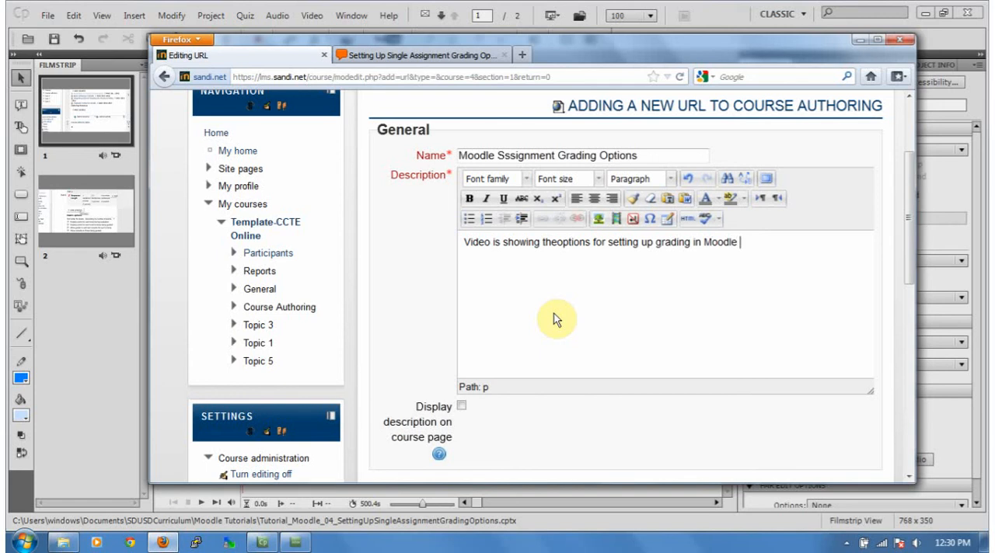
{"action": "scroll", "scroll_direction": "down", "scroll_amount": 3}
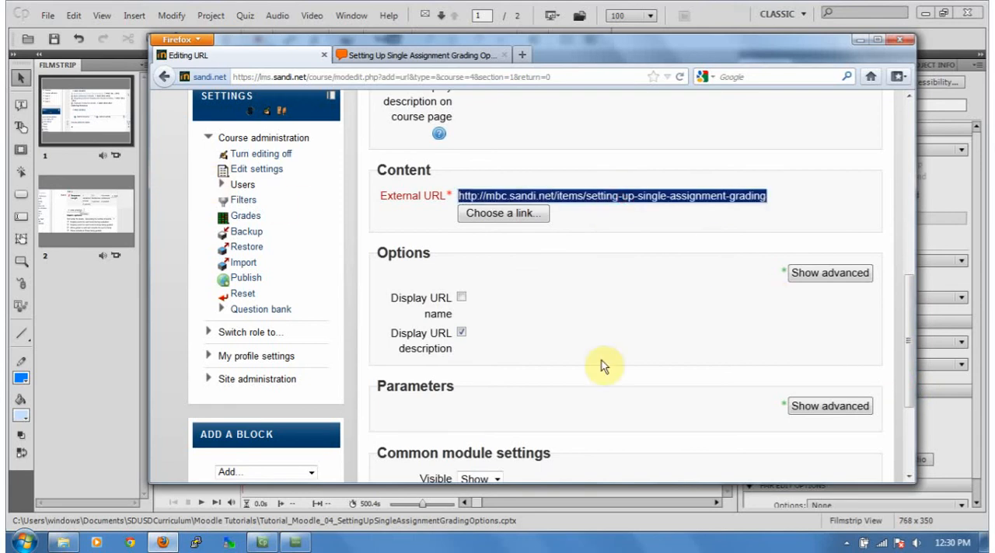
{"action": "mouse_move", "coordinate": [899, 309]}
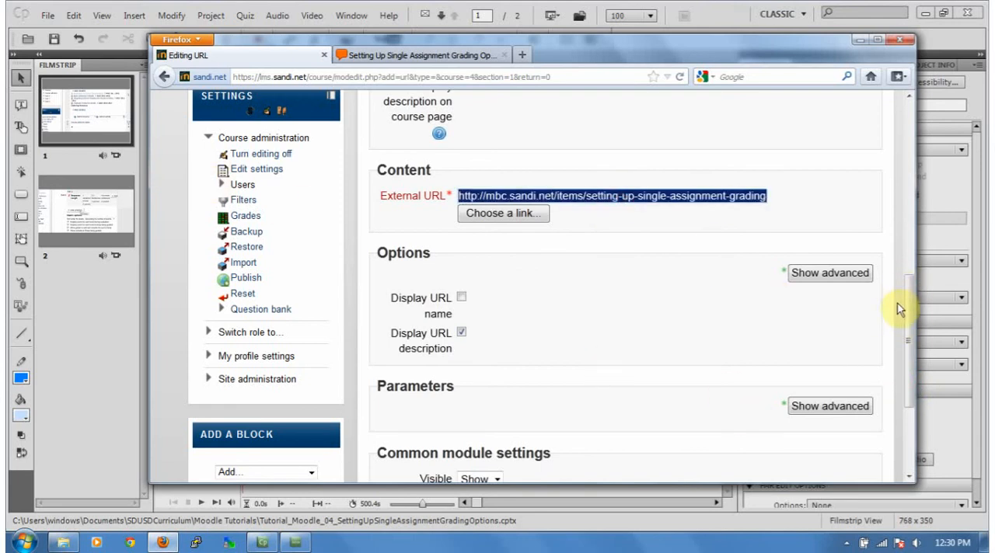
{"action": "scroll", "scroll_direction": "down", "scroll_amount": 3}
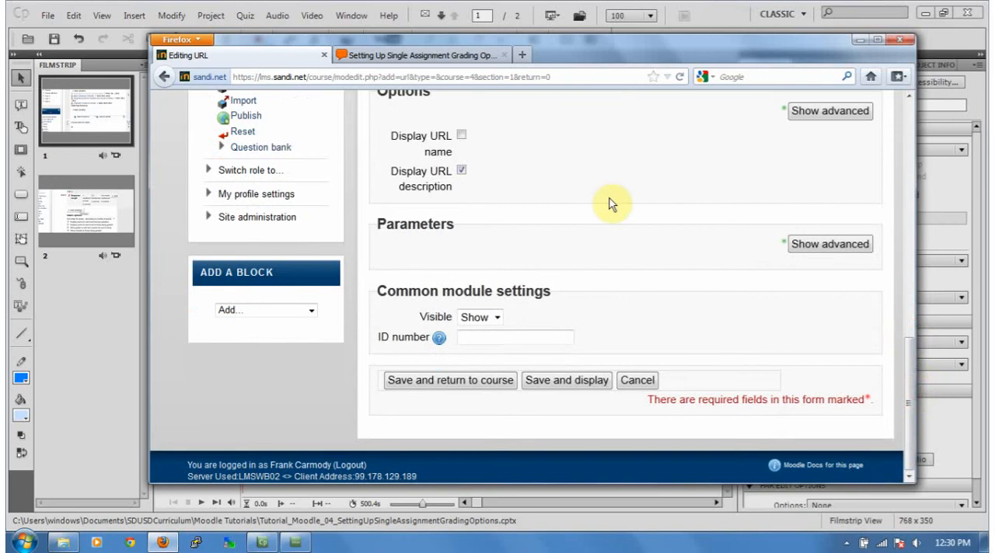
{"action": "left_click", "coordinate": [830, 110]}
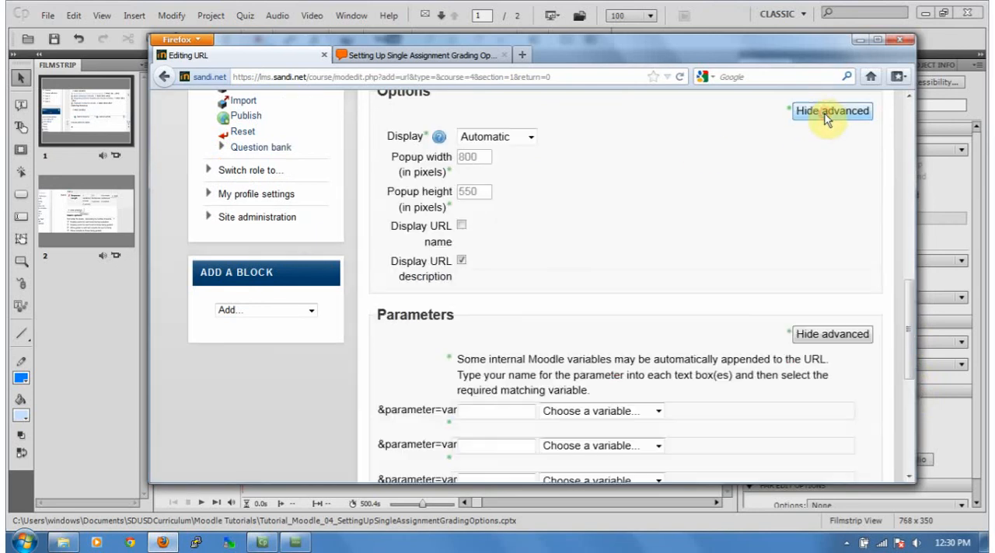
{"action": "mouse_move", "coordinate": [851, 236]}
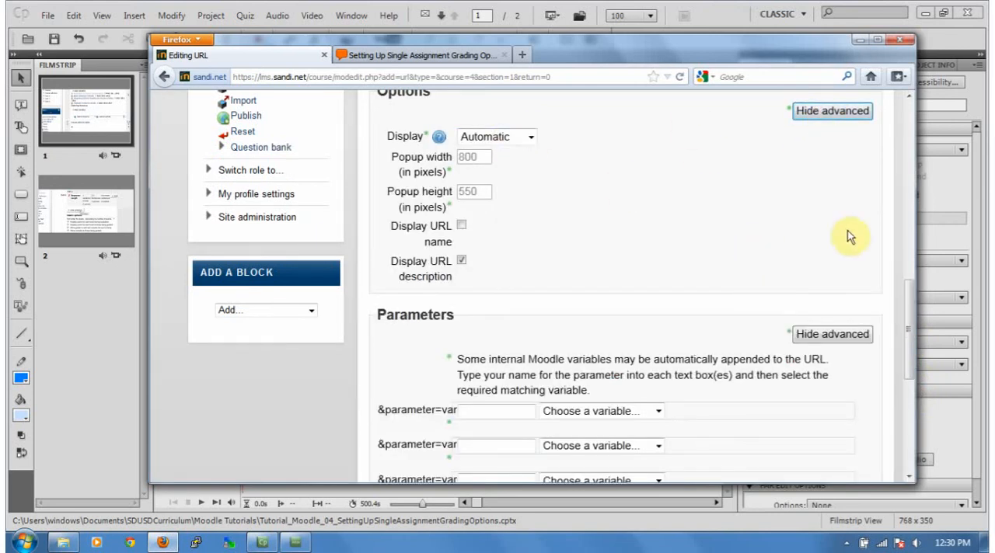
{"action": "mouse_move", "coordinate": [923, 379]}
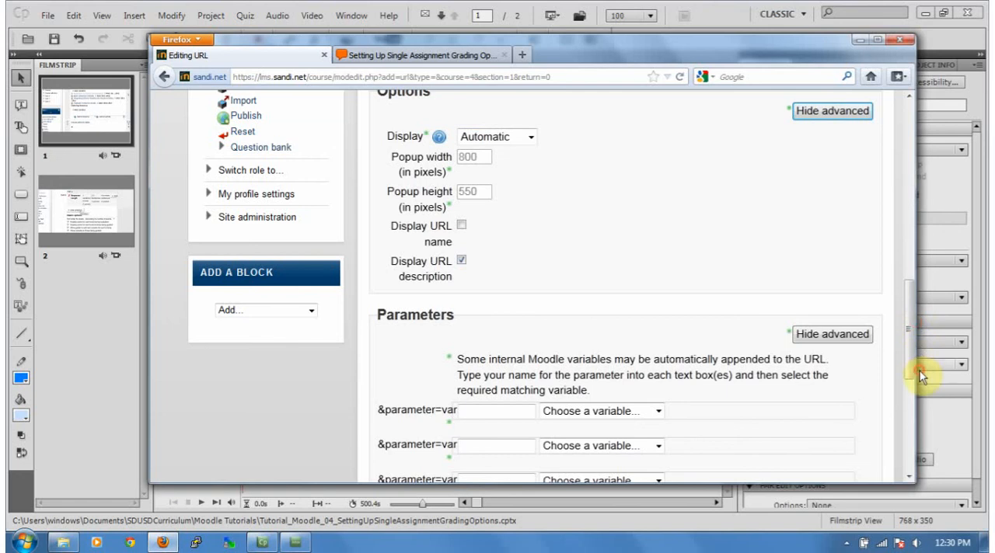
{"action": "left_click", "coordinate": [832, 335]}
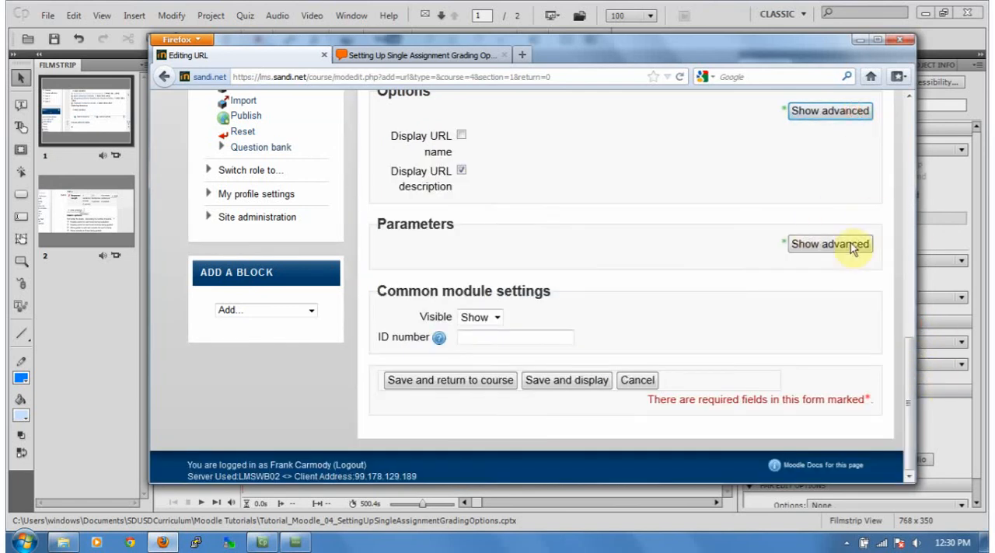
{"action": "mouse_move", "coordinate": [592, 420]}
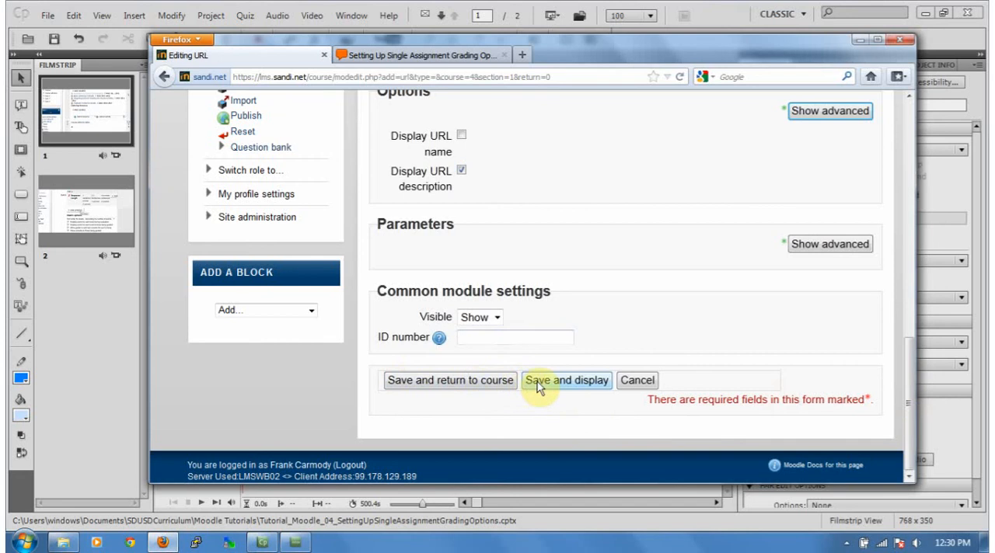
Save and display the URL resource, then return to the Template-CCTE Online course page
{"action": "left_click", "coordinate": [566, 379]}
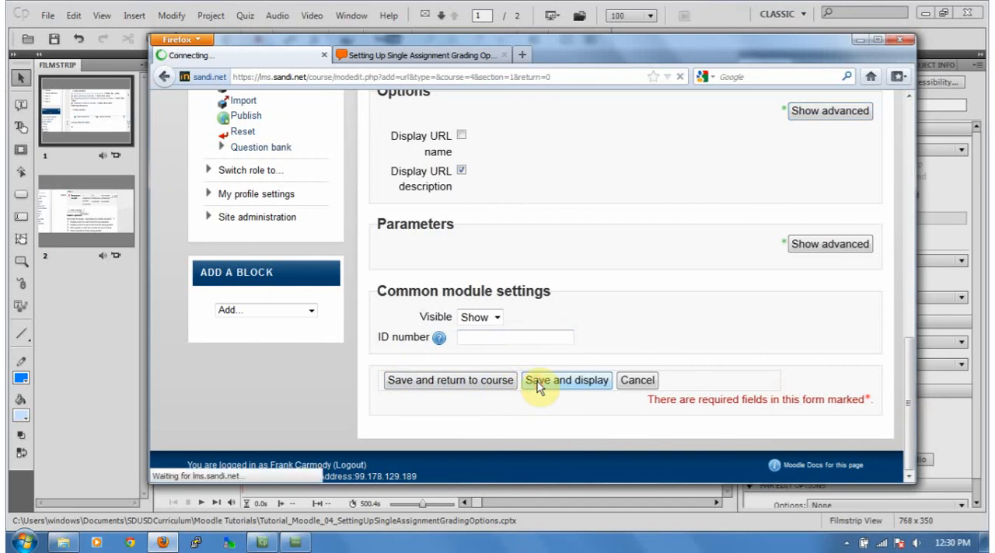
{"action": "left_click", "coordinate": [566, 379]}
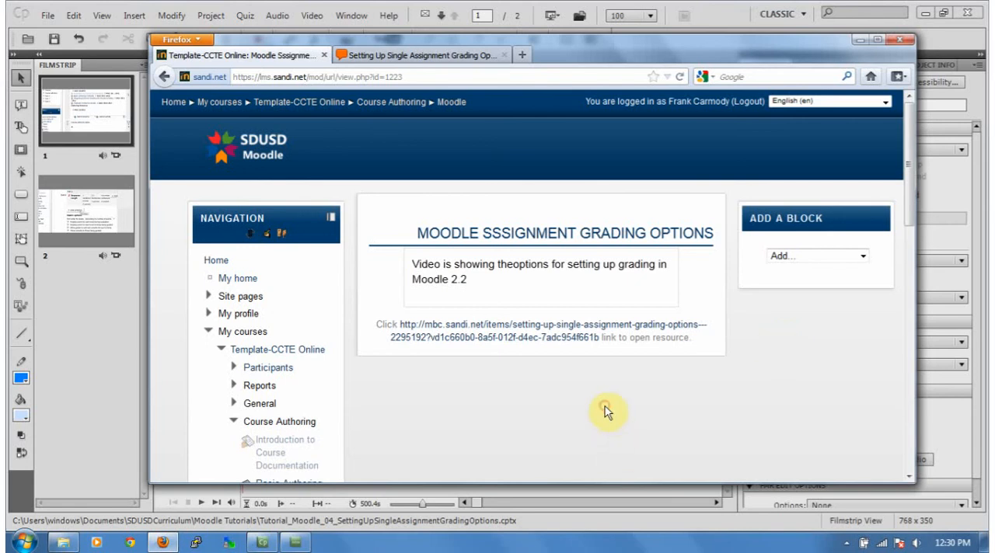
{"action": "mouse_move", "coordinate": [510, 331]}
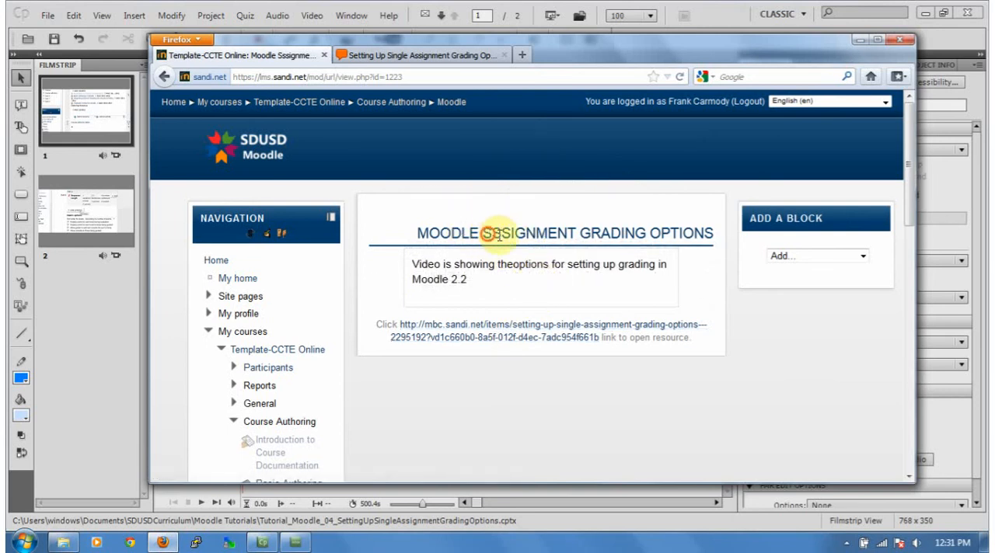
{"action": "mouse_move", "coordinate": [273, 350]}
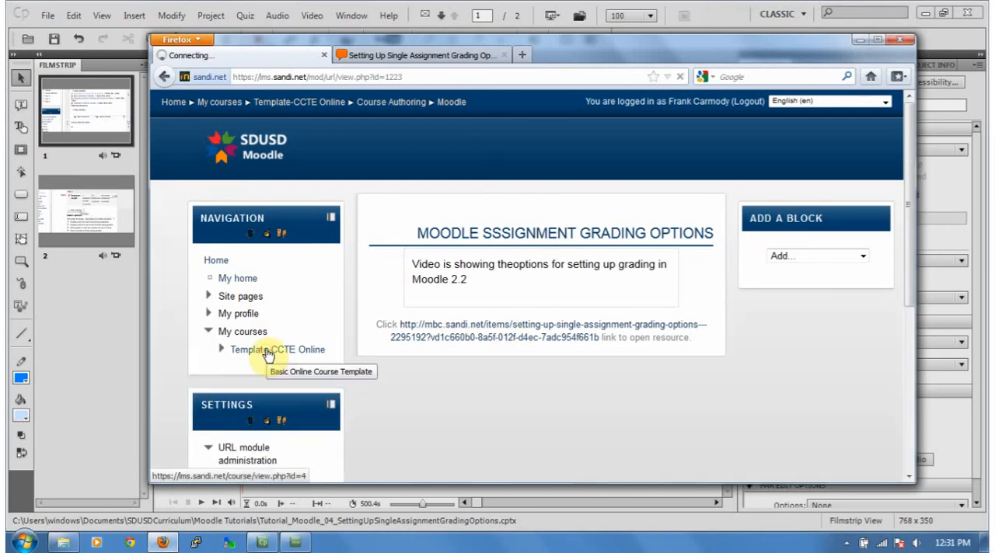
{"action": "left_click", "coordinate": [277, 348]}
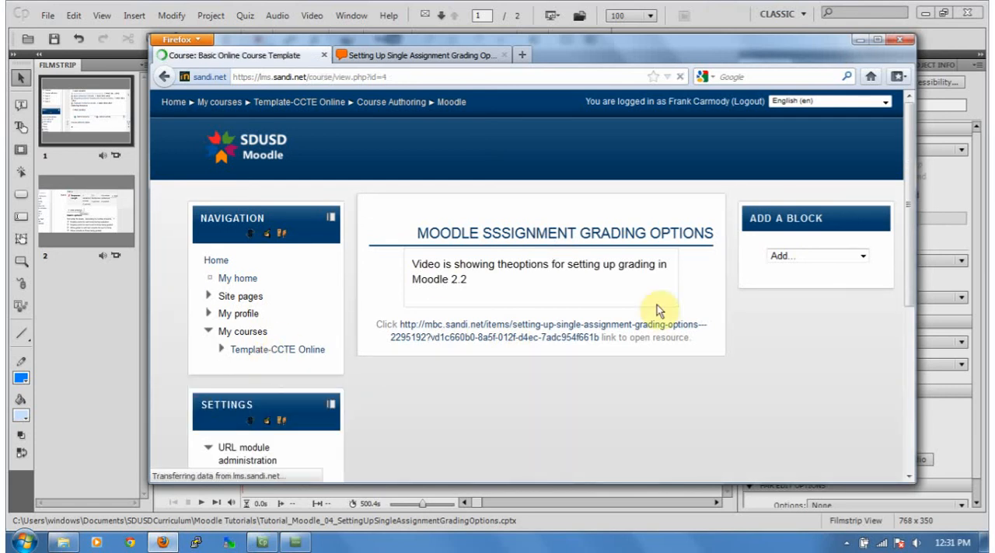
{"action": "scroll", "scroll_direction": "down", "scroll_amount": 3}
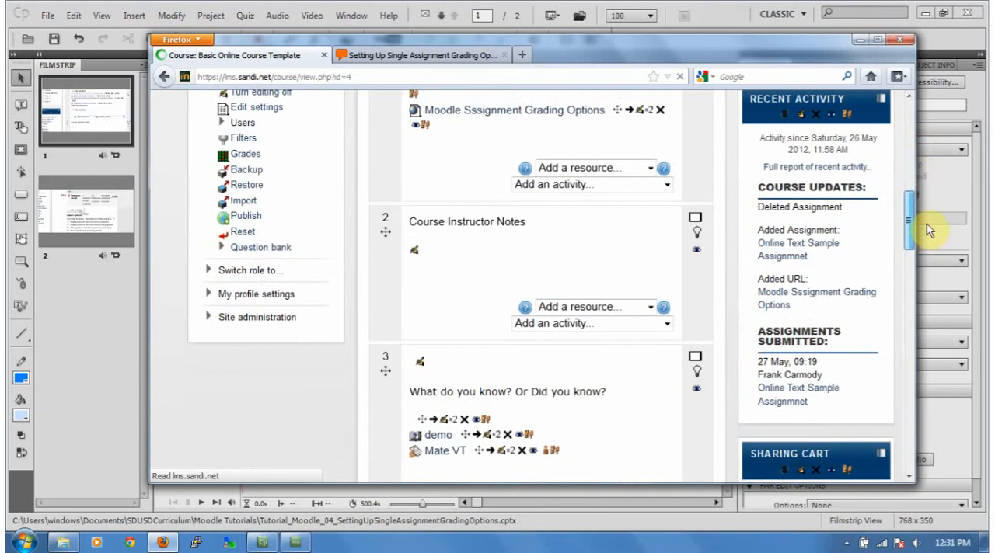
{"action": "scroll", "scroll_direction": "up", "scroll_amount": 3}
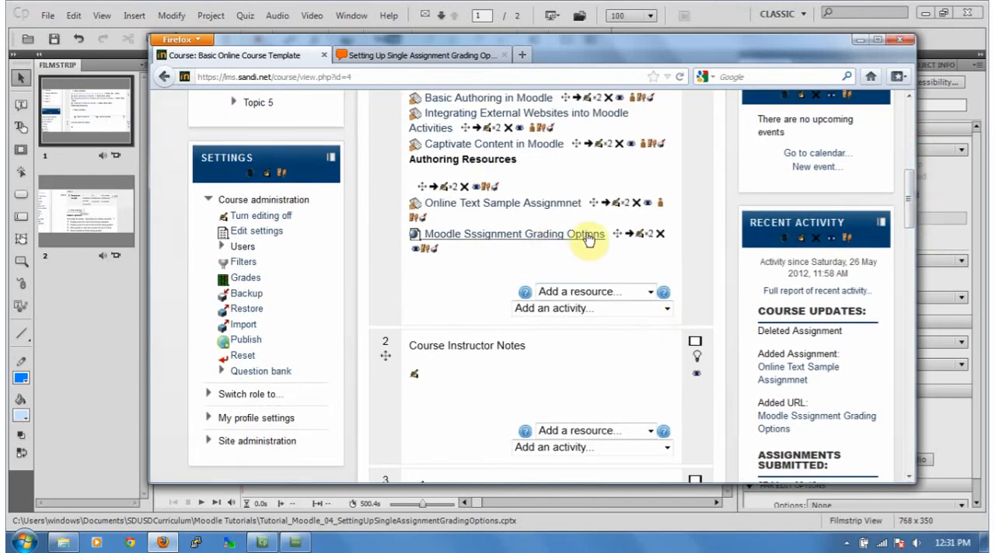
Edit the resource, correcting its name to Moodle Assignment Grading Options, and save to course
{"action": "left_click", "coordinate": [639, 233]}
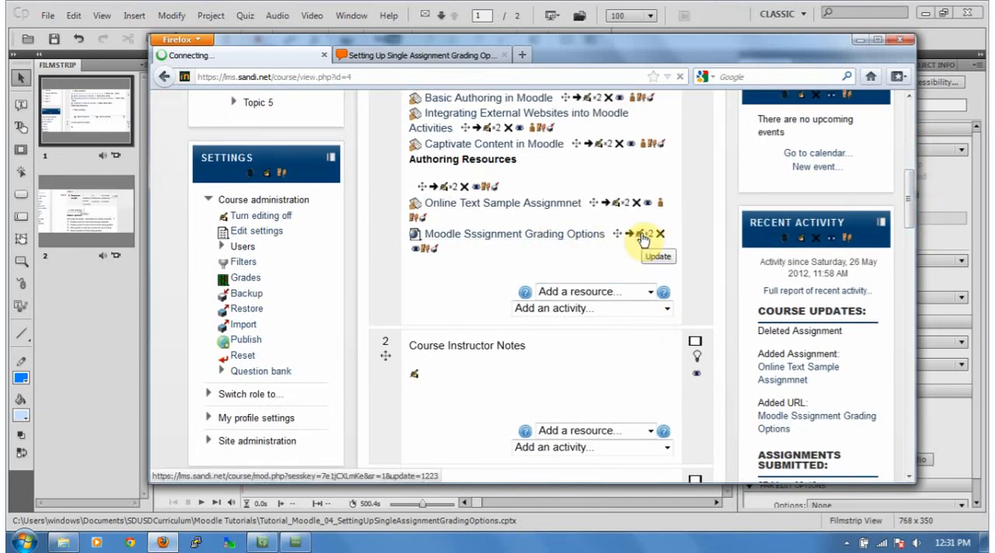
{"action": "left_click", "coordinate": [639, 233]}
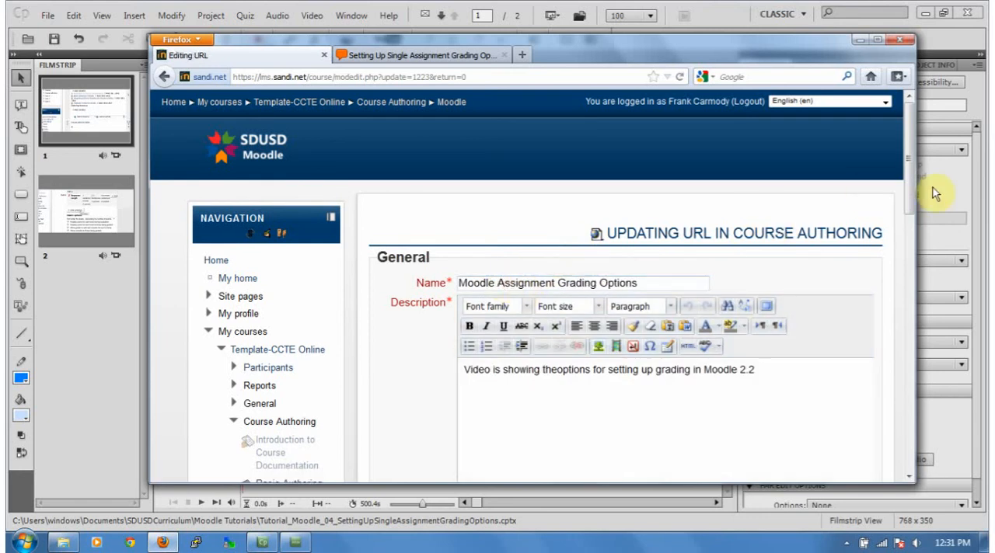
{"action": "scroll", "scroll_direction": "down", "scroll_amount": 3}
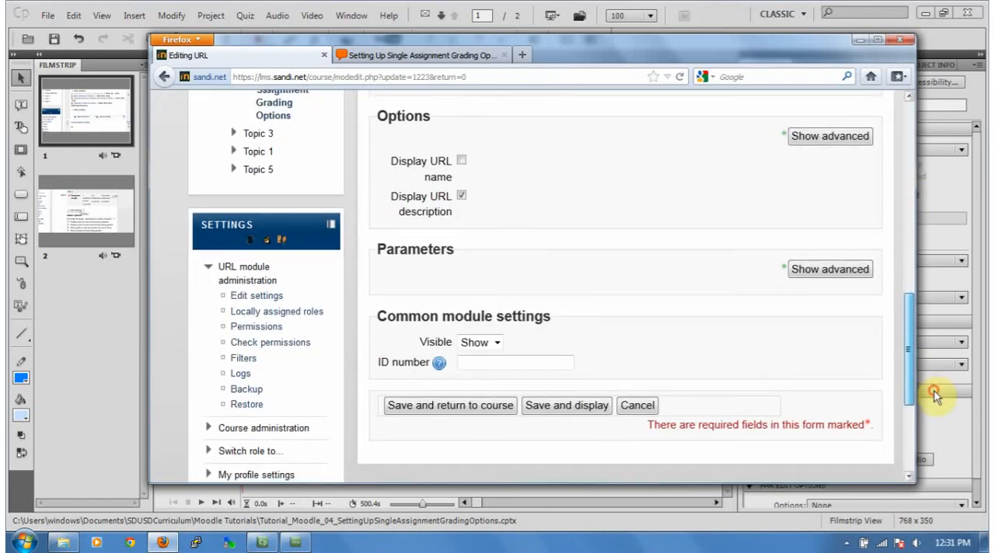
{"action": "left_click", "coordinate": [449, 406]}
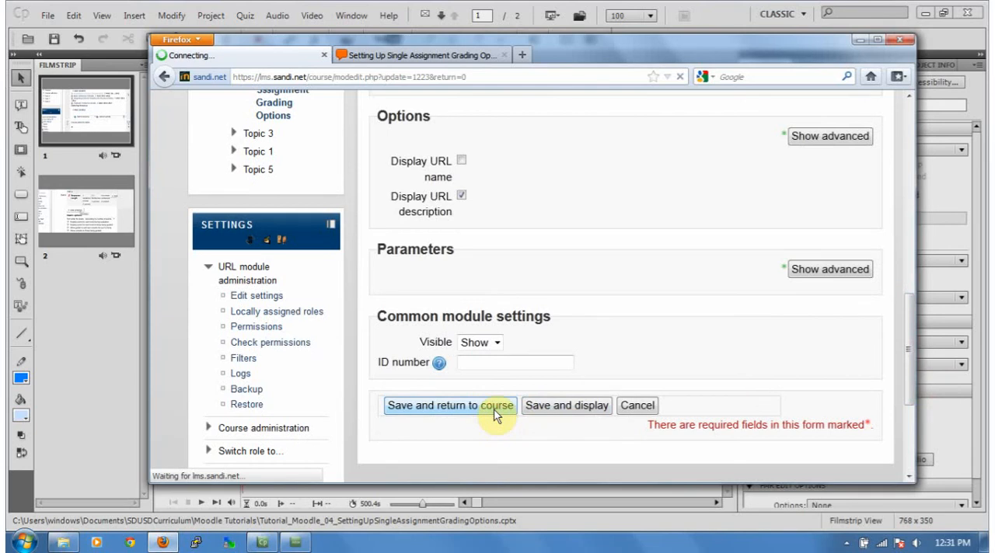
Test the Moodle Assignment Grading Options link opens the My Big Campus video, then return to the course
{"action": "left_click", "coordinate": [449, 404]}
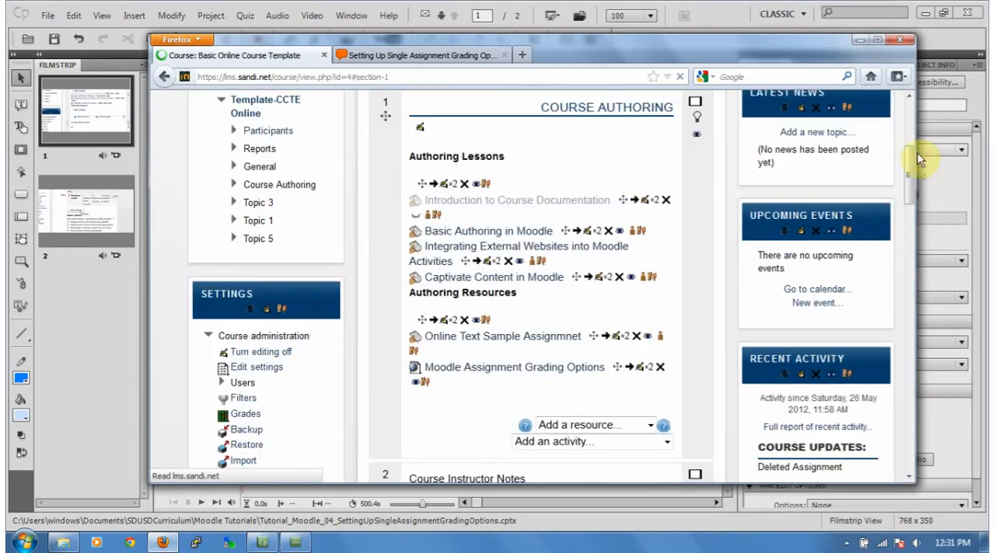
{"action": "scroll", "scroll_direction": "down", "scroll_amount": 3}
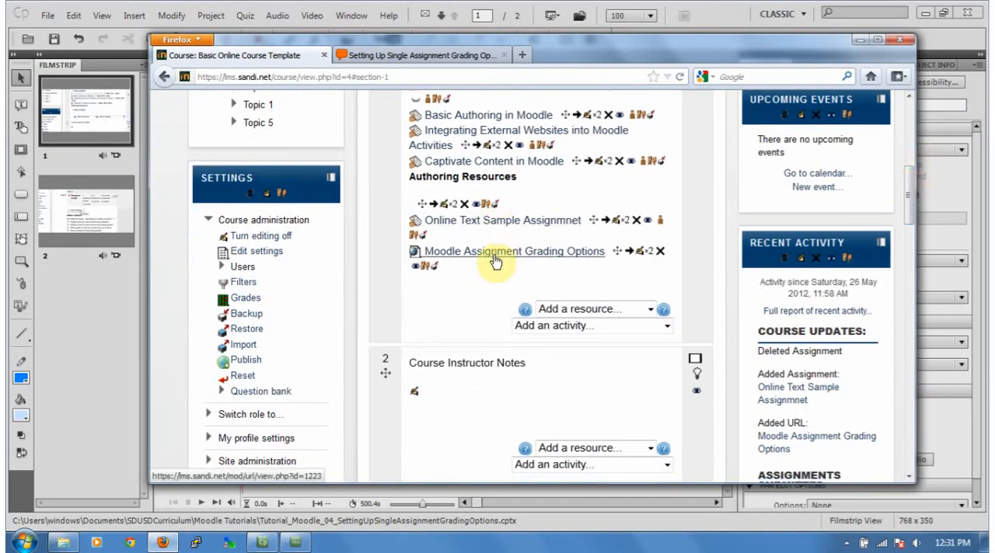
{"action": "left_click", "coordinate": [514, 252]}
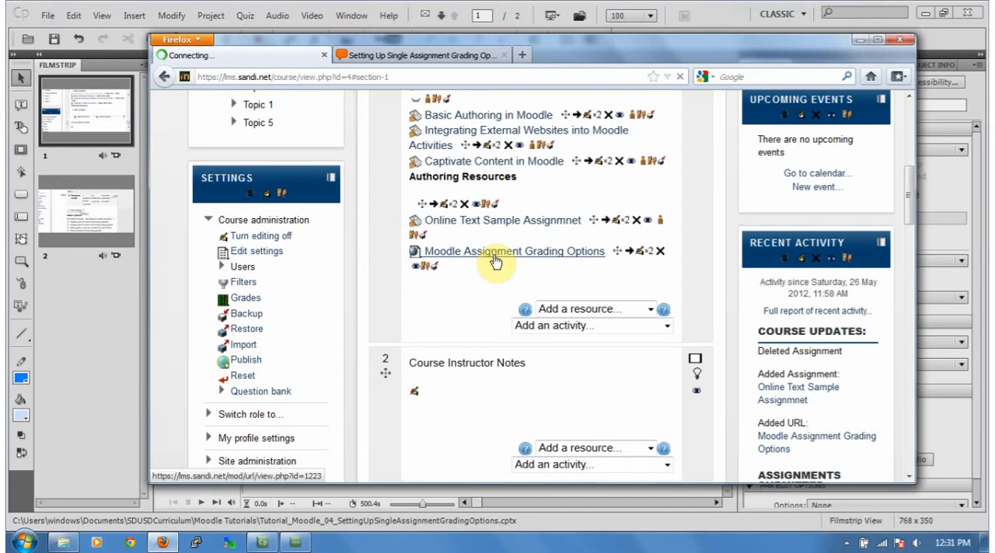
{"action": "mouse_move", "coordinate": [479, 257]}
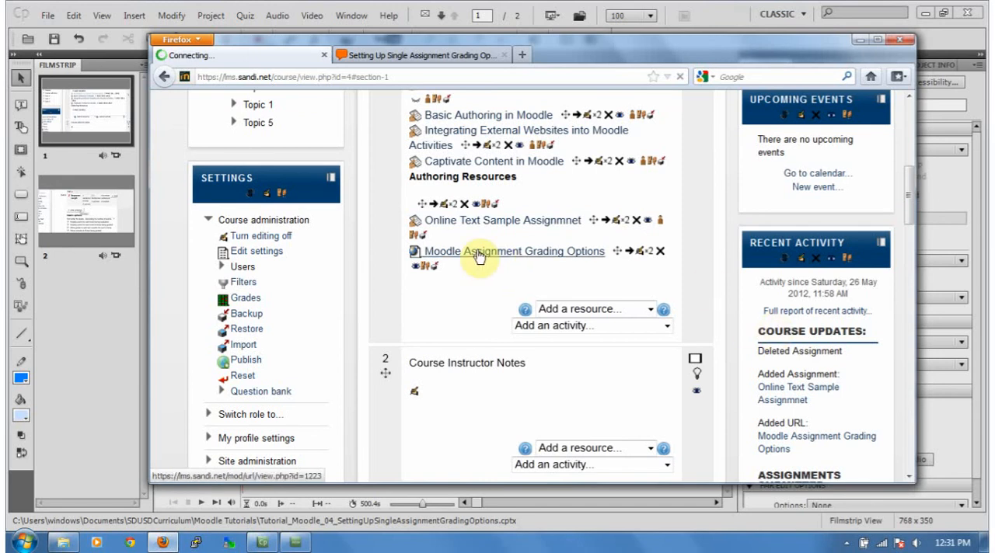
{"action": "left_click", "coordinate": [513, 252]}
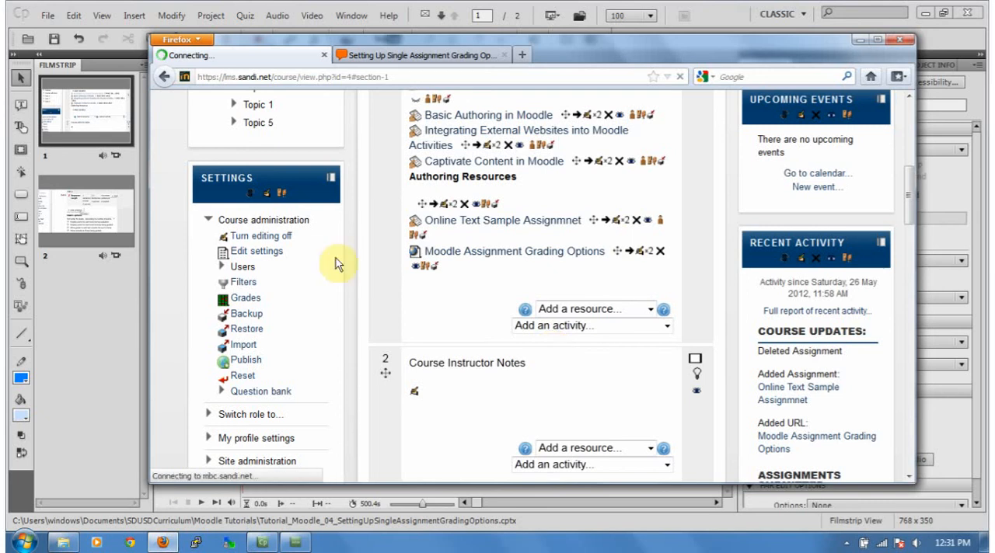
{"action": "mouse_move", "coordinate": [933, 289]}
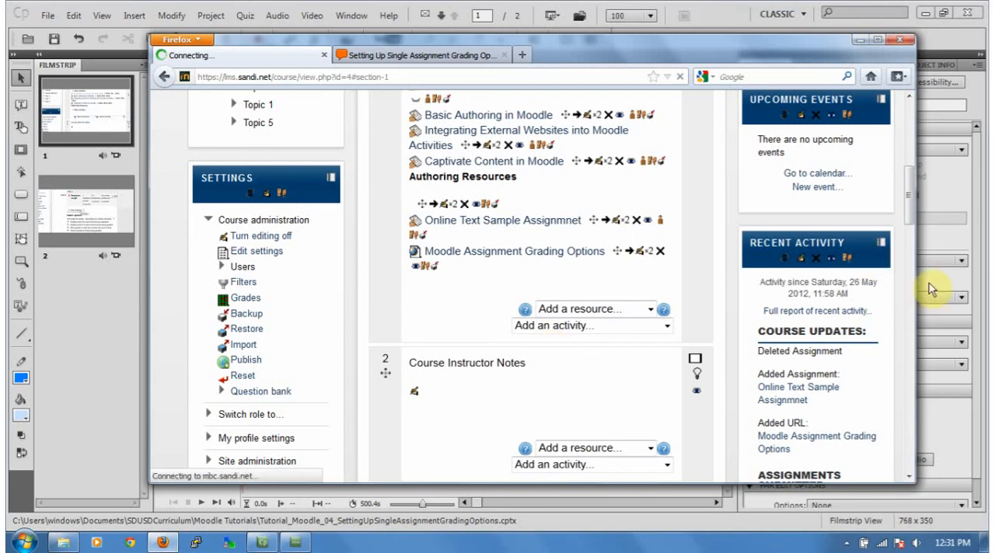
{"action": "left_click", "coordinate": [423, 56]}
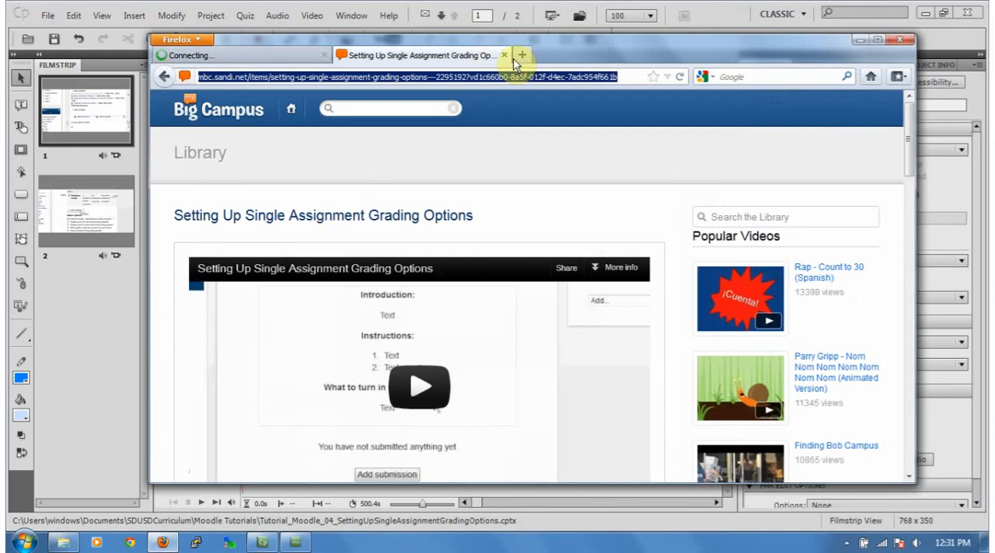
{"action": "left_click", "coordinate": [507, 54]}
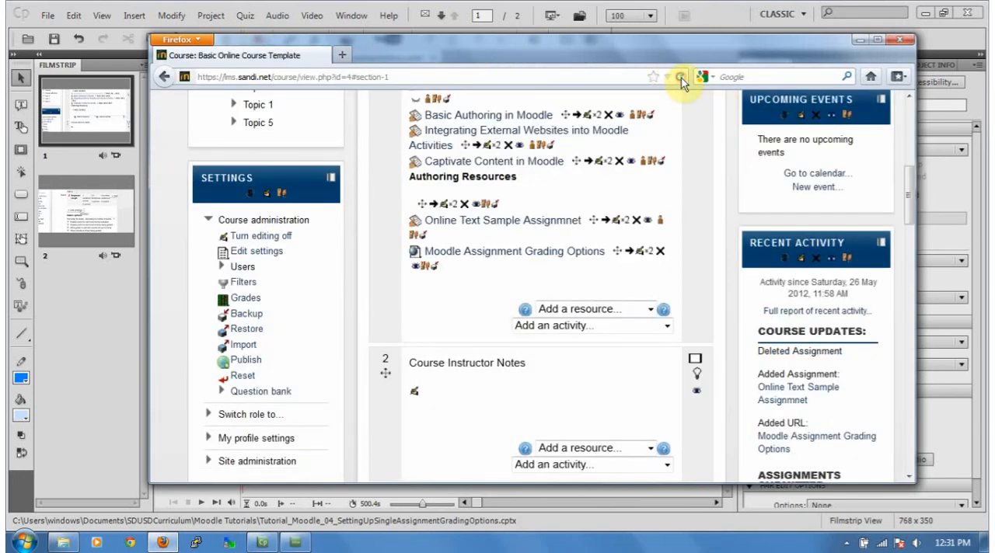
{"action": "mouse_move", "coordinate": [522, 217]}
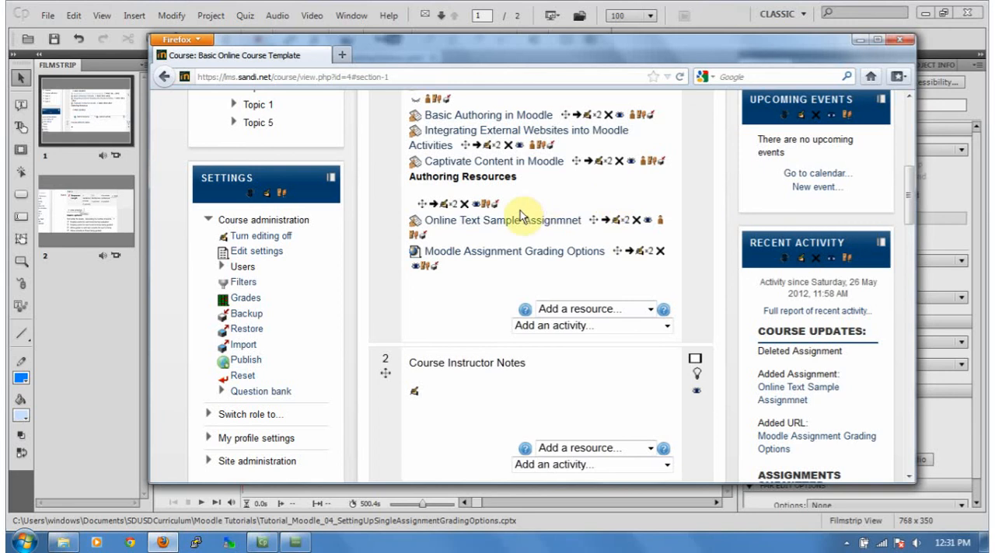
{"action": "mouse_move", "coordinate": [915, 217]}
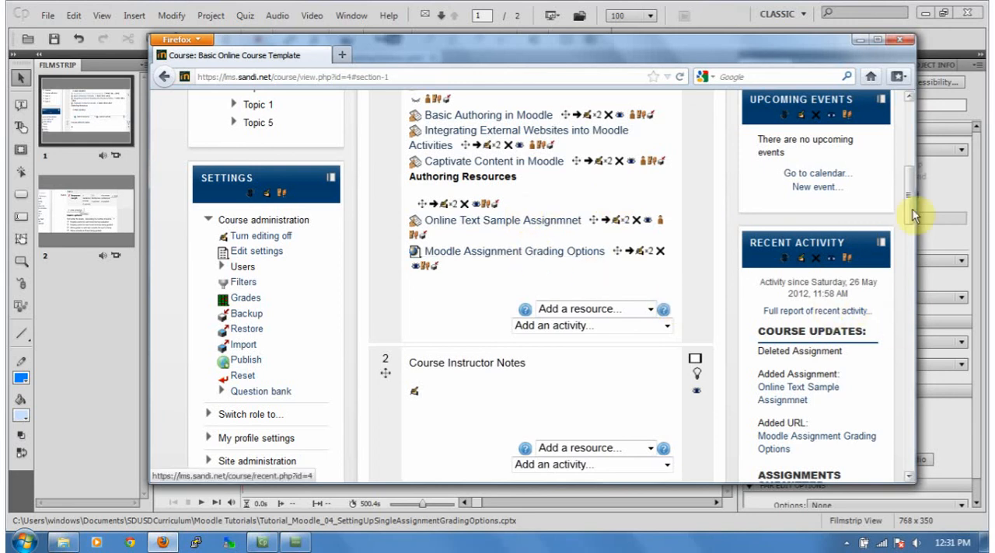
Scroll up the course page toward the Basic Authoring in Moodle assignment
{"action": "scroll", "scroll_direction": "up", "scroll_amount": 3}
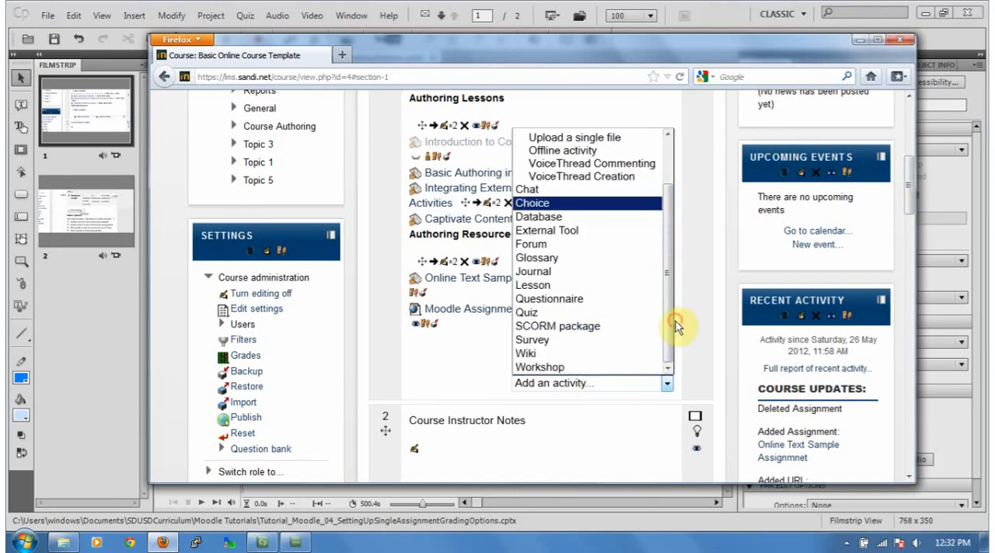
{"action": "scroll", "scroll_direction": "up", "scroll_amount": 3}
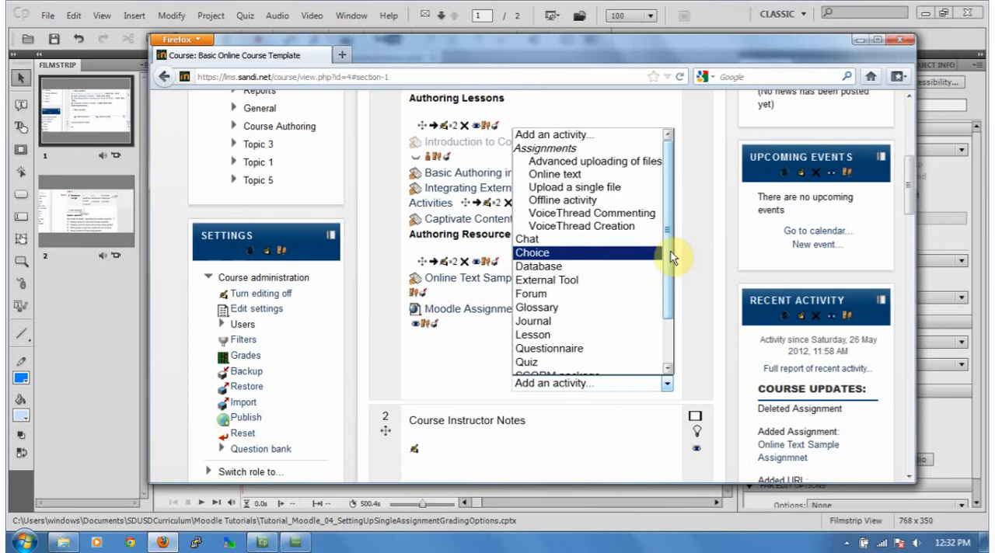
{"action": "mouse_move", "coordinate": [660, 188]}
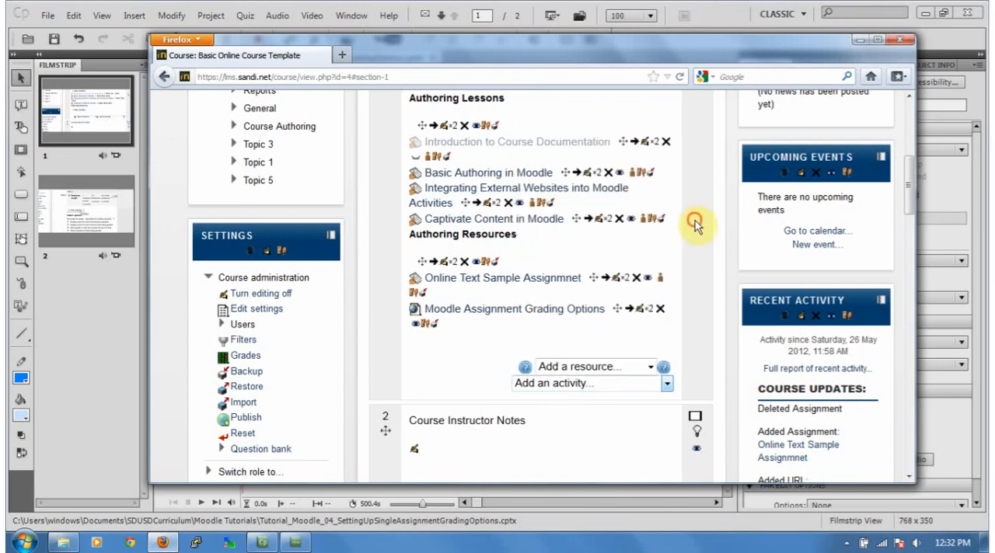
{"action": "mouse_move", "coordinate": [482, 173]}
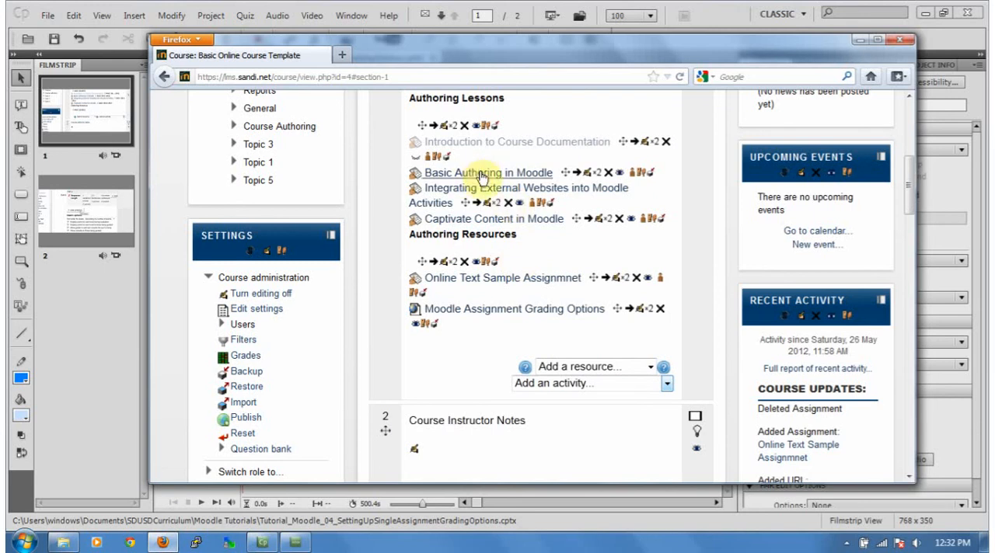
{"action": "mouse_move", "coordinate": [591, 171]}
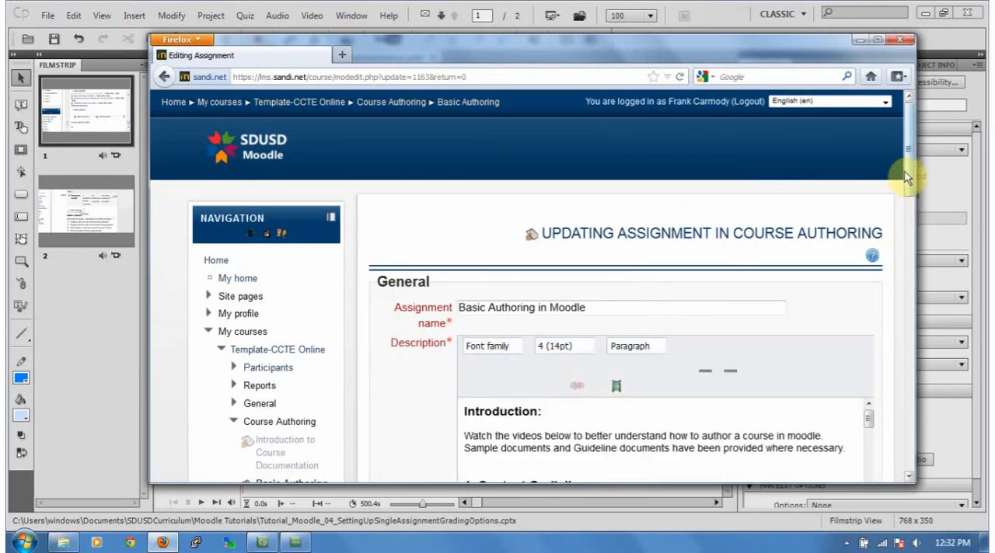
Add the bullet 'Grading Options in Assignments' under Setting up the Gradebook and select it
{"action": "scroll", "scroll_direction": "down", "scroll_amount": 3}
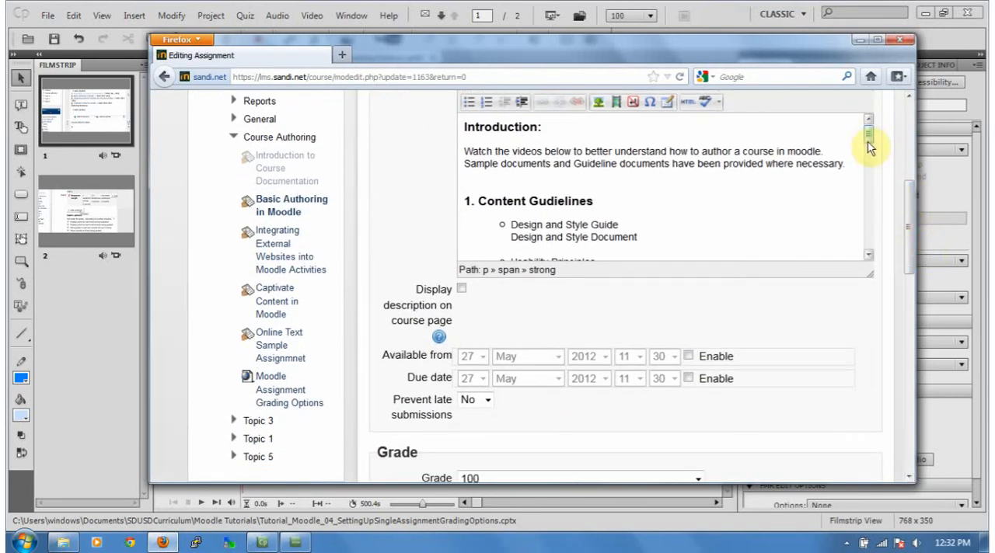
{"action": "scroll", "scroll_direction": "down", "scroll_amount": 3}
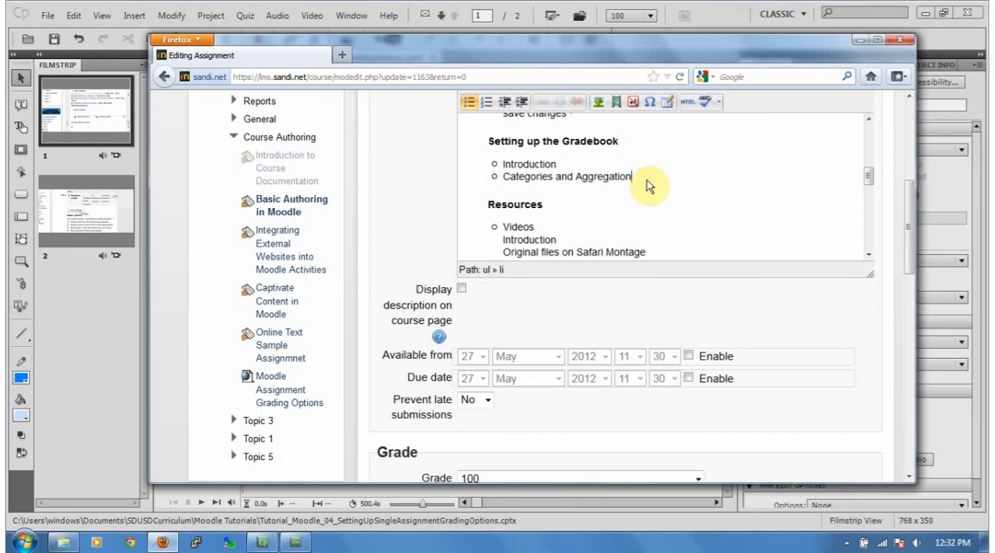
{"action": "type", "text": "Grading Options in A"}
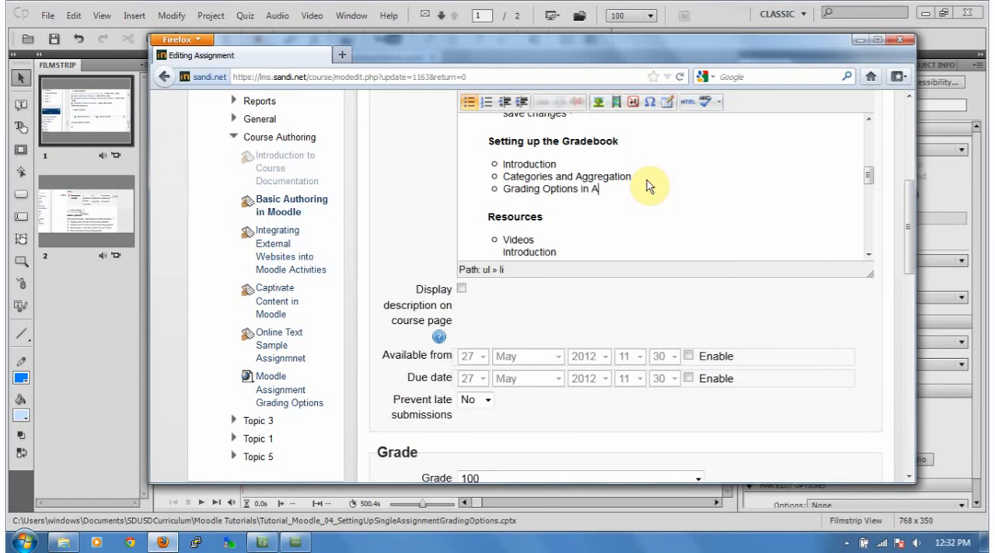
{"action": "type", "text": "ssignments"}
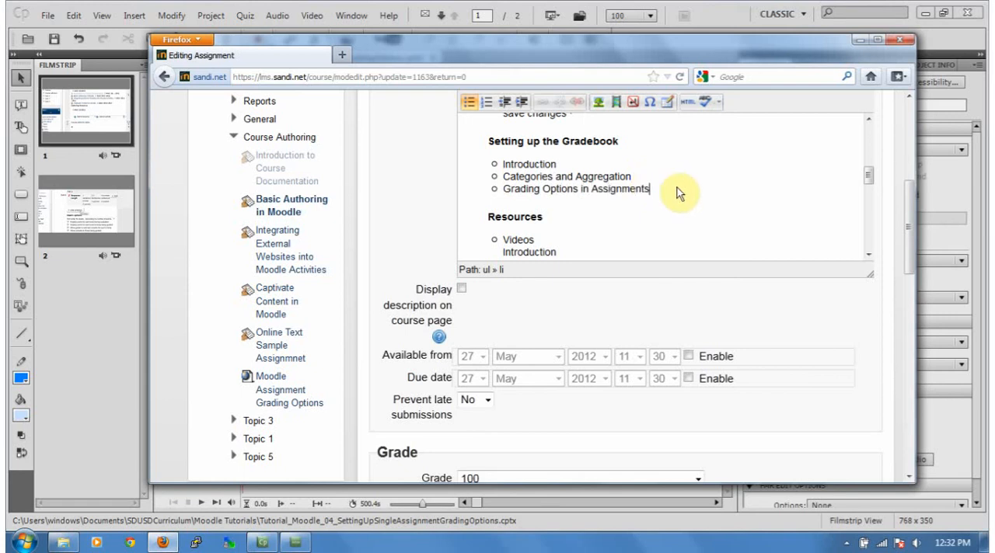
{"action": "double_click", "coordinate": [575, 188]}
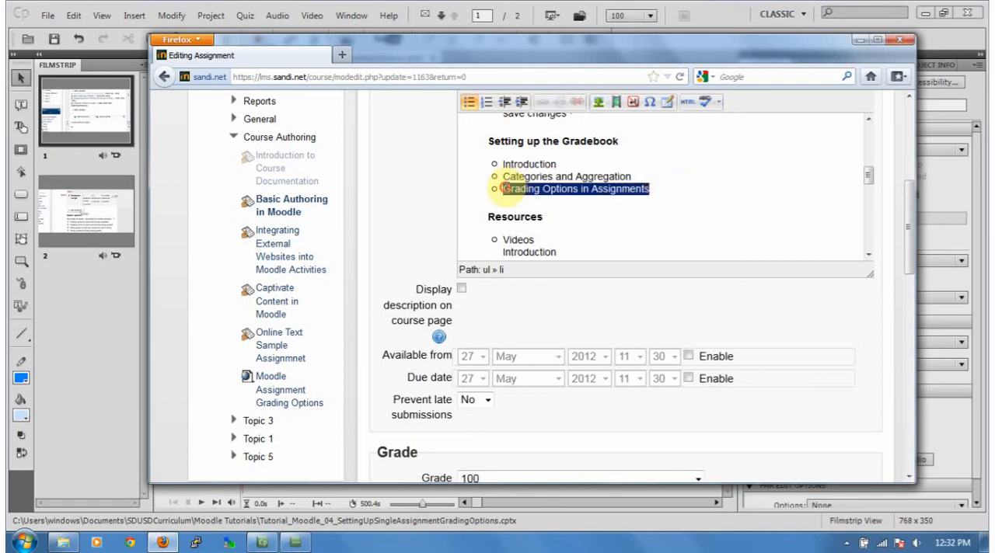
{"action": "scroll", "scroll_direction": "up", "scroll_amount": 3}
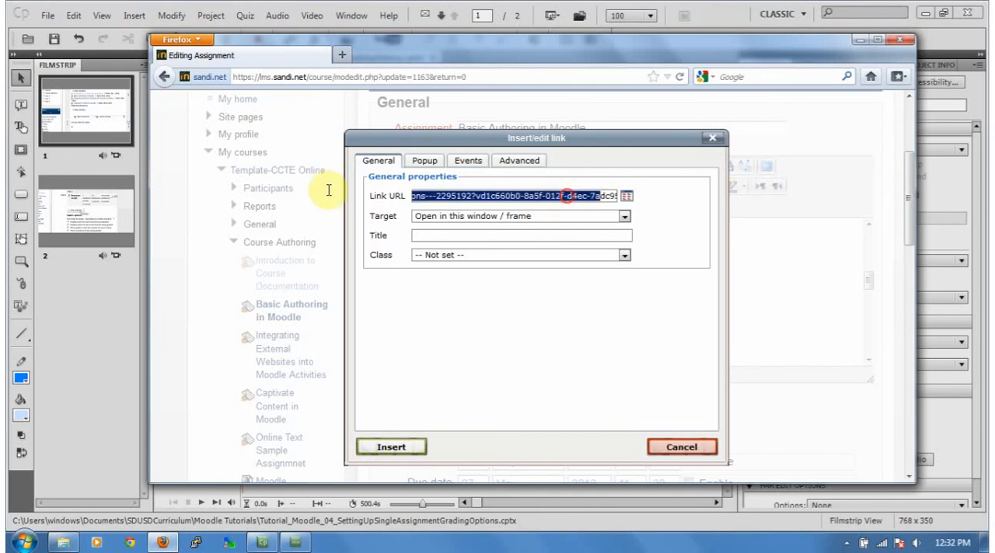
Link the bullet to the mbc.sandi.net tutorial address, opening in a new window (_blank), and insert it
{"action": "left_click", "coordinate": [624, 216]}
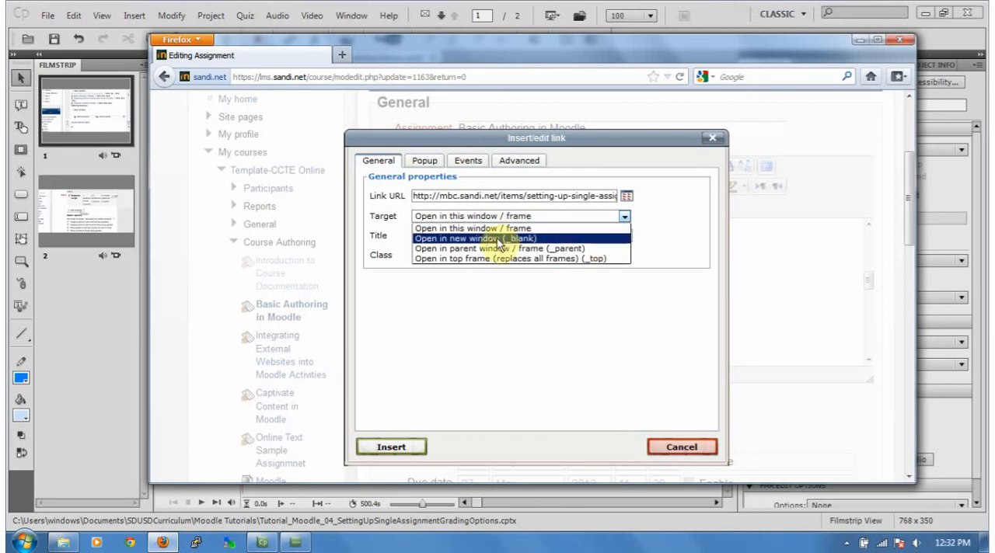
{"action": "left_click", "coordinate": [477, 238]}
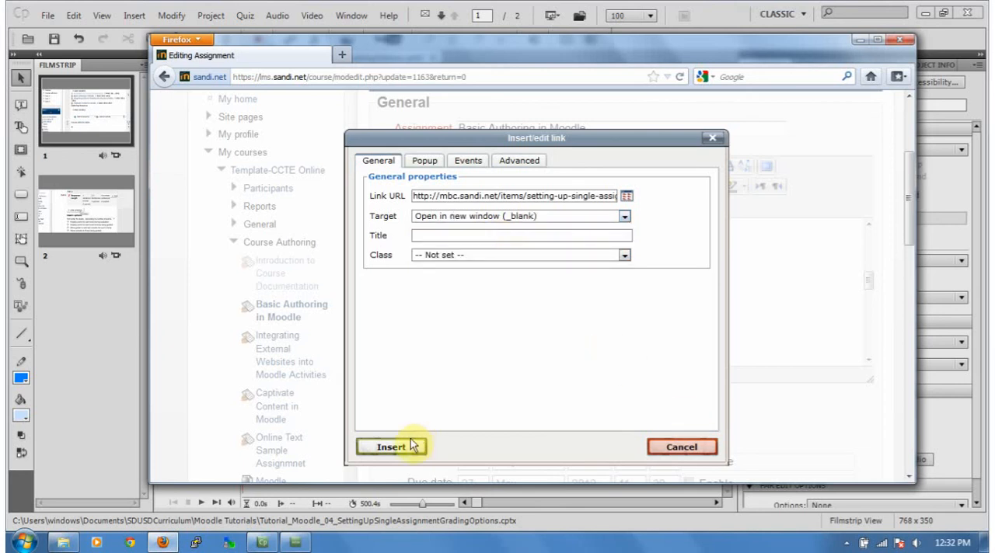
{"action": "left_click", "coordinate": [423, 160]}
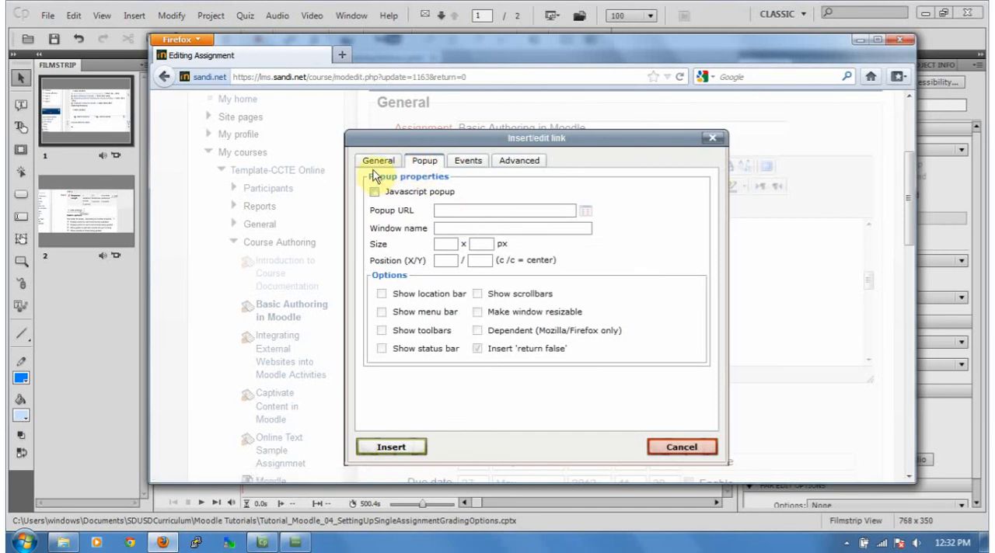
{"action": "left_click", "coordinate": [379, 160]}
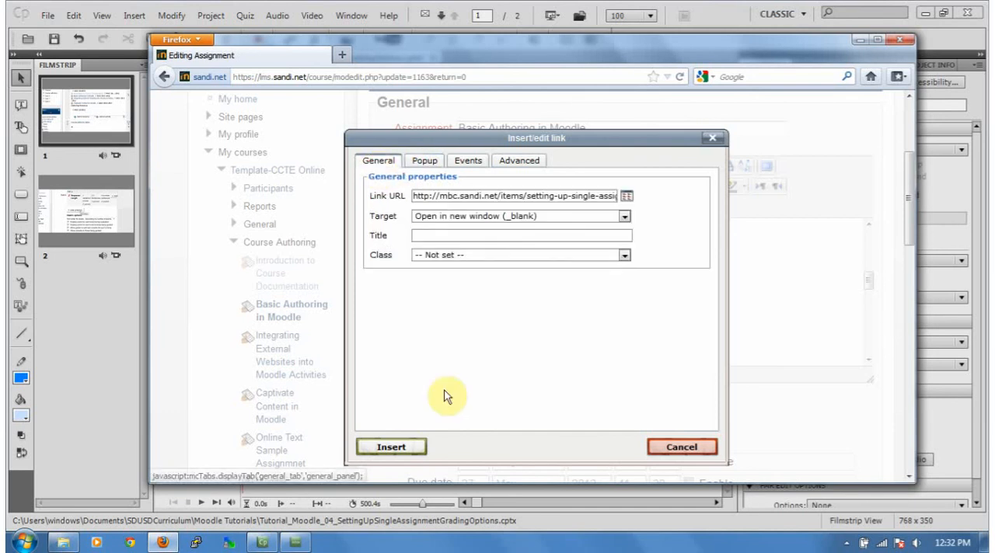
{"action": "left_click", "coordinate": [391, 448]}
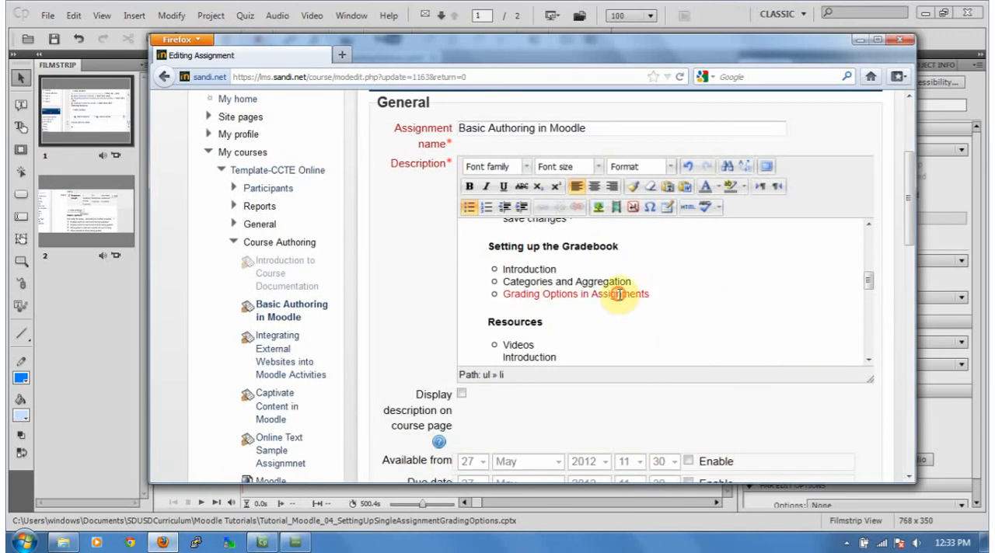
Save the Basic Authoring in Moodle assignment and return to the course page
{"action": "scroll", "scroll_direction": "down", "scroll_amount": 3}
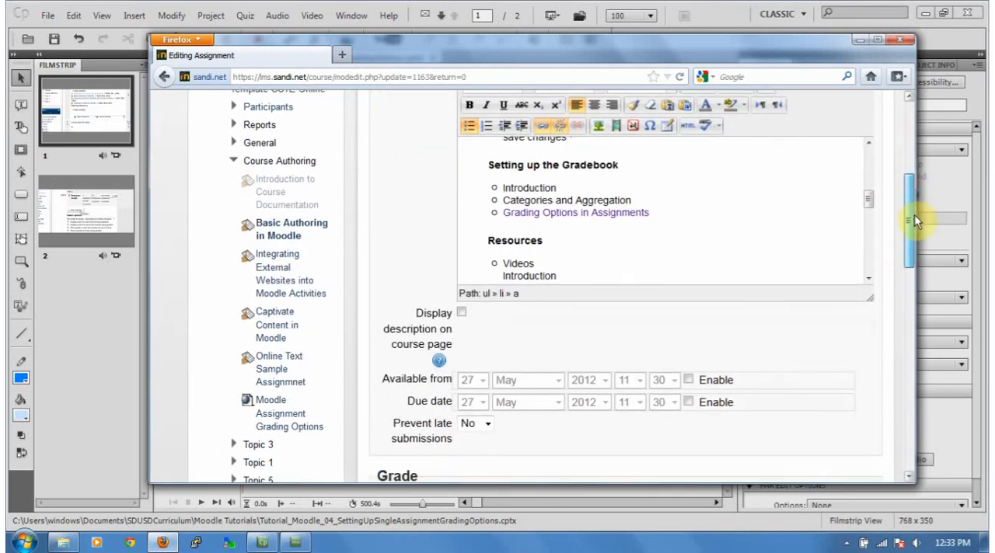
{"action": "scroll", "scroll_direction": "down", "scroll_amount": 3}
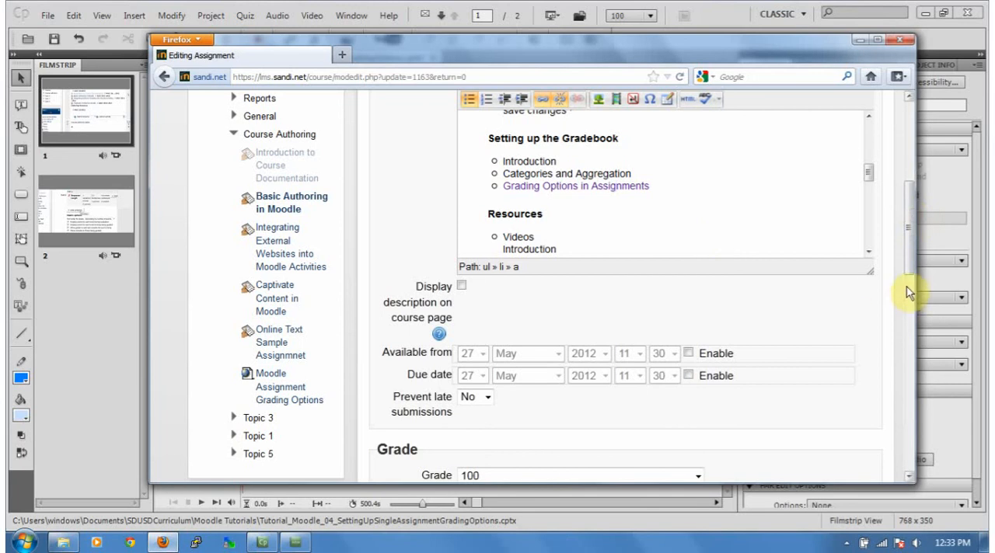
{"action": "scroll", "scroll_direction": "down", "scroll_amount": 3}
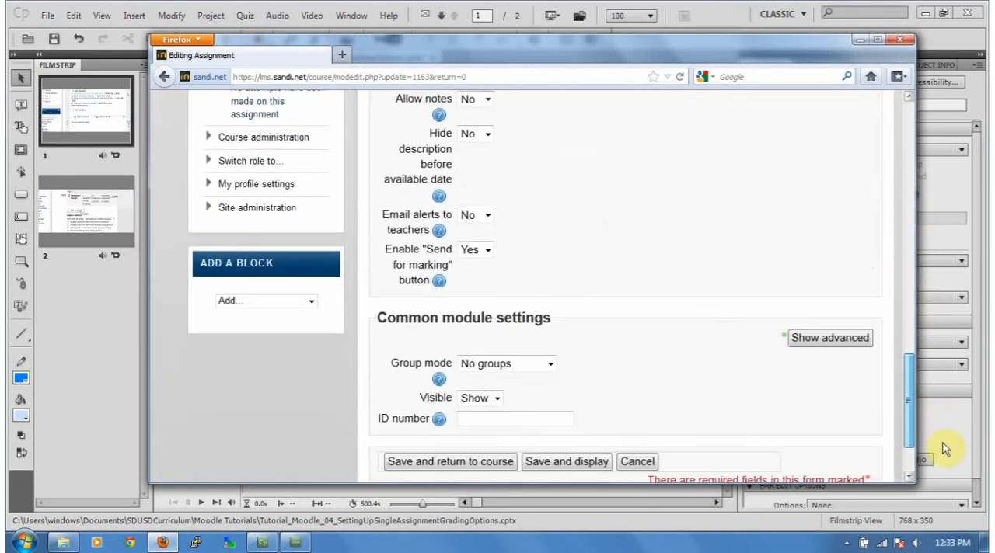
{"action": "scroll", "scroll_direction": "down", "scroll_amount": 3}
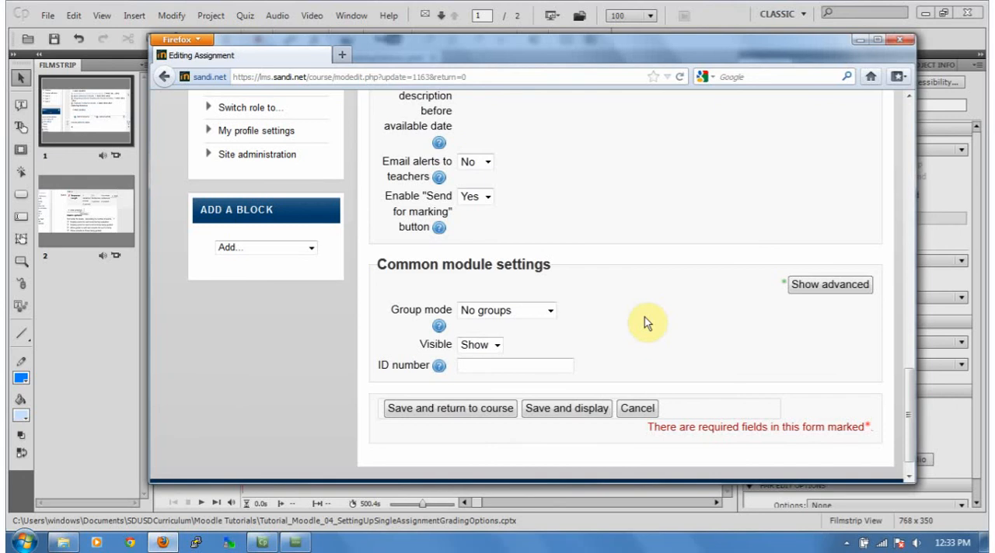
{"action": "mouse_move", "coordinate": [889, 325]}
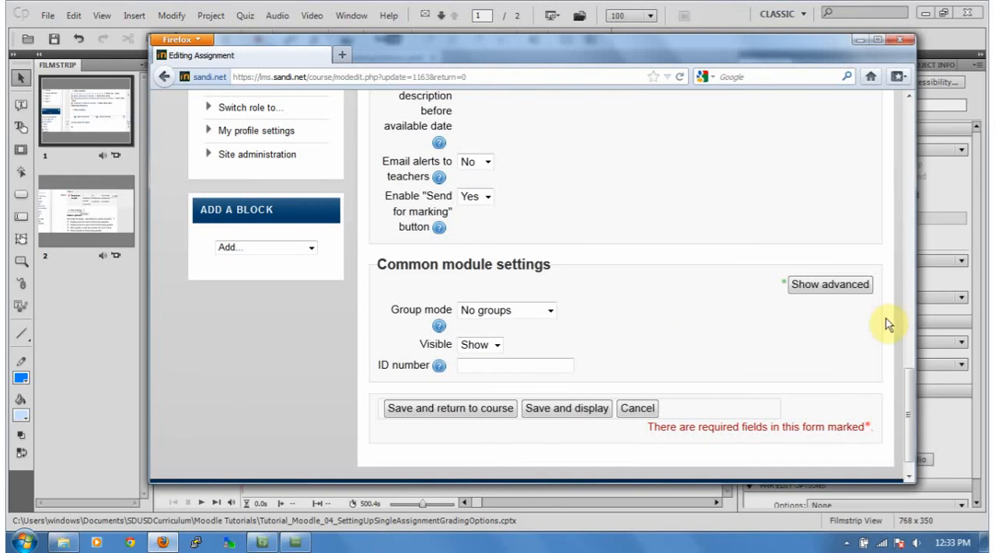
{"action": "scroll", "scroll_direction": "up", "scroll_amount": 3}
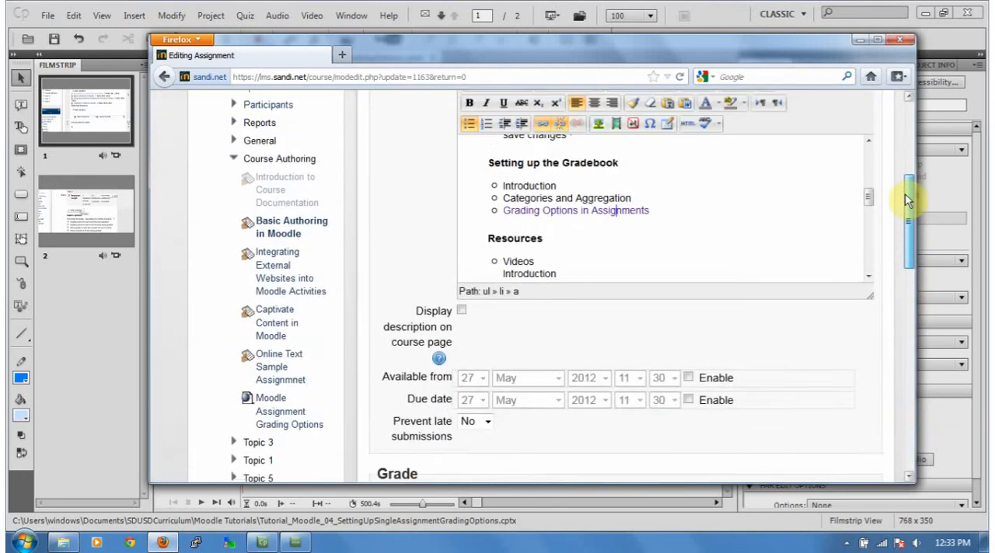
{"action": "scroll", "scroll_direction": "up", "scroll_amount": 3}
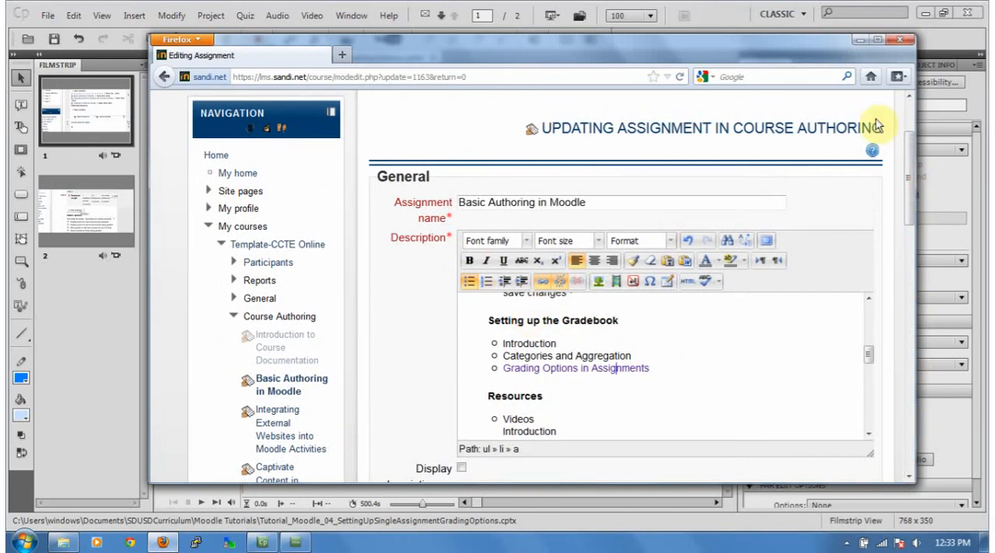
{"action": "scroll", "scroll_direction": "down", "scroll_amount": 3}
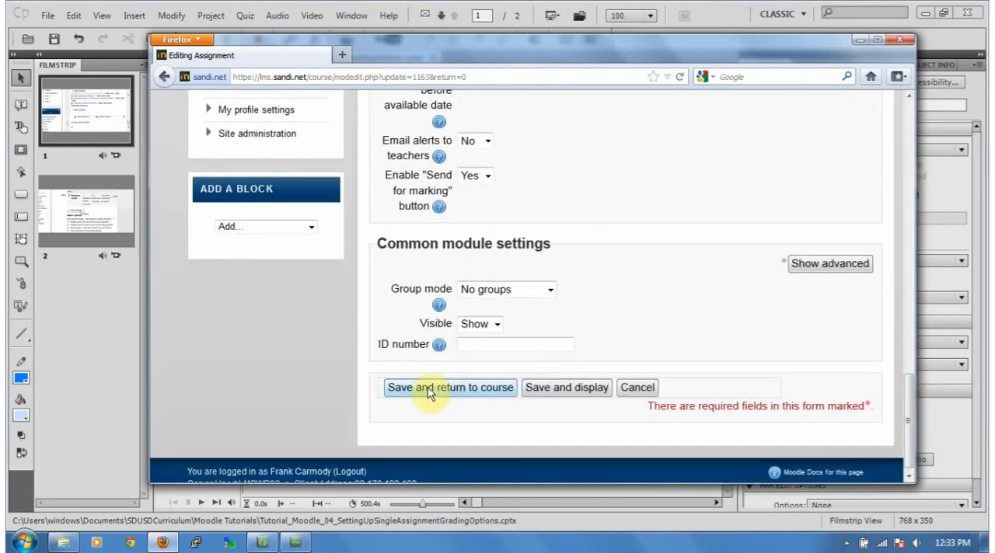
{"action": "left_click", "coordinate": [449, 389]}
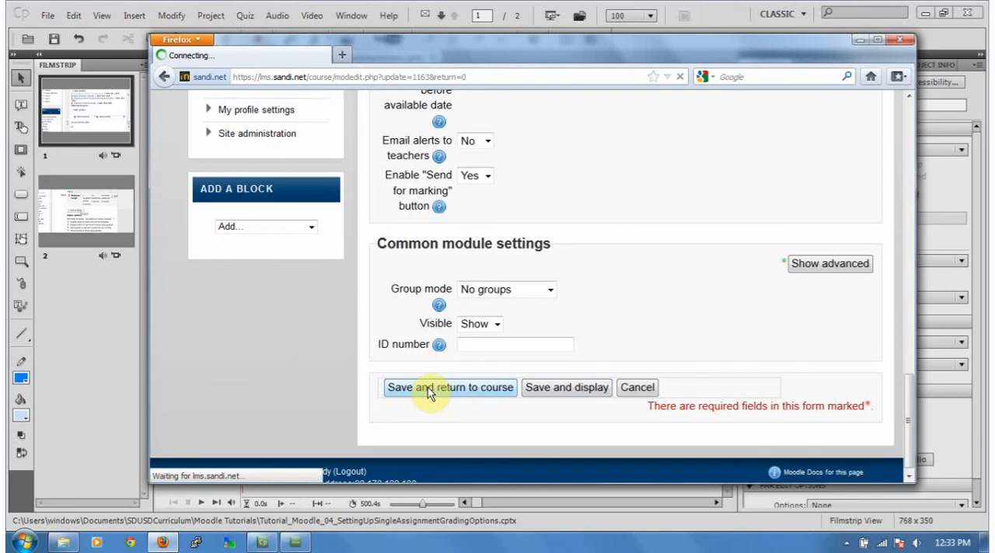
{"action": "left_click", "coordinate": [449, 389]}
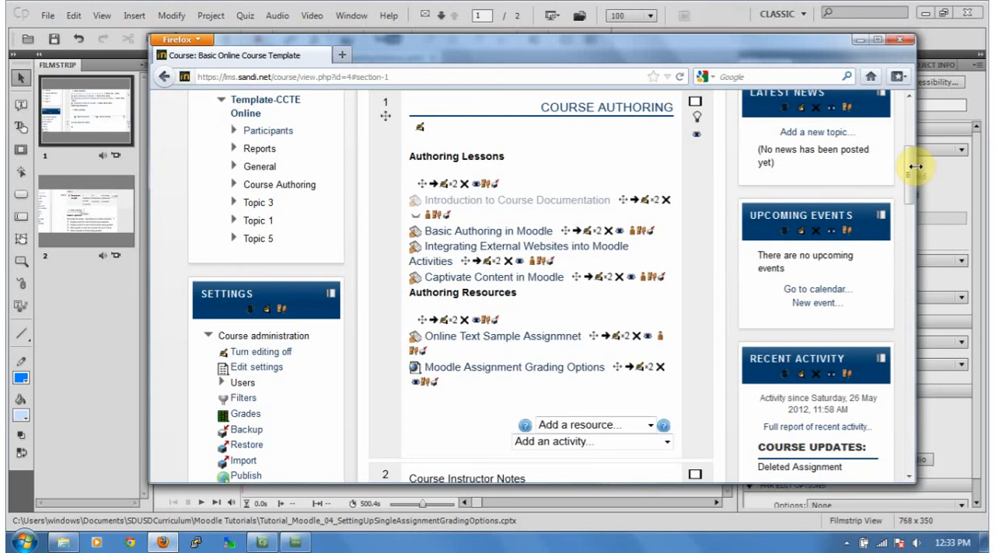
{"action": "mouse_move", "coordinate": [729, 17]}
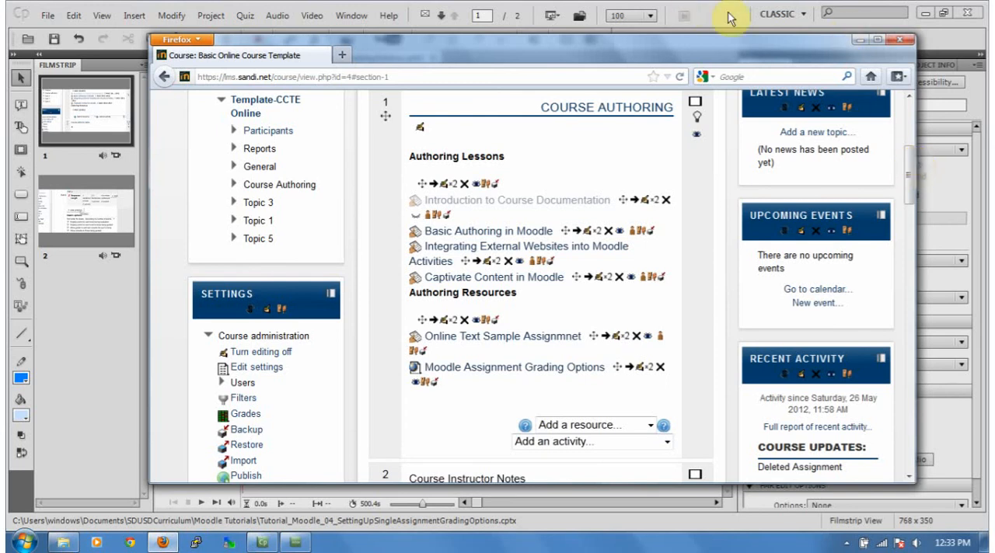